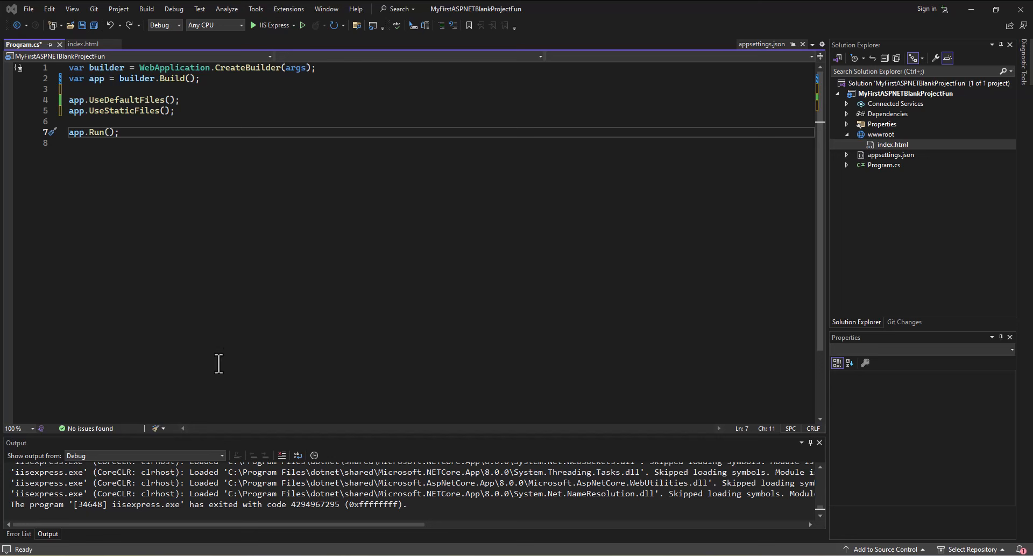
{"action": "mouse_move", "coordinate": [327, 315]}
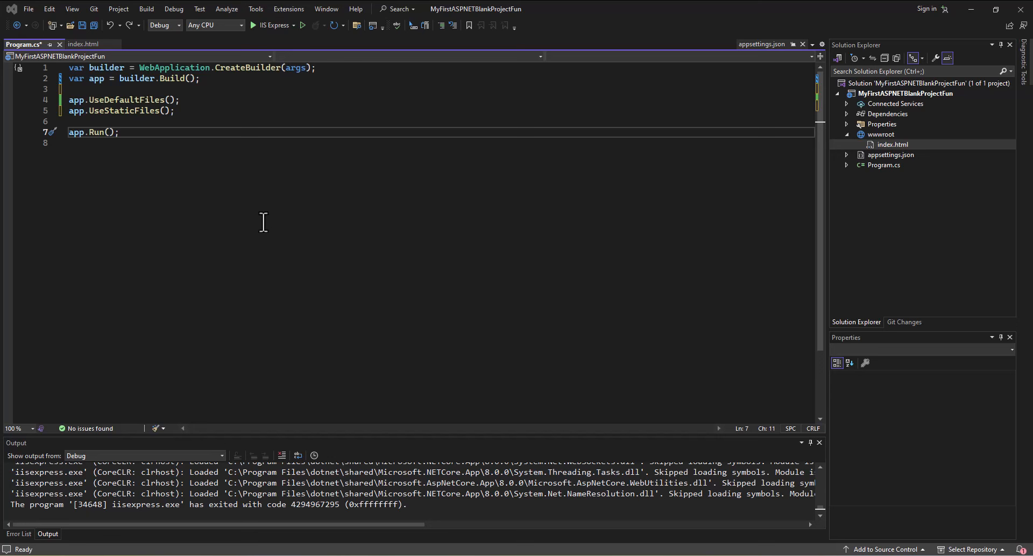
{"action": "mouse_move", "coordinate": [910, 156]}
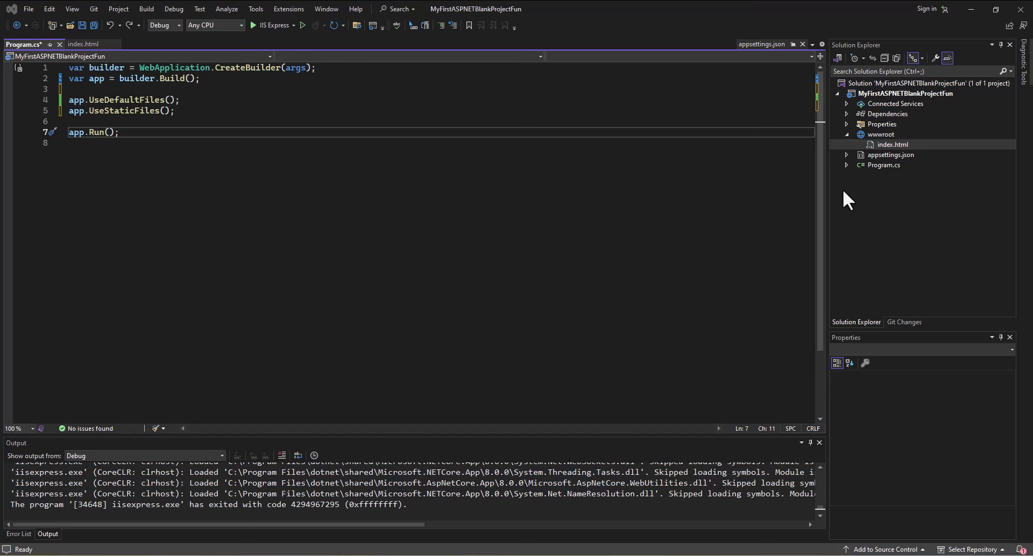
{"action": "mouse_move", "coordinate": [853, 205]}
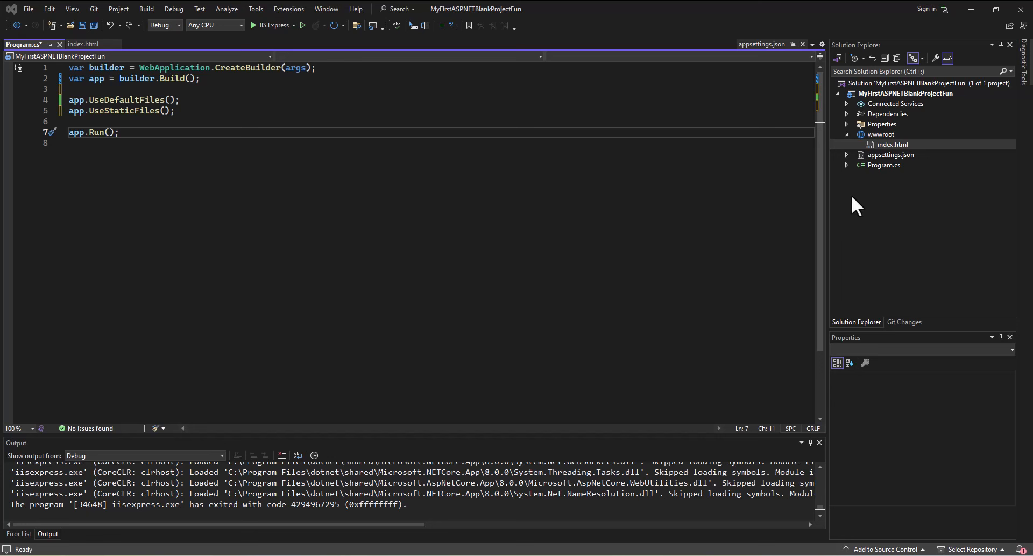
{"action": "mouse_move", "coordinate": [876, 145]}
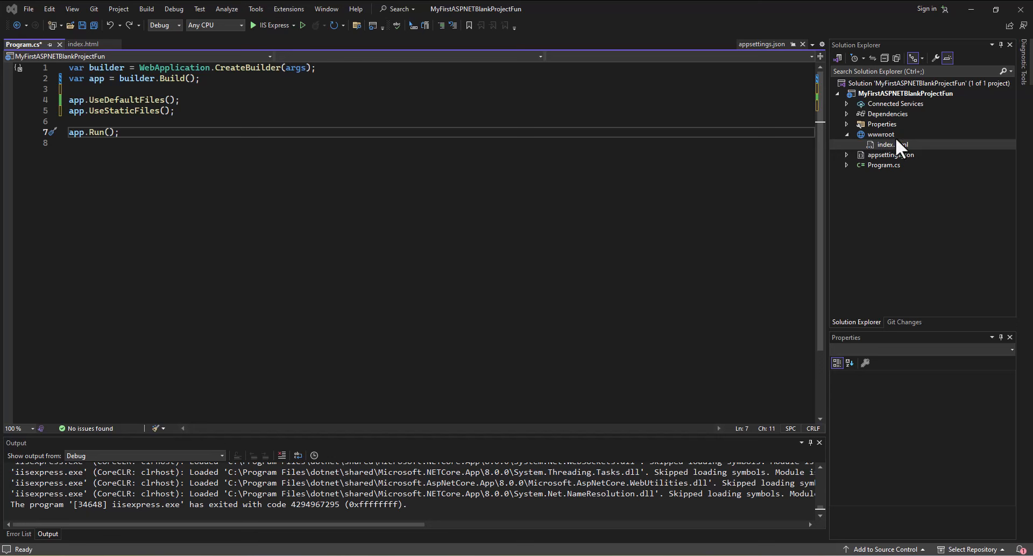
{"action": "mouse_move", "coordinate": [908, 136]}
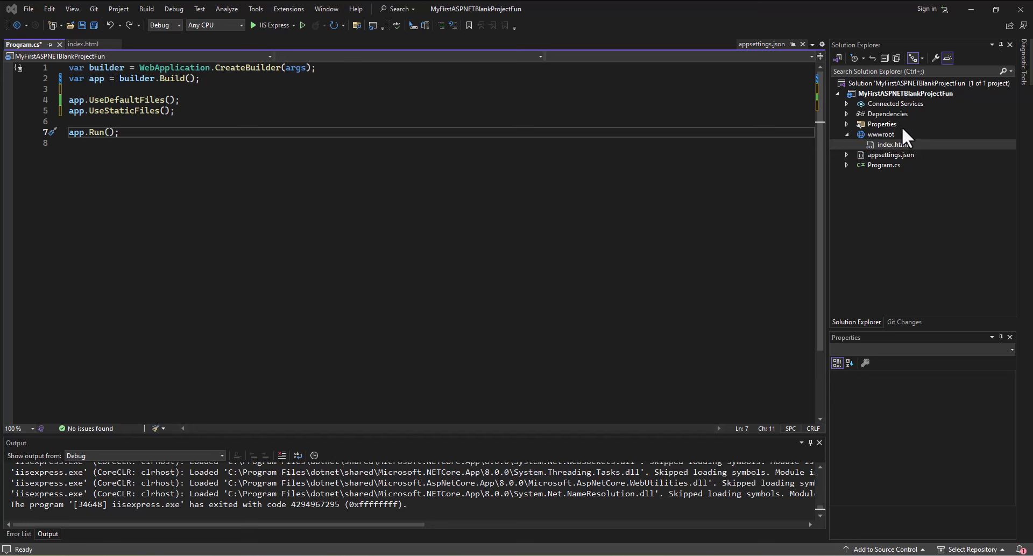
{"action": "mouse_move", "coordinate": [858, 145]}
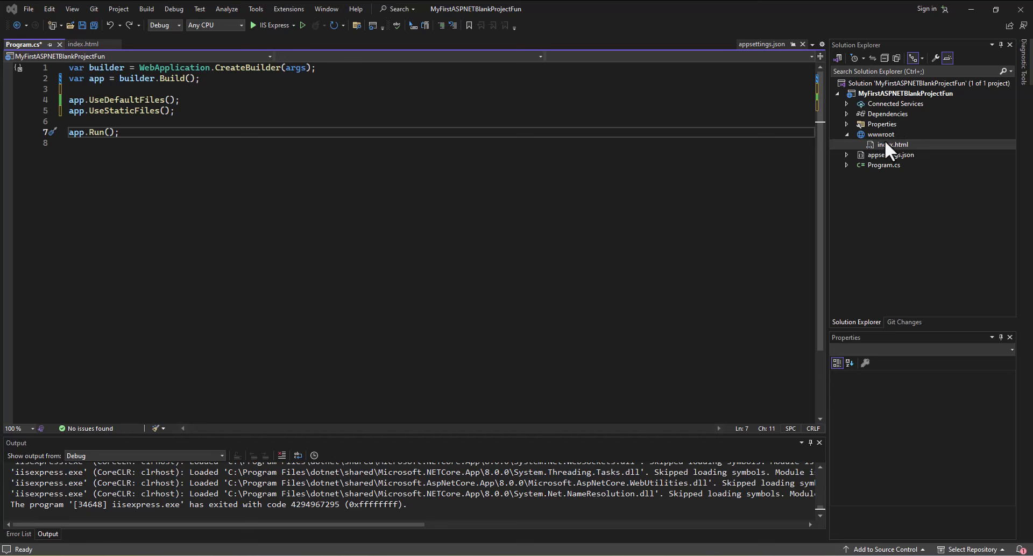
{"action": "mouse_move", "coordinate": [897, 152]}
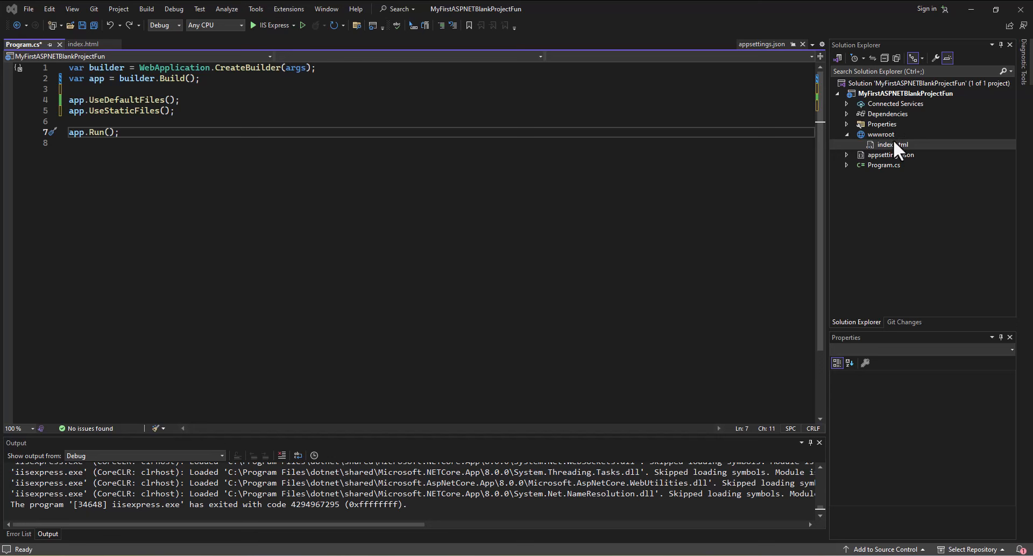
{"action": "mouse_move", "coordinate": [902, 152]}
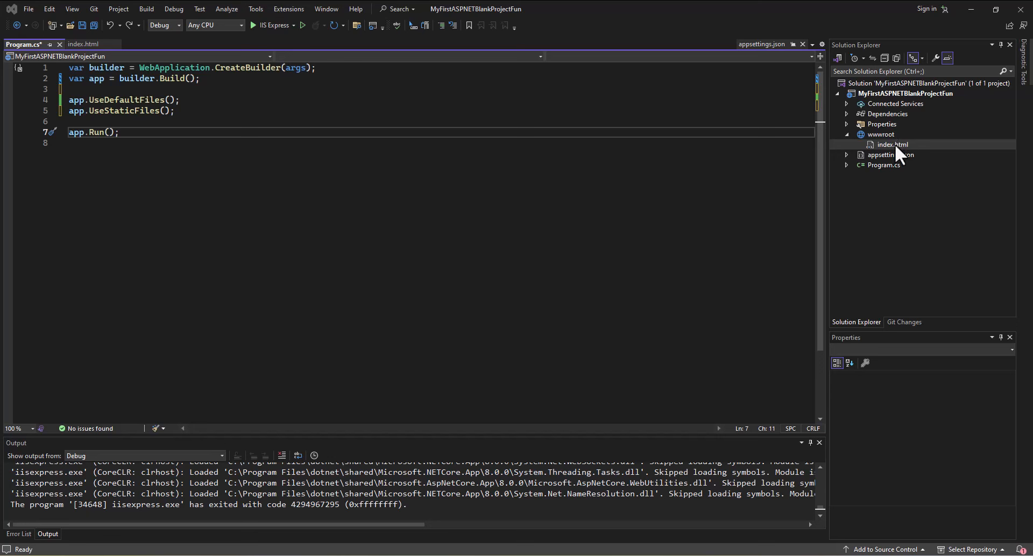
{"action": "mouse_move", "coordinate": [878, 149]}
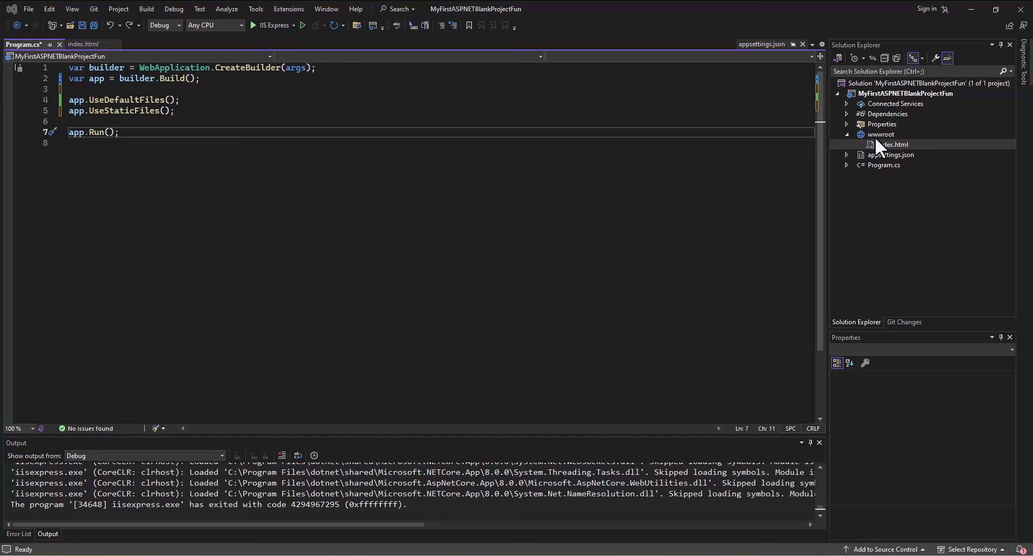
{"action": "mouse_move", "coordinate": [904, 146]}
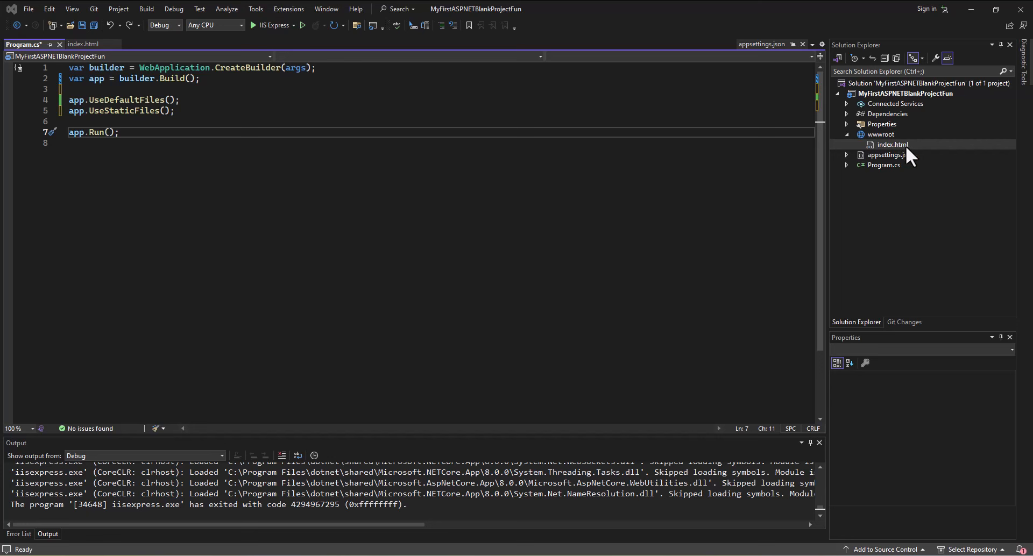
{"action": "mouse_move", "coordinate": [484, 198]}
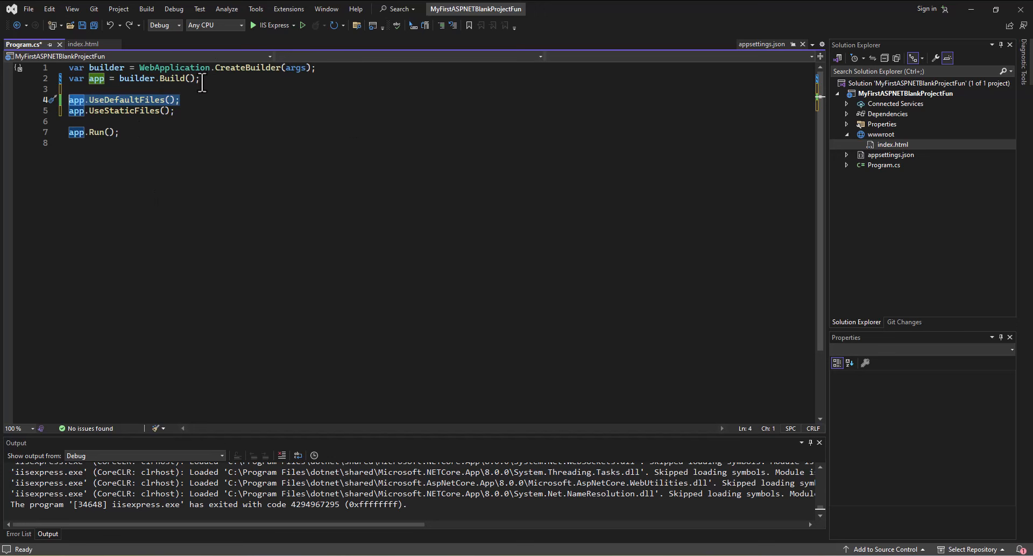
Step: Build and launch the web project with IIS Express so index.html loads in the browser
{"action": "left_click", "coordinate": [254, 25]}
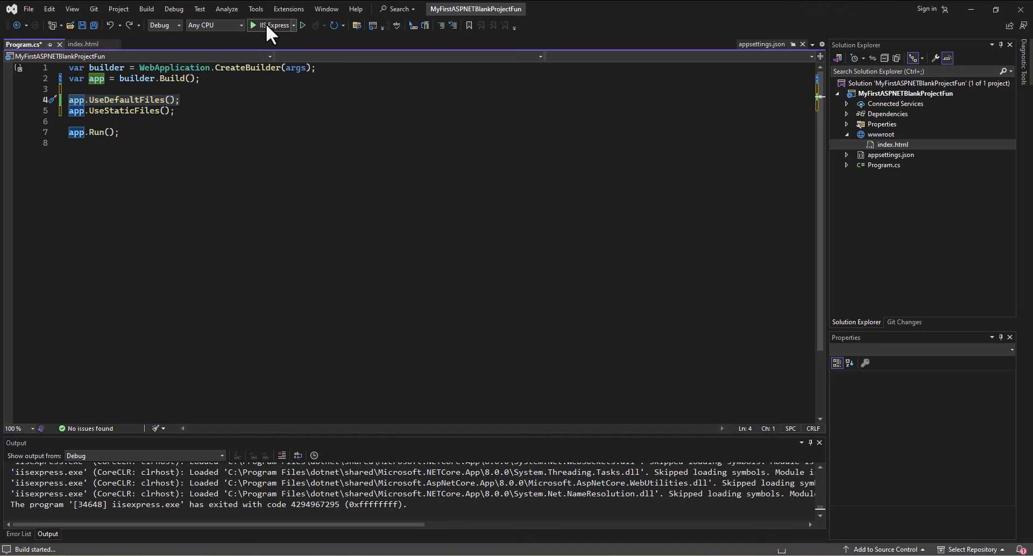
{"action": "left_click", "coordinate": [253, 25]}
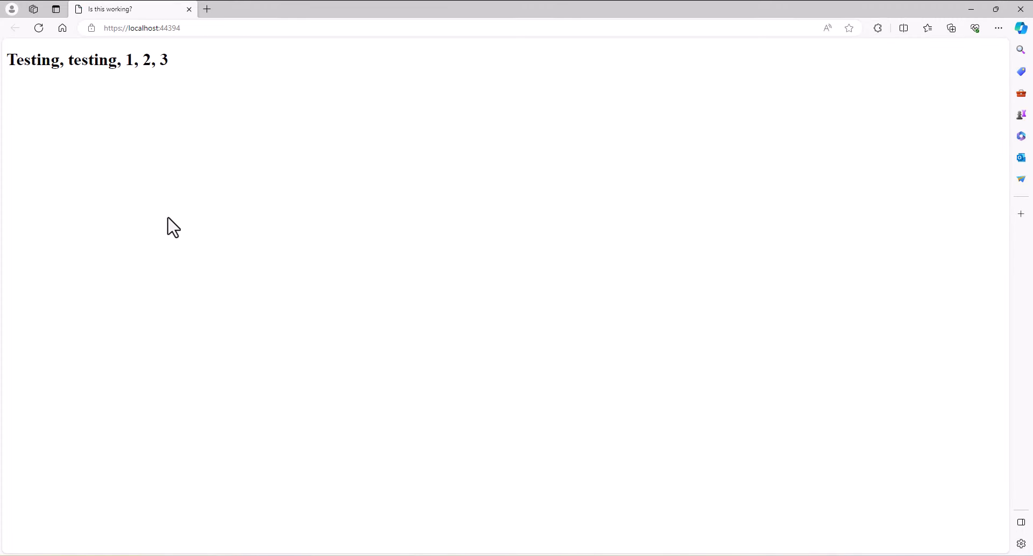
{"action": "mouse_move", "coordinate": [154, 173]}
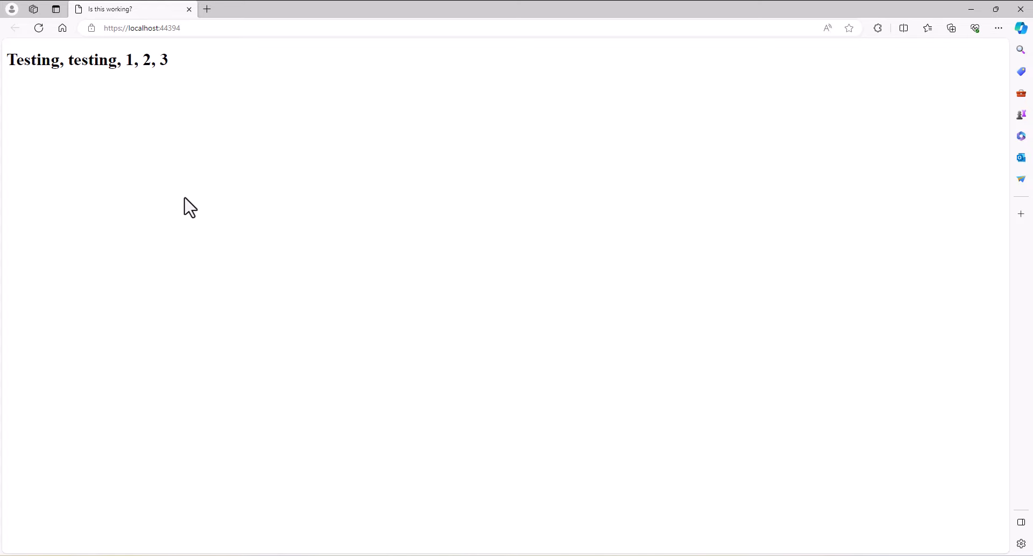
{"action": "mouse_move", "coordinate": [741, 12]}
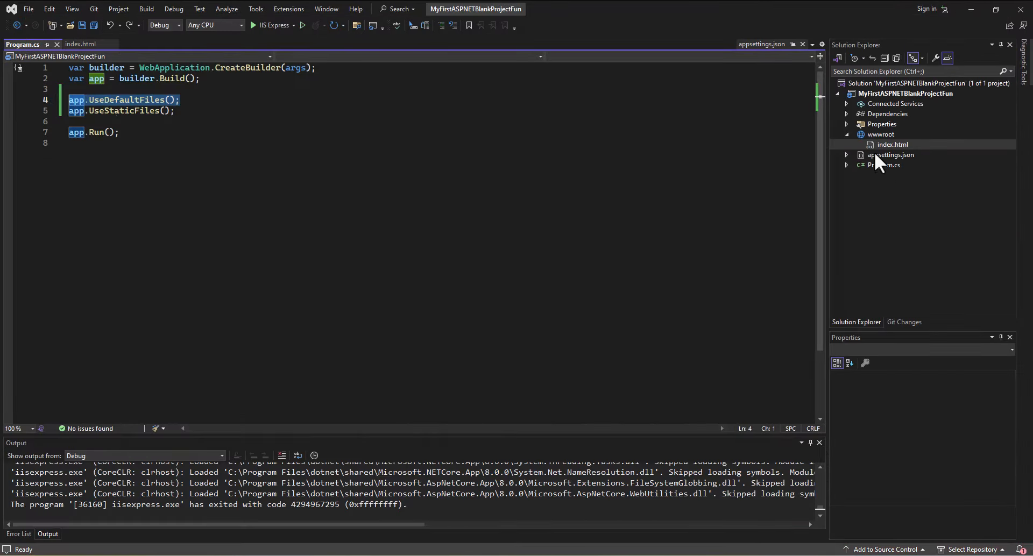
Step: Open index.html from wwwroot in the editor to view its title and test heading markup
{"action": "left_click", "coordinate": [80, 45]}
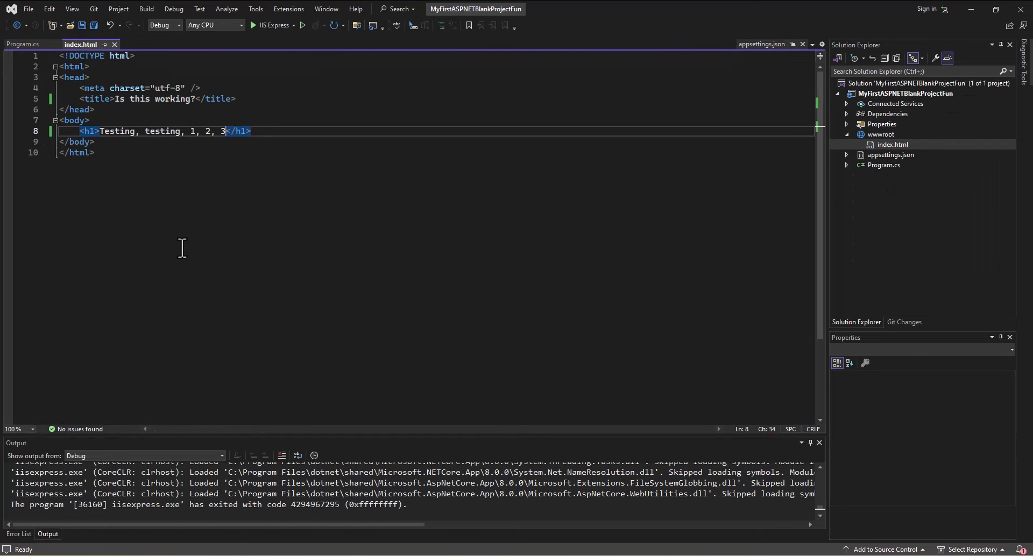
{"action": "mouse_move", "coordinate": [168, 249]}
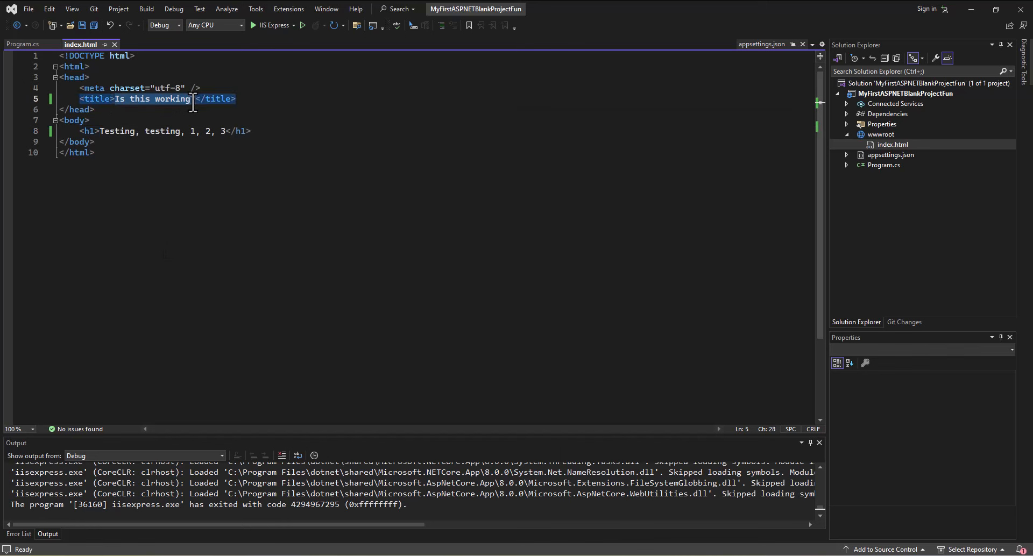
Step: Change the page title text to 'Prof. Ganderson Fan Site'
{"action": "type", "text": "Prof. Gan"}
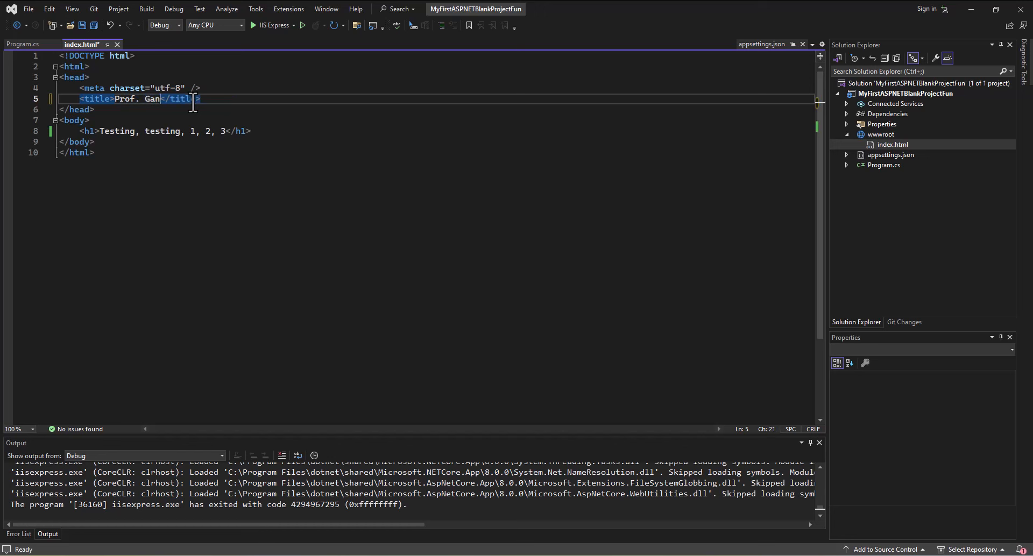
{"action": "type", "text": "derson Fan Site"}
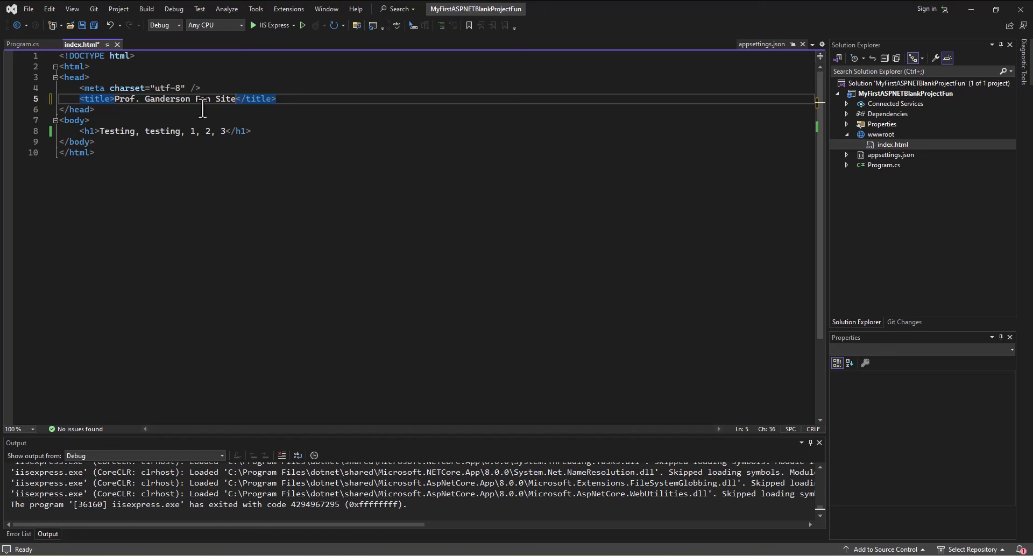
{"action": "type", "text": "Fan"}
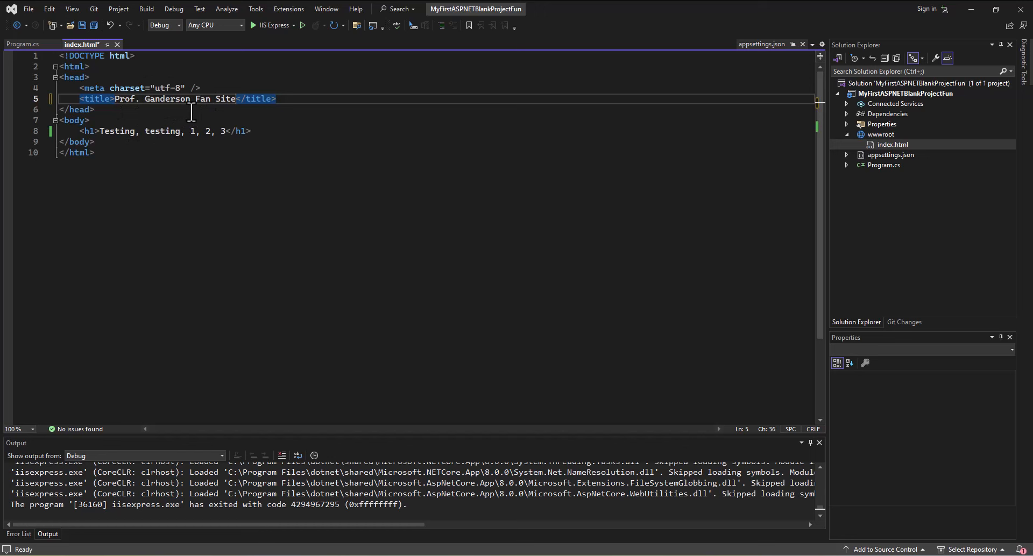
{"action": "mouse_move", "coordinate": [90, 131]}
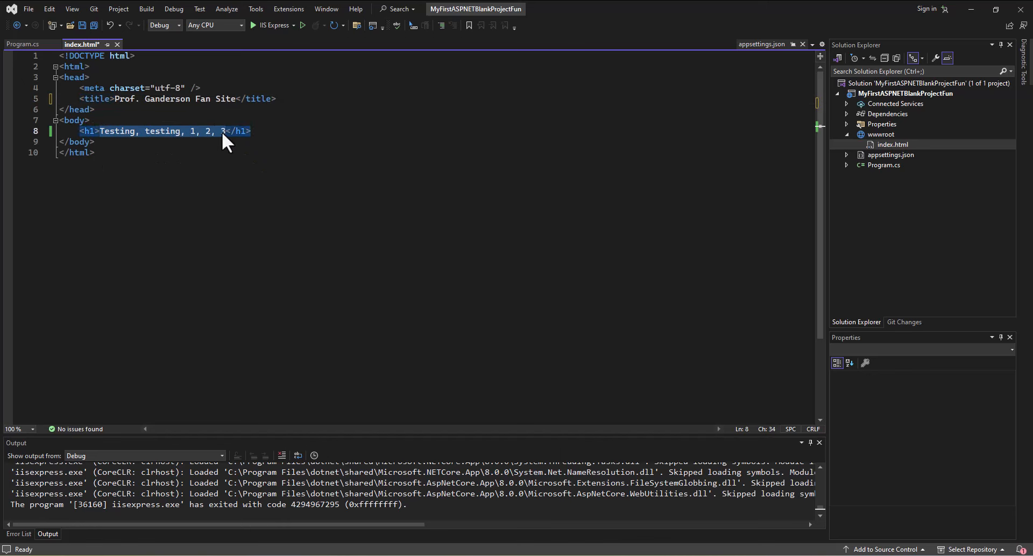
Step: Change the h1 heading text to 'Prof. Ganderson Fan Club'
{"action": "type", "text": "Prof. G</h1>"}
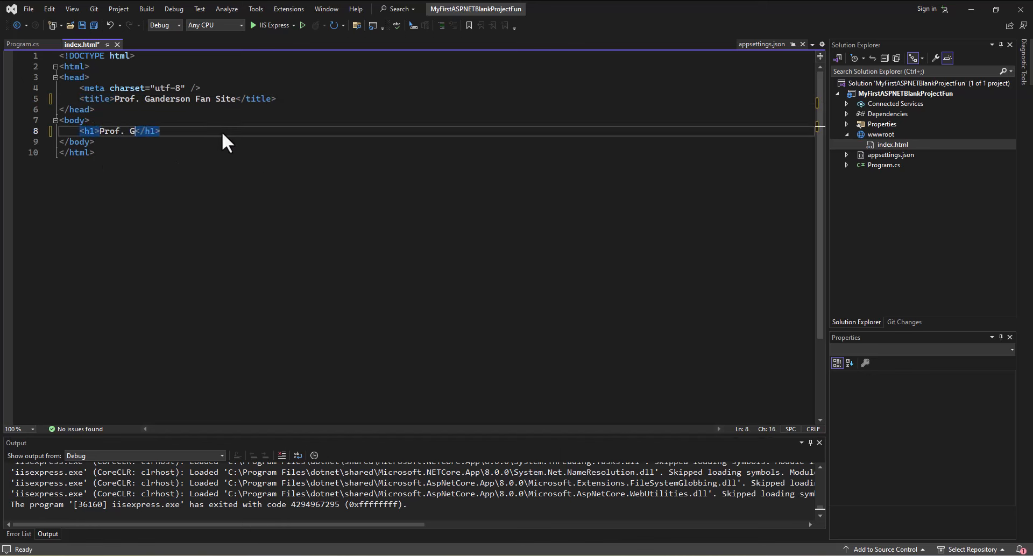
{"action": "type", "text": "anderson Fan c"}
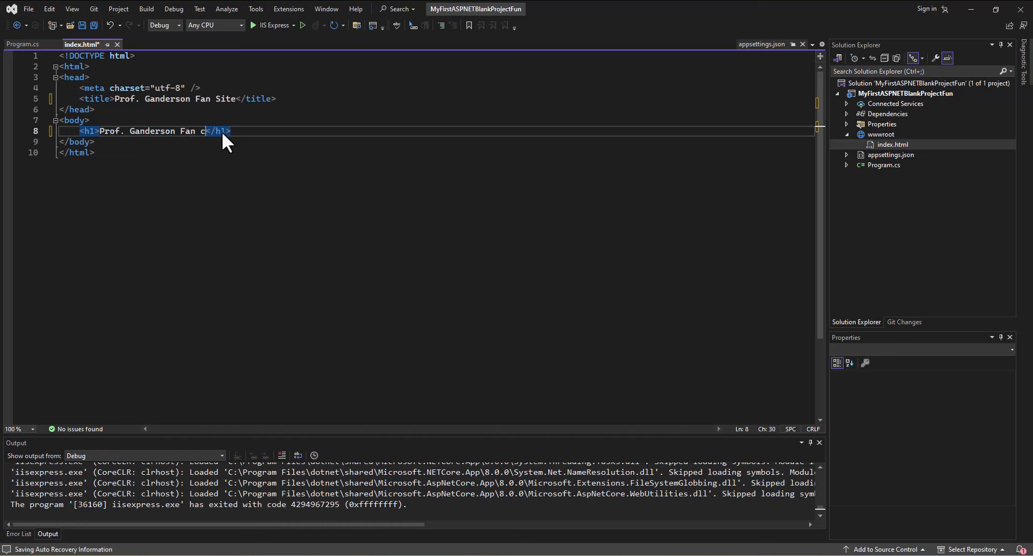
{"action": "type", "text": "lub"}
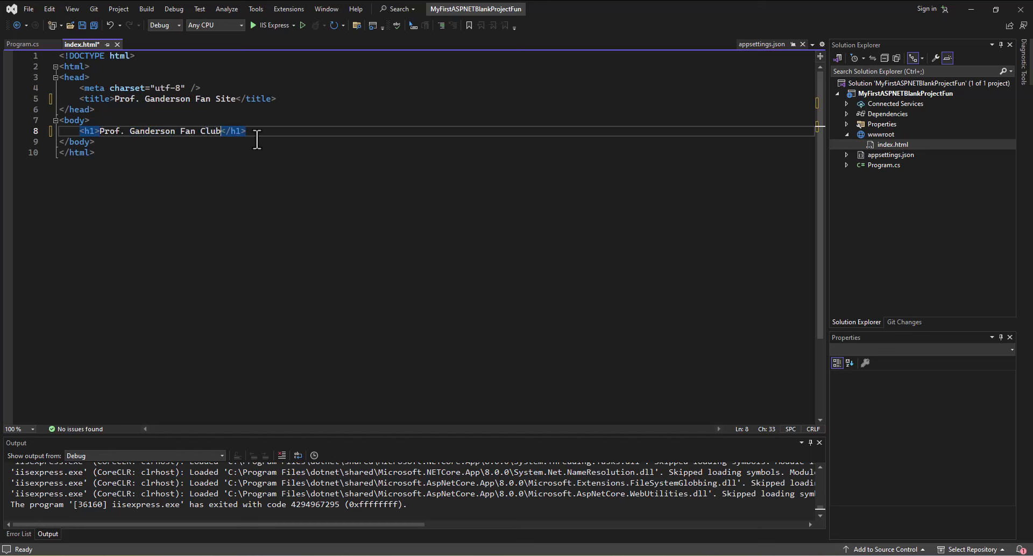
Step: Add an h3 subheading 'The one, the only, Mr. Greg Anderson' with blank lines below it
{"action": "key", "text": "Enter"}
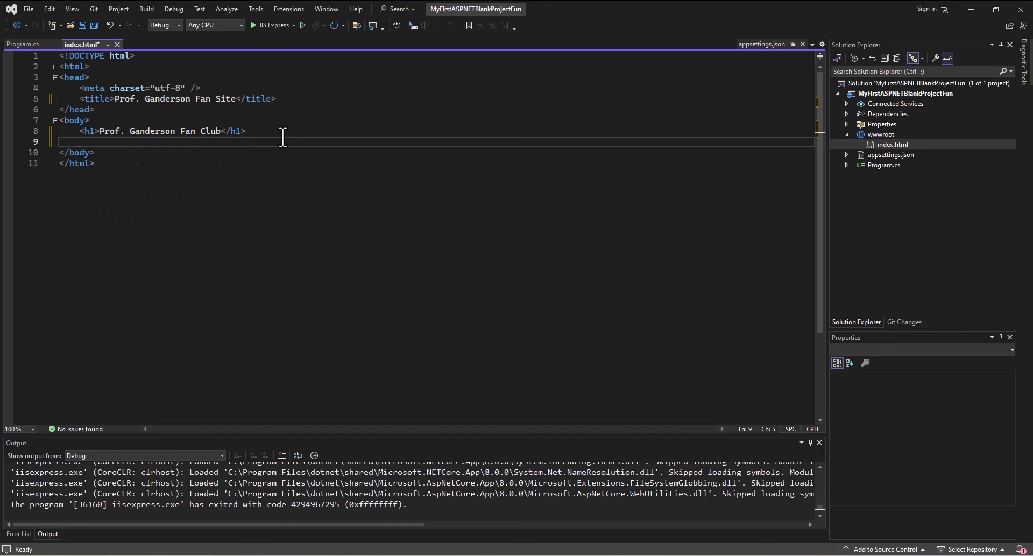
{"action": "type", "text": "<h"}
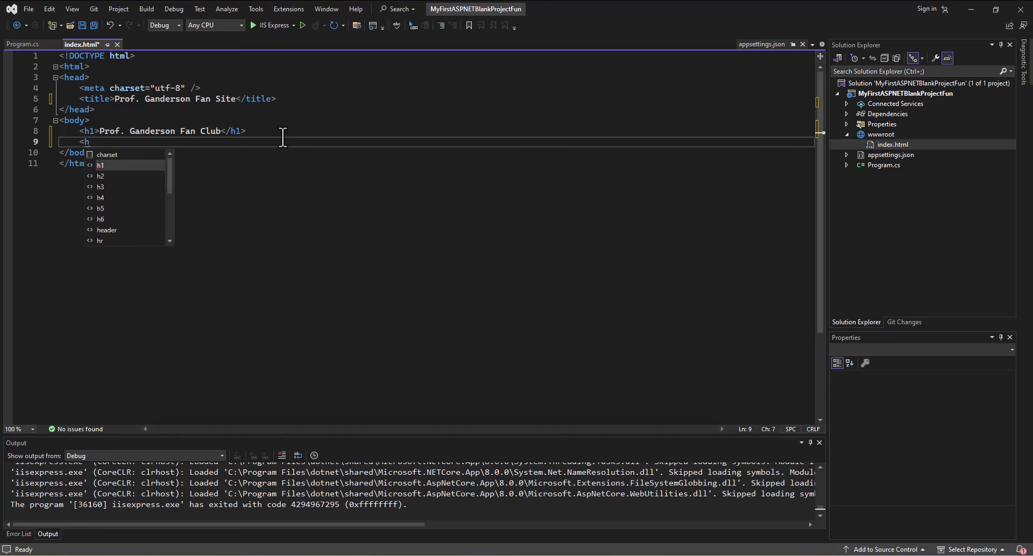
{"action": "type", "text": "3>T</h3>"}
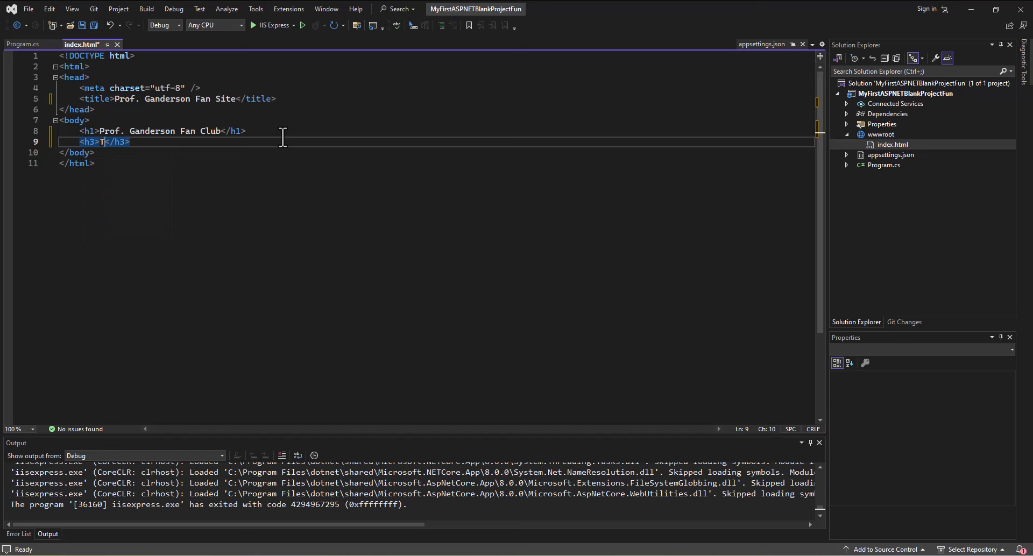
{"action": "type", "text": "The one, the onl"}
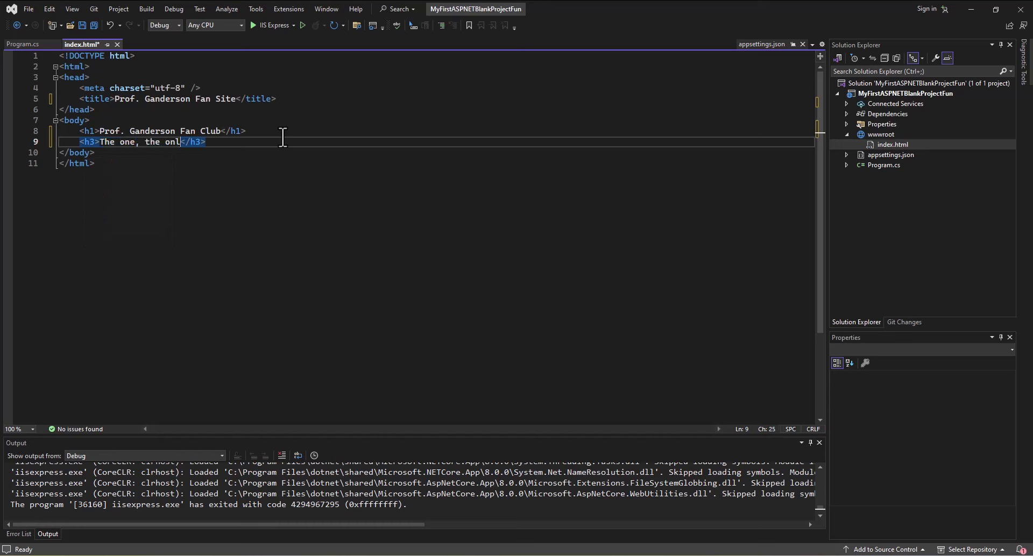
{"action": "type", "text": "y"}
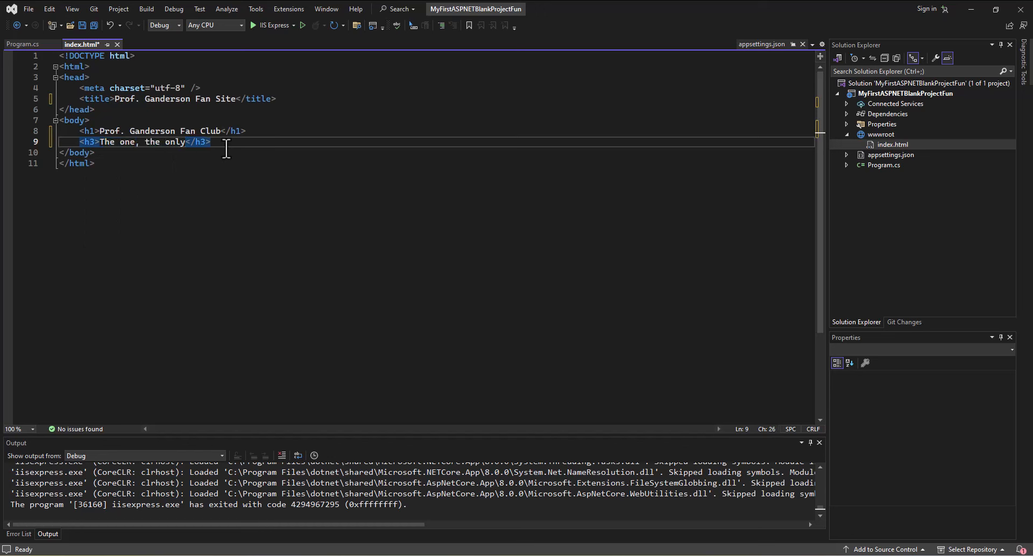
{"action": "type", "text": ","}
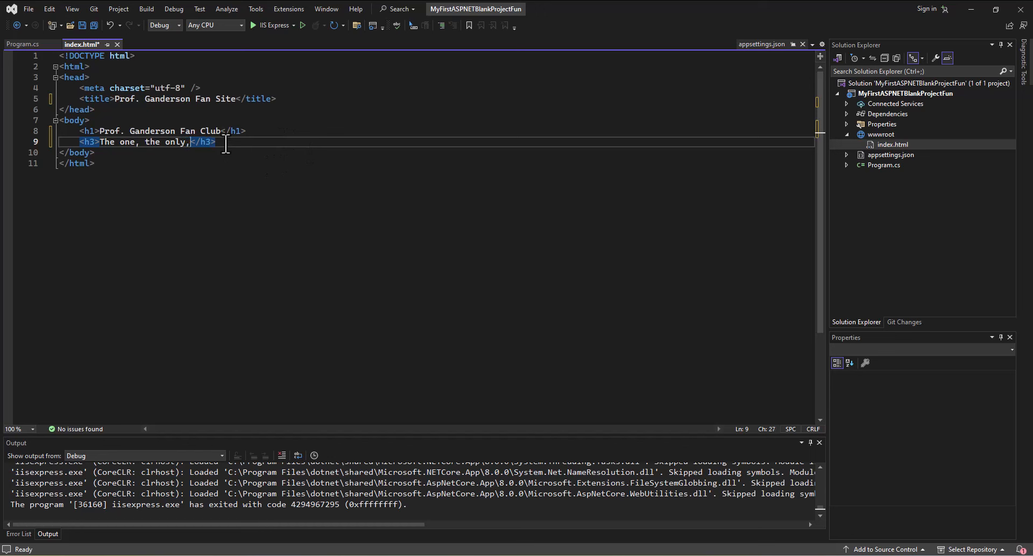
{"action": "type", "text": "Mr. F"}
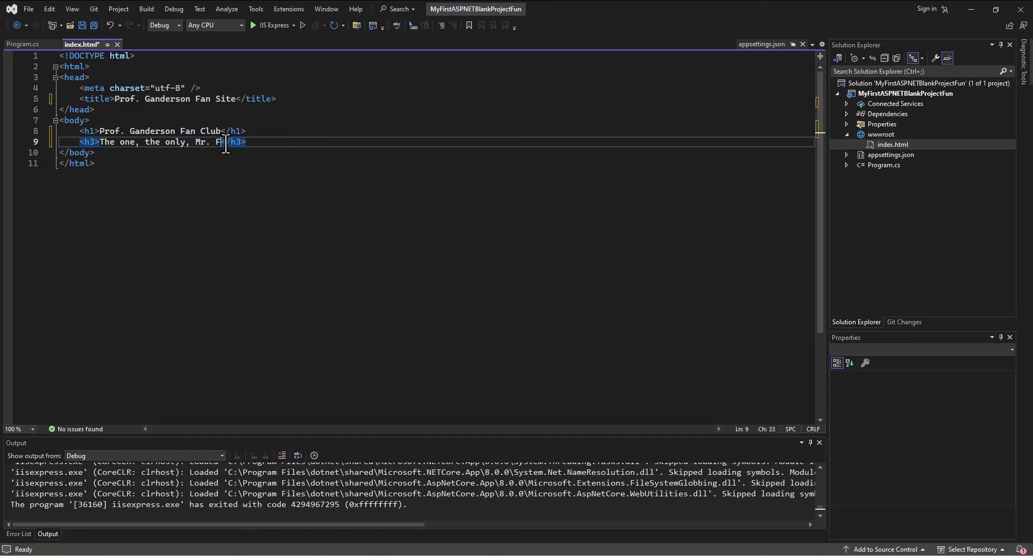
{"action": "type", "text": "reg An"}
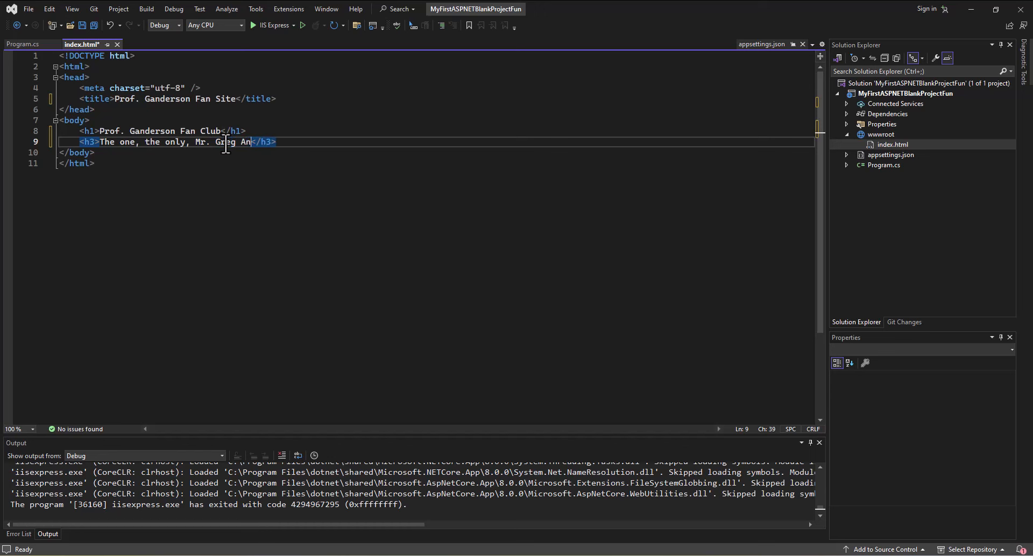
{"action": "type", "text": "derson"}
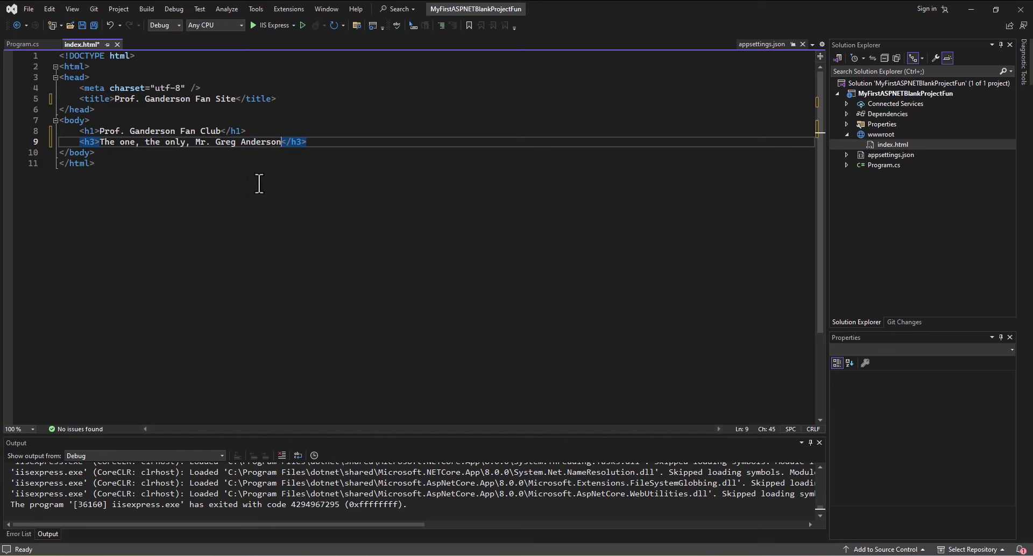
{"action": "mouse_move", "coordinate": [306, 158]}
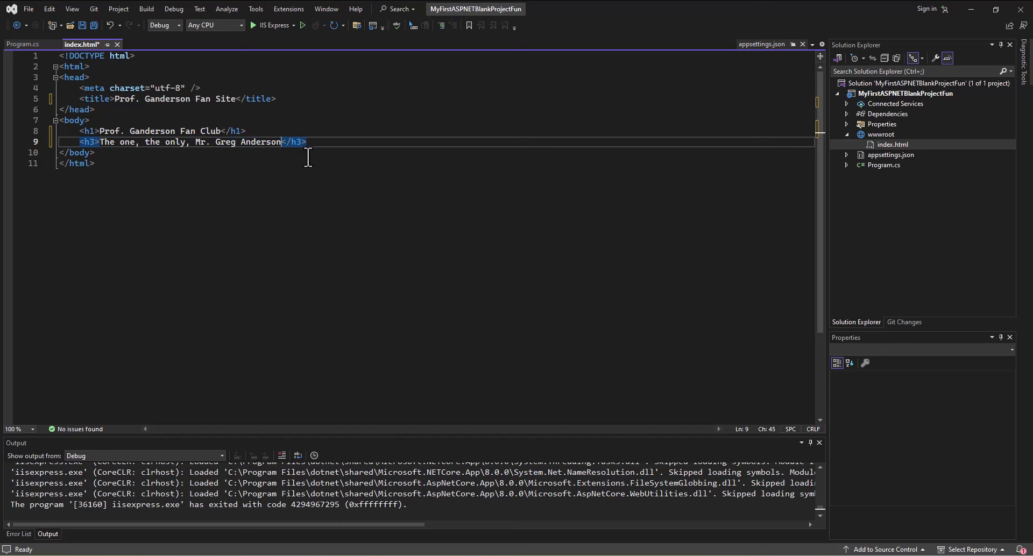
{"action": "key", "text": "Enter"}
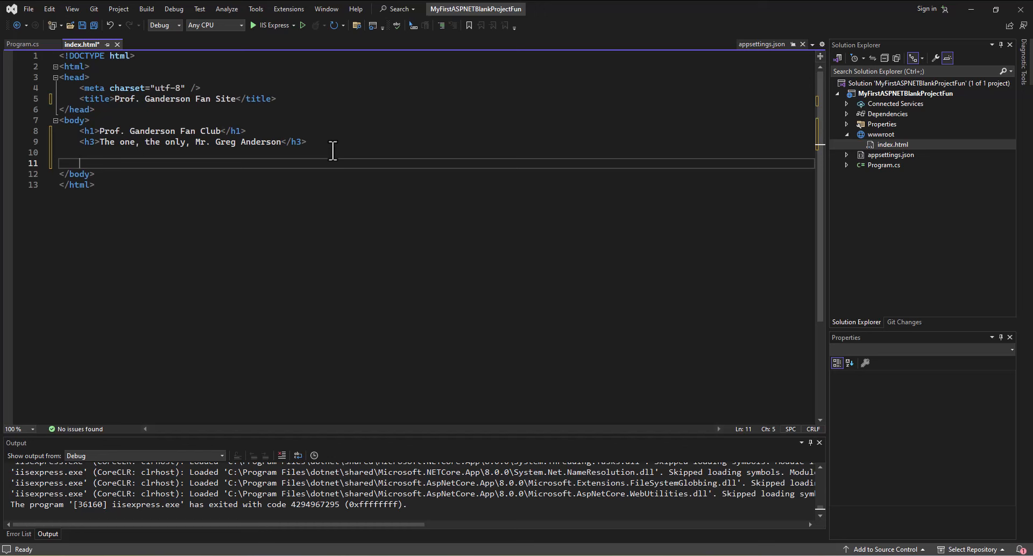
Step: Write a paragraph describing Prof. Anderson (a.k.a. "Prof Ganderson") in the Information Systems Department
{"action": "type", "text": "<p>P</p>"}
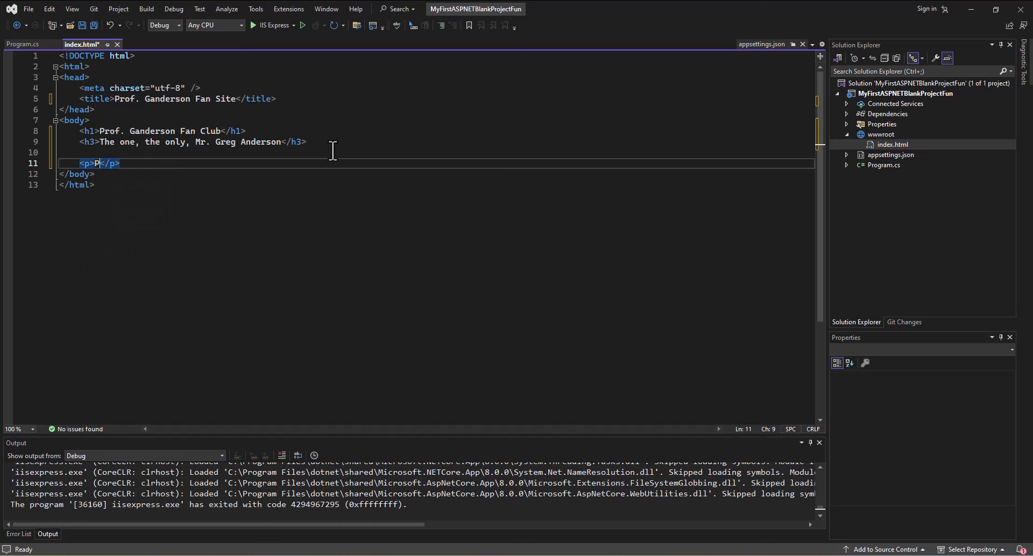
{"action": "type", "text": "rof. Anderson (a."}
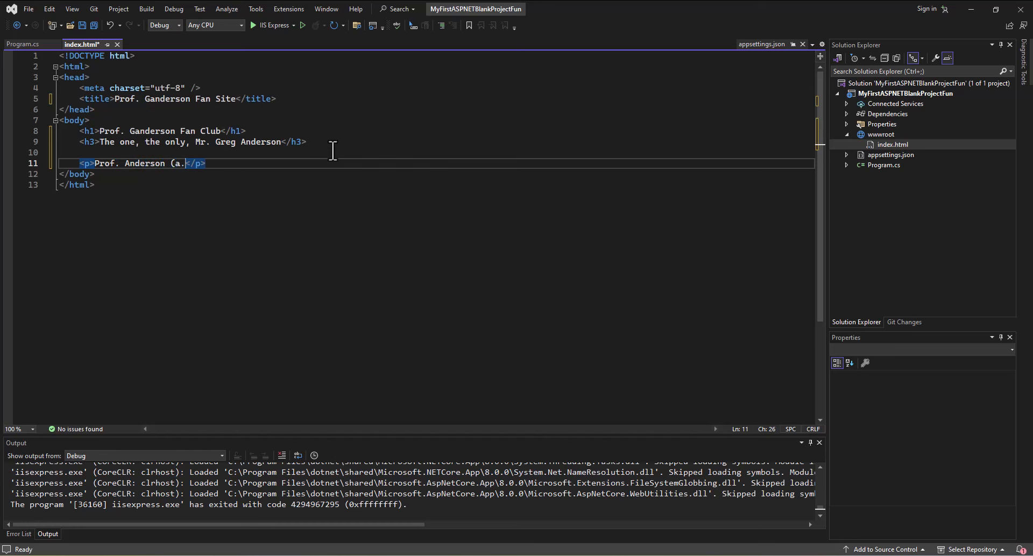
{"action": "type", "text": "k.k"}
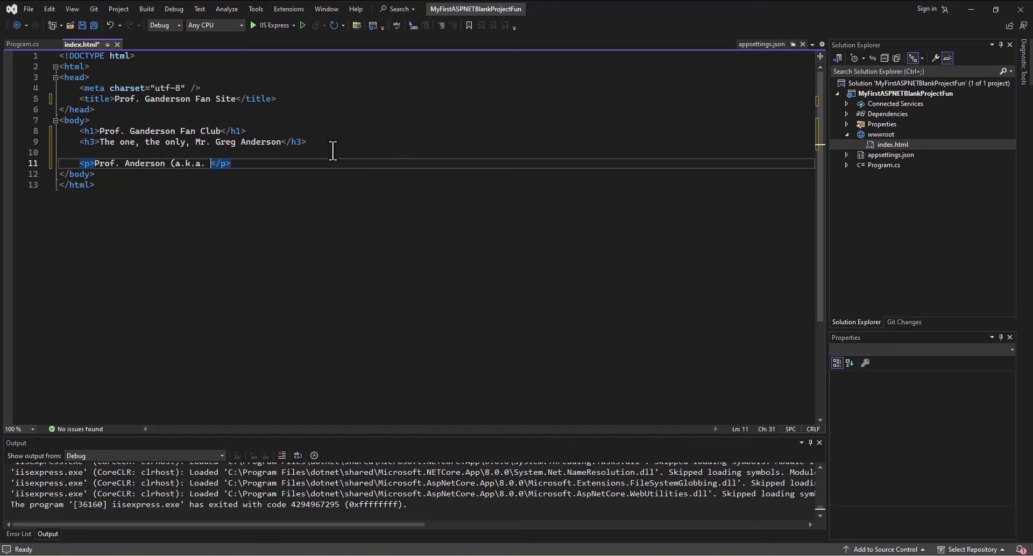
{"action": "type", "text": "\"Prof Ga"}
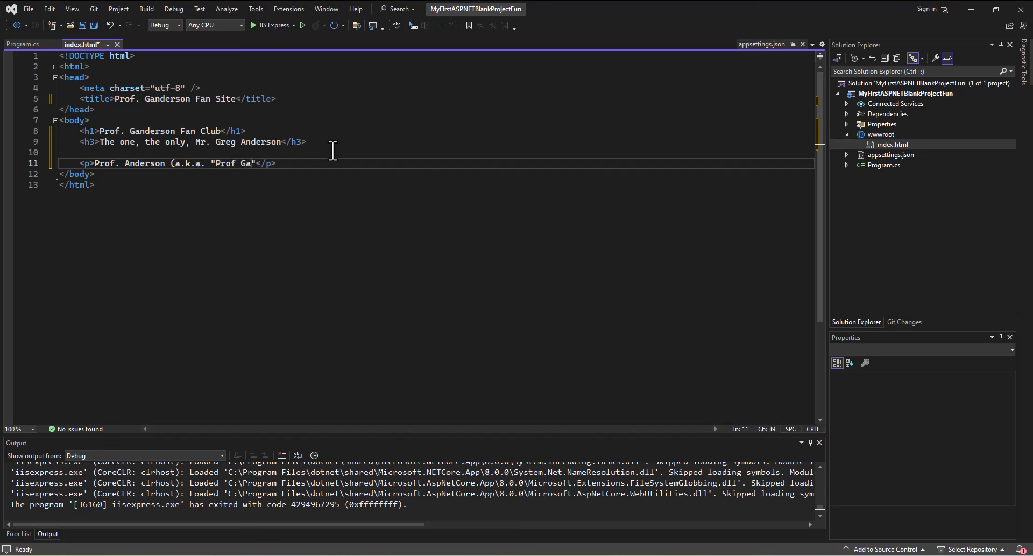
{"action": "type", "text": "nderson"}
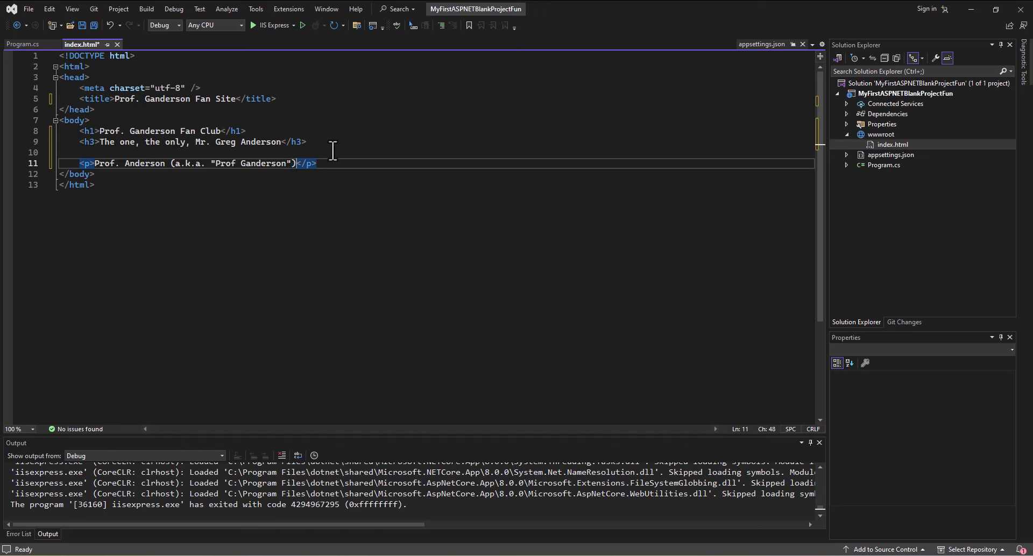
{"action": "type", "text": "is  Professors in the"}
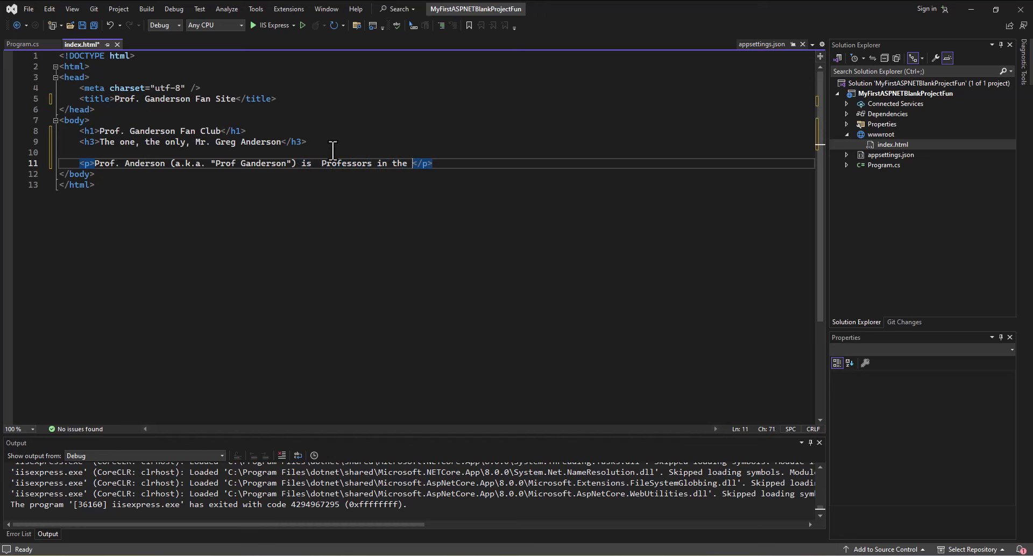
{"action": "type", "text": "Information Systems Department"}
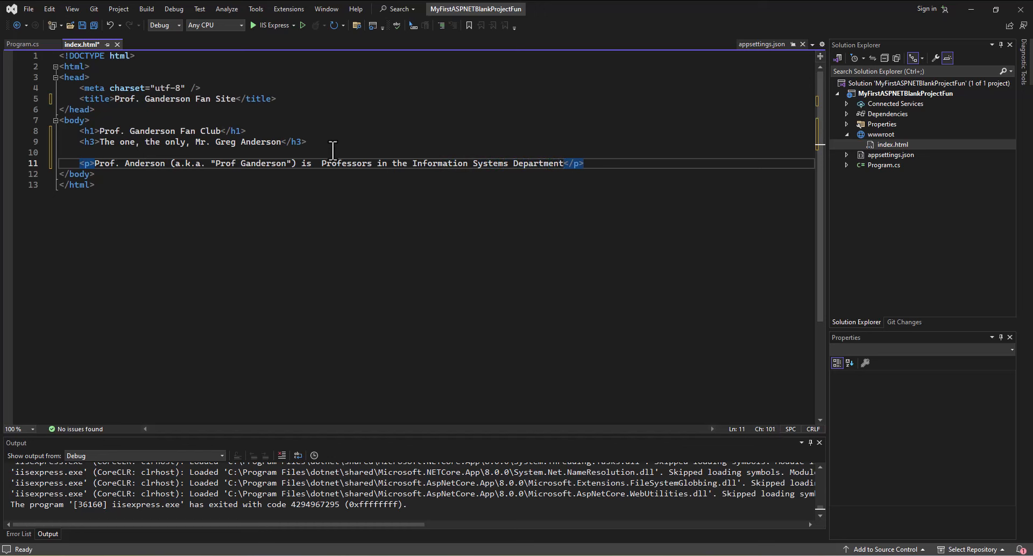
Step: Correct 'is Professors' to 'is a Professor' and return to the end of the line
{"action": "left_click", "coordinate": [368, 163]}
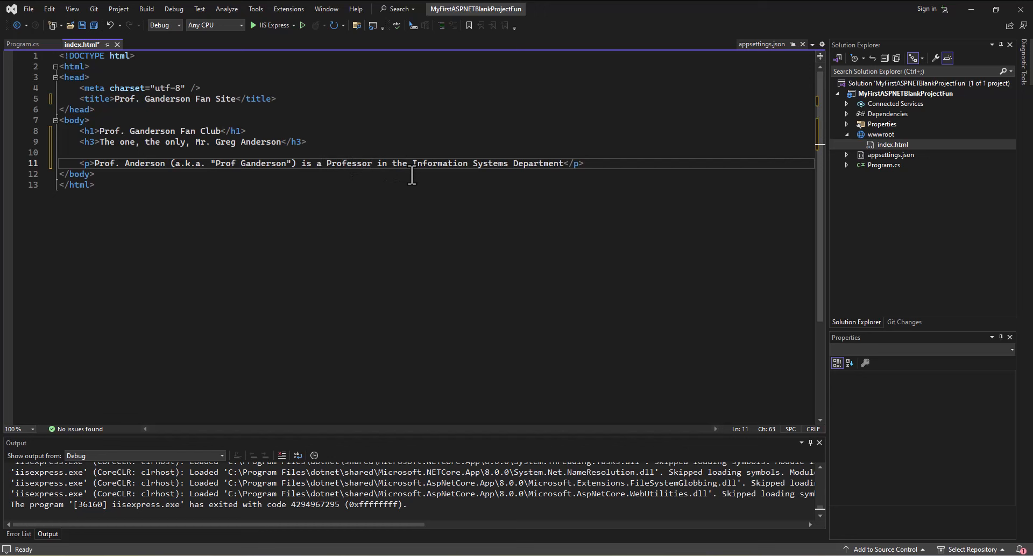
{"action": "left_click", "coordinate": [603, 163]}
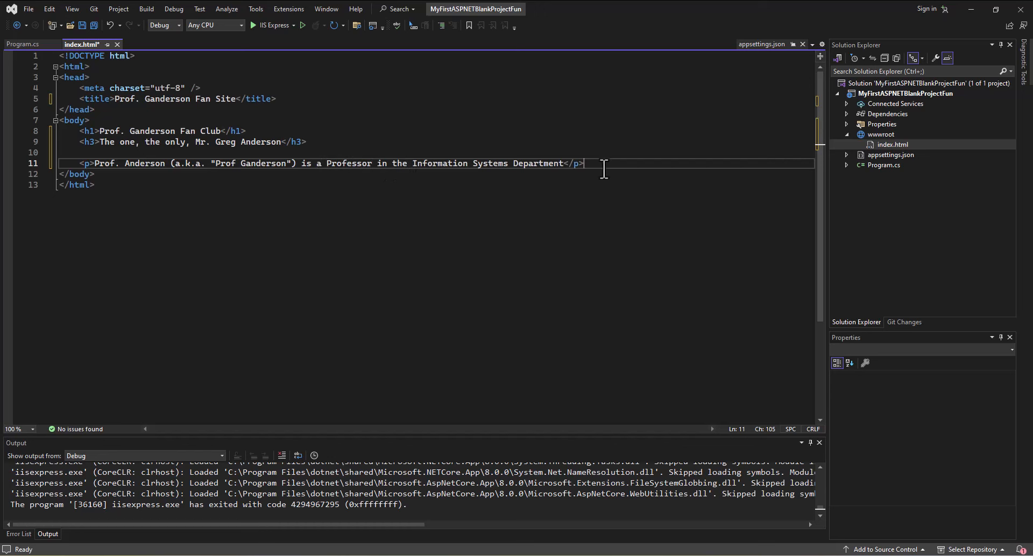
Step: Add a second paragraph reading 'Pop Quiz: We love him because?:'
{"action": "type", "text": "<p"}
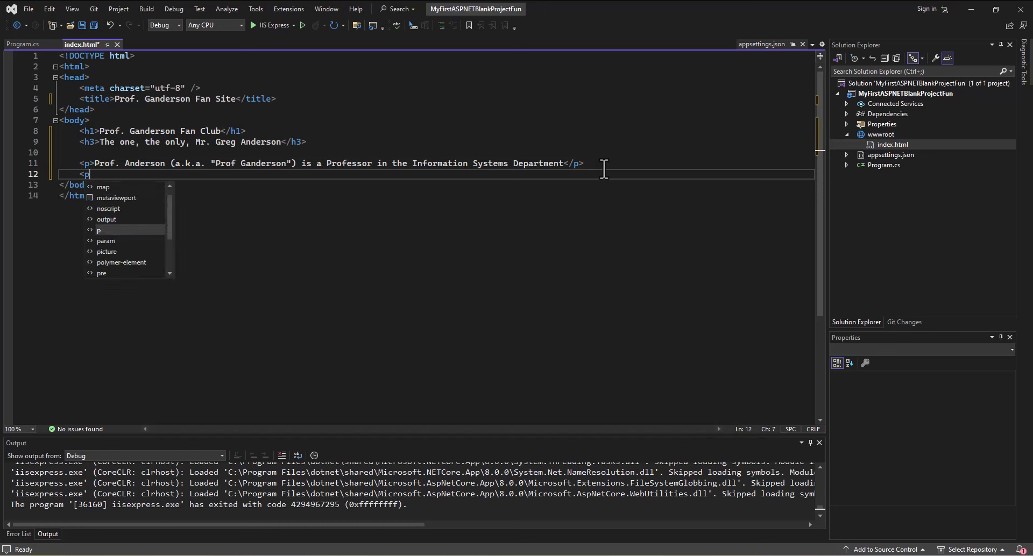
{"action": "type", "text": ">Pop </p>"}
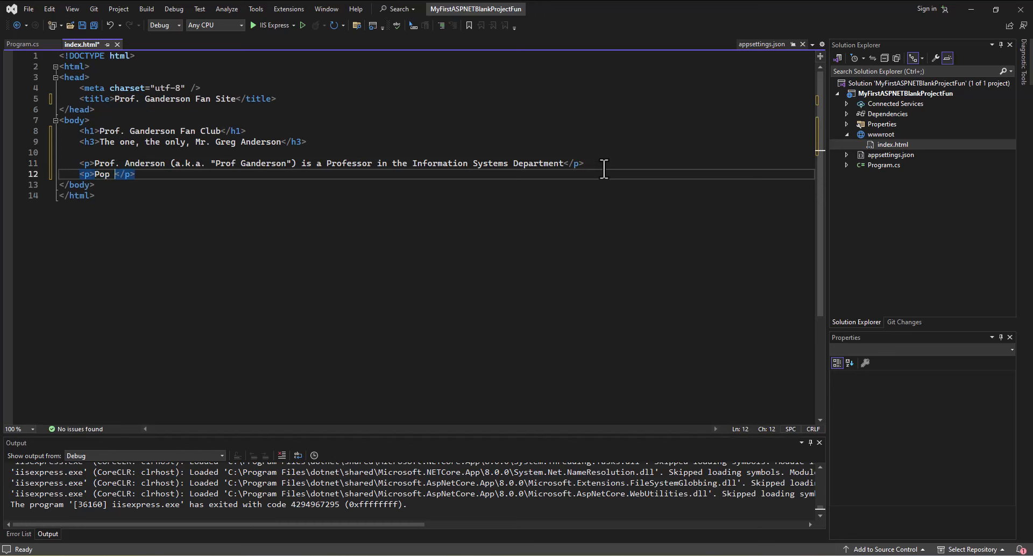
{"action": "type", "text": "Quiz:"}
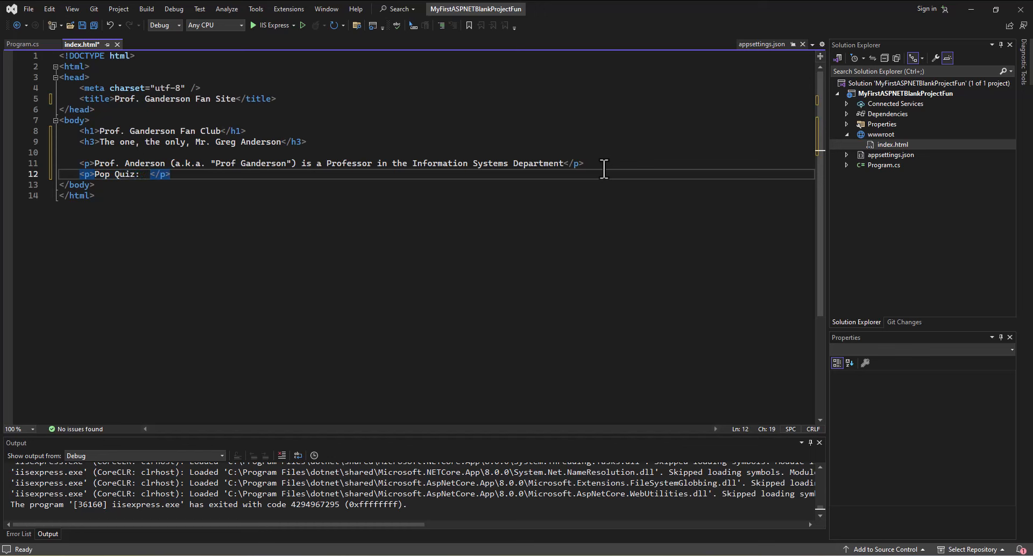
{"action": "type", "text": "We love i"}
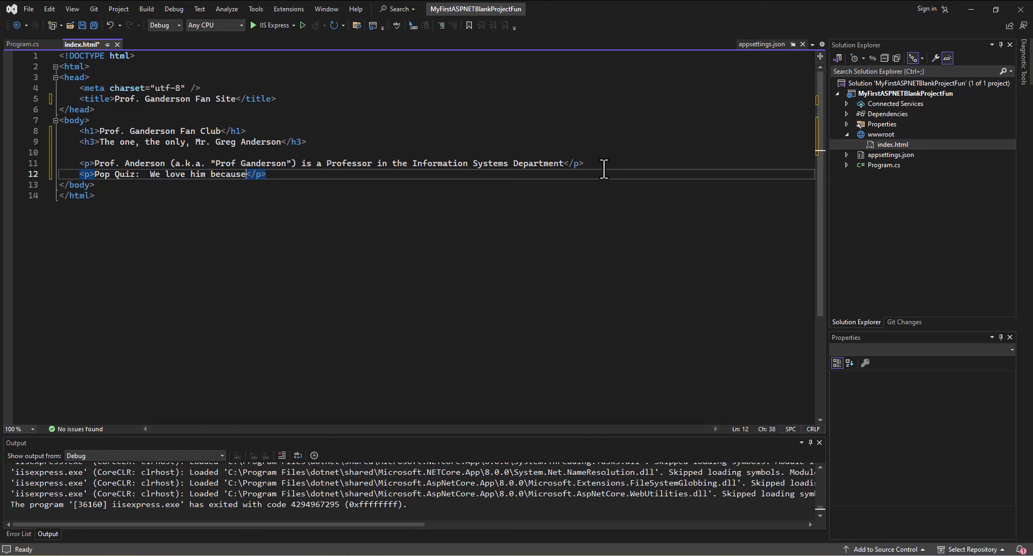
{"action": "type", "text": "?:"}
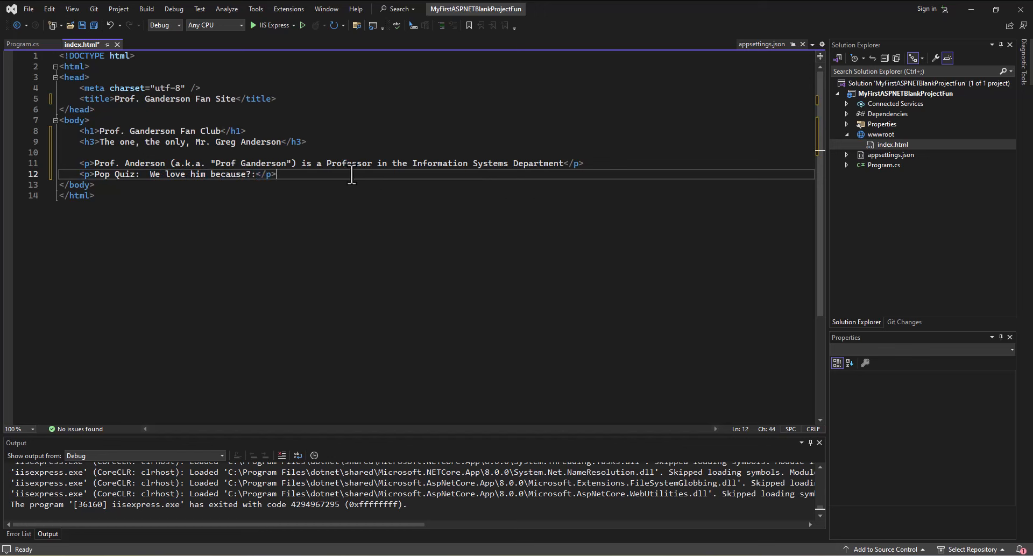
{"action": "type", "text": "<"}
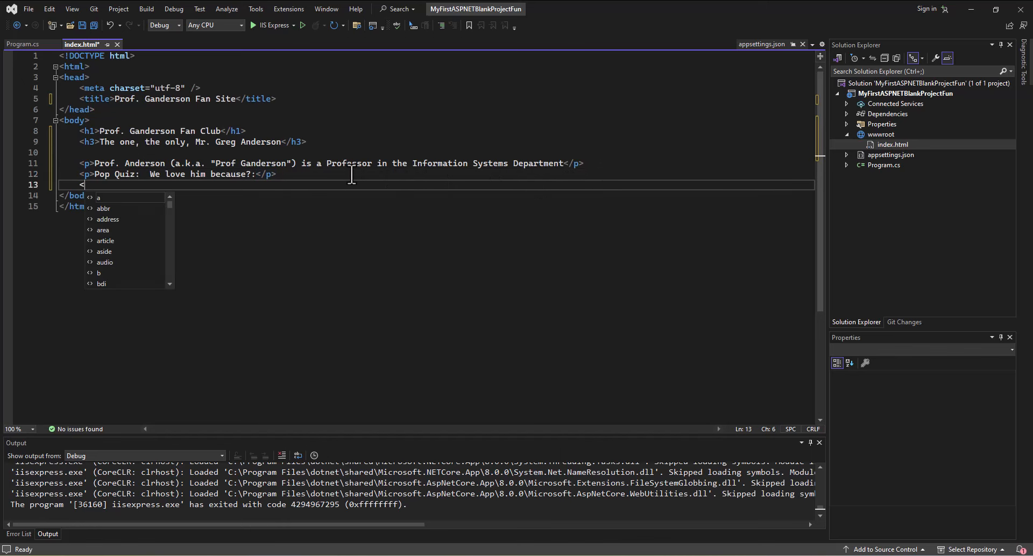
Step: Start a ul list with item A about his flowing locks when he was growing up
{"action": "type", "text": "ul>"}
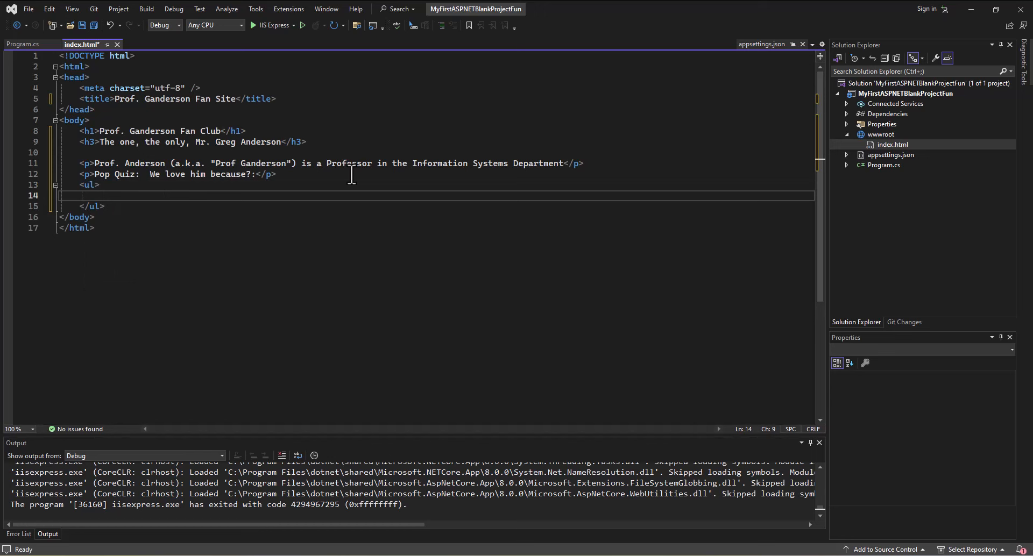
{"action": "type", "text": "<li></li>"}
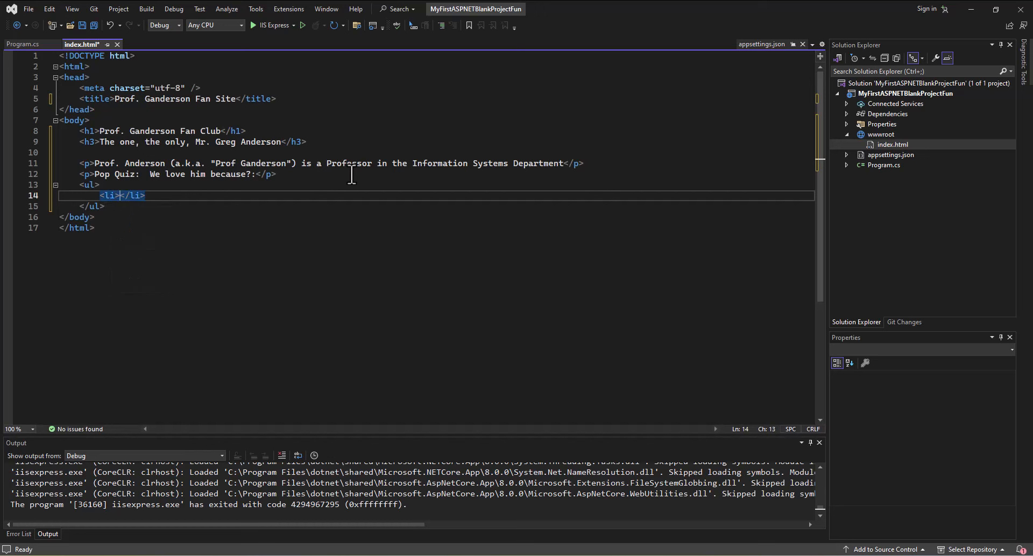
{"action": "type", "text": "A:"}
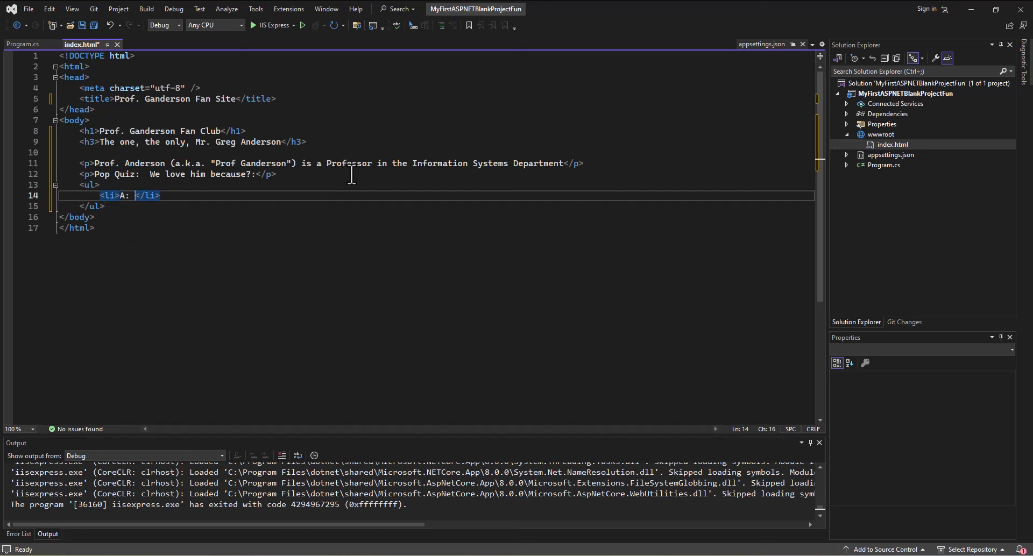
{"action": "type", "text": "The flowing locks he had"}
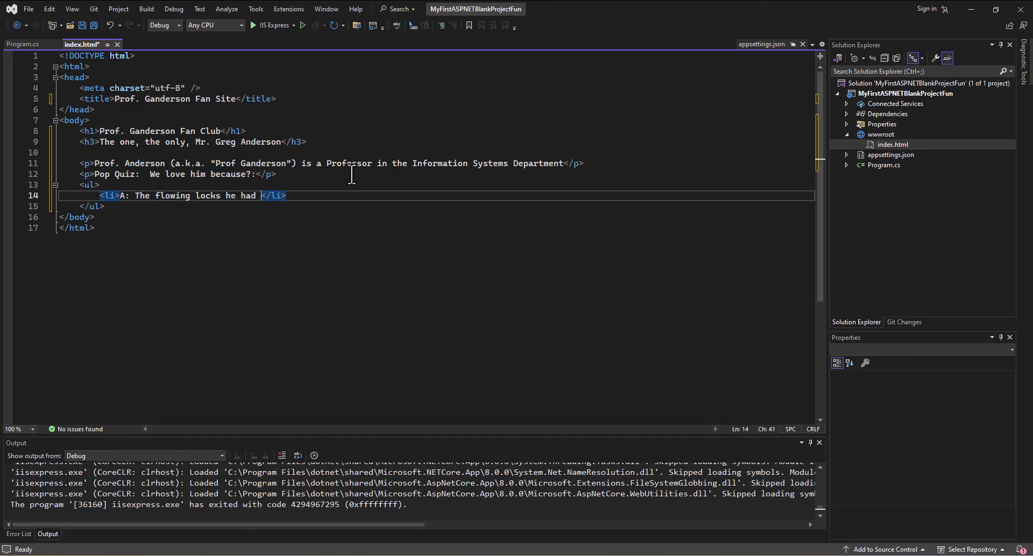
{"action": "type", "text": "when he was growi"}
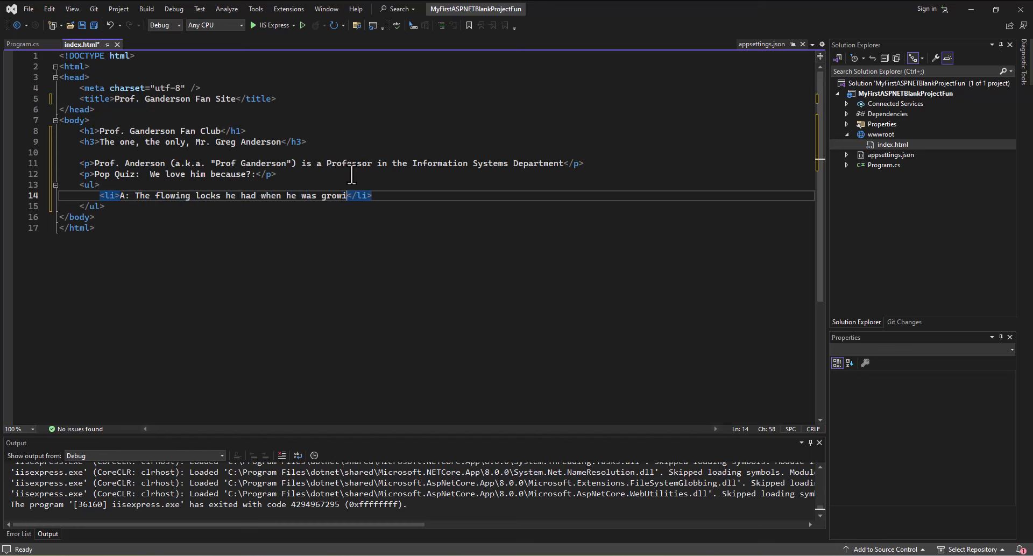
{"action": "type", "text": "ng up"}
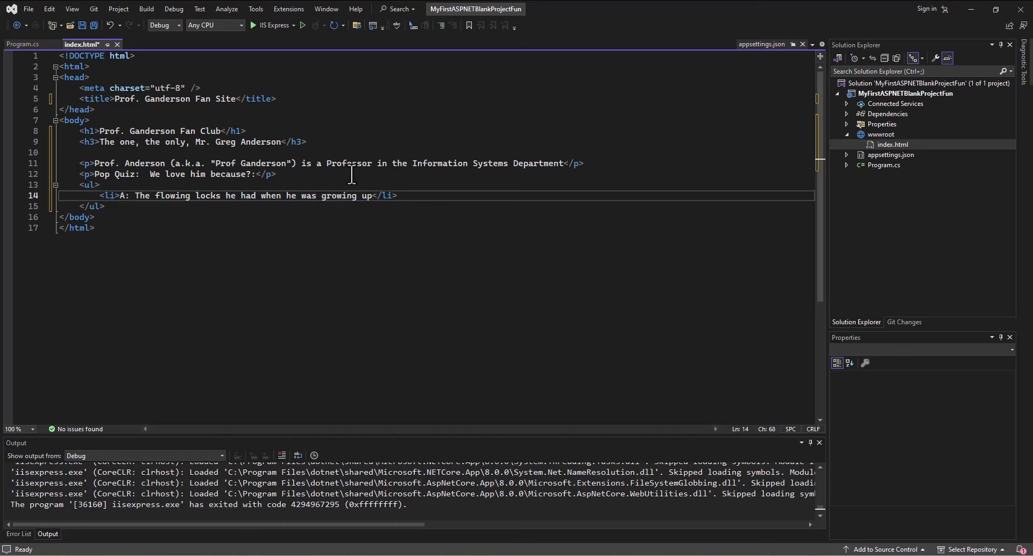
Step: Add list item B: He can pound a pound of bacon, and start a new line
{"action": "type", "text": "<"}
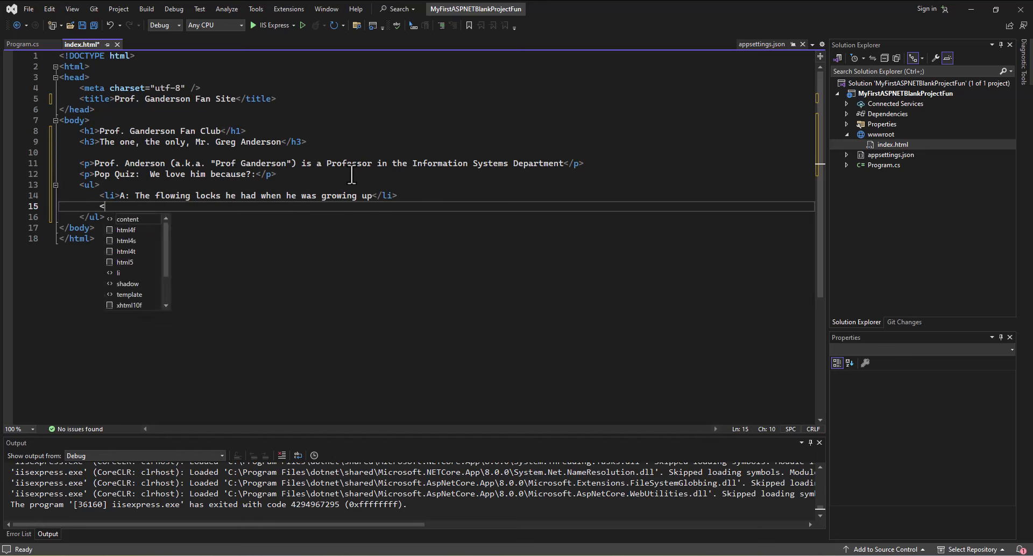
{"action": "type", "text": "li>B:  </li>"}
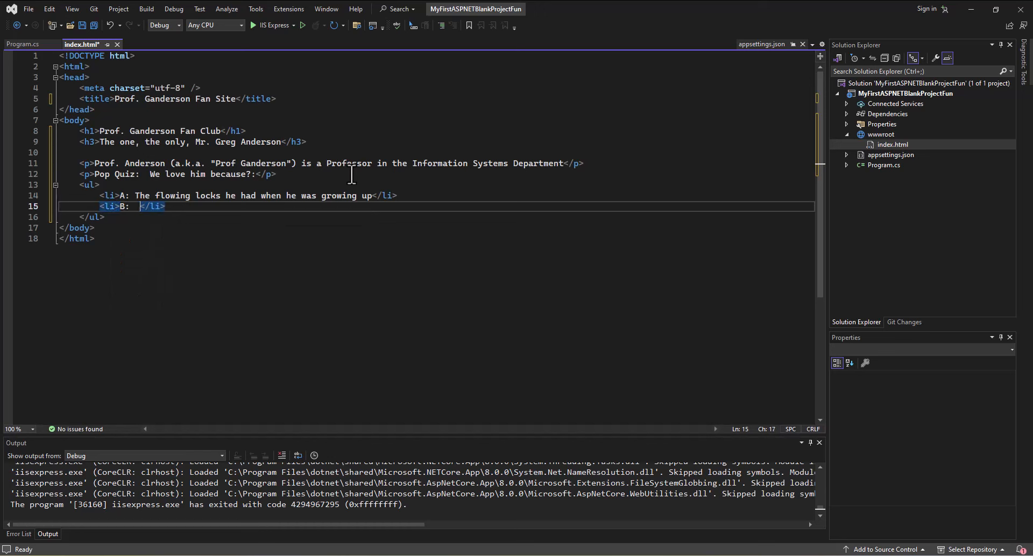
{"action": "type", "text": "He can"}
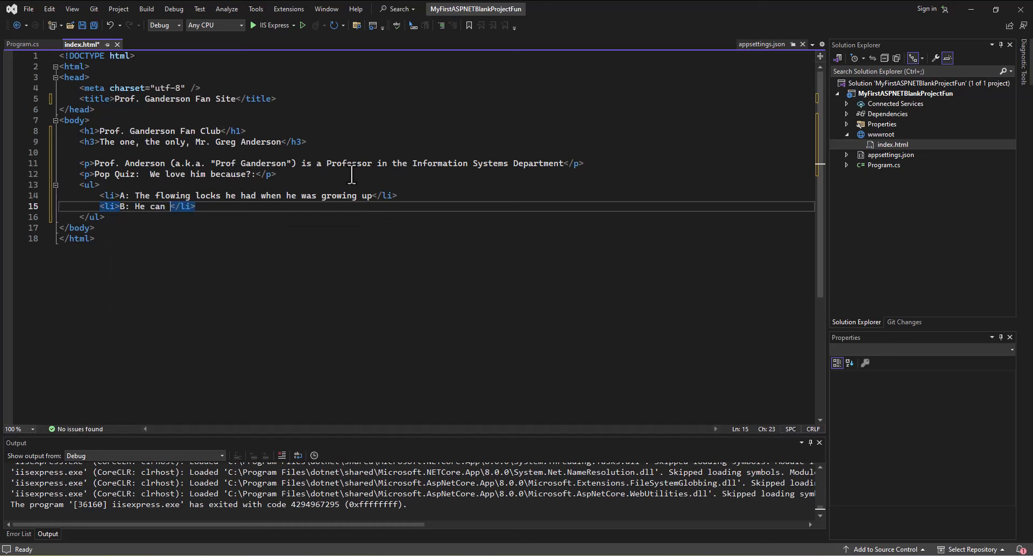
{"action": "type", "text": "pound a pound of bac"}
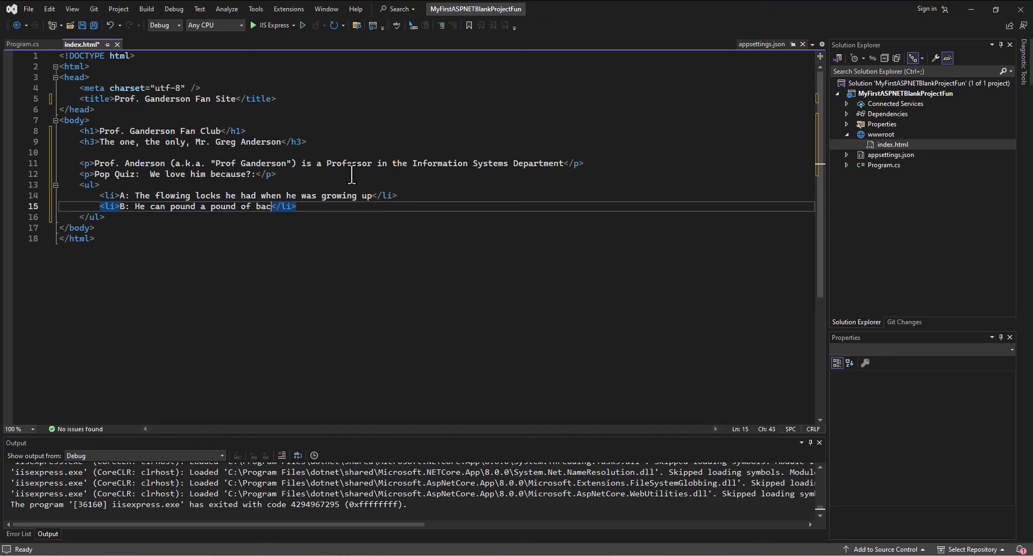
{"action": "type", "text": "on"}
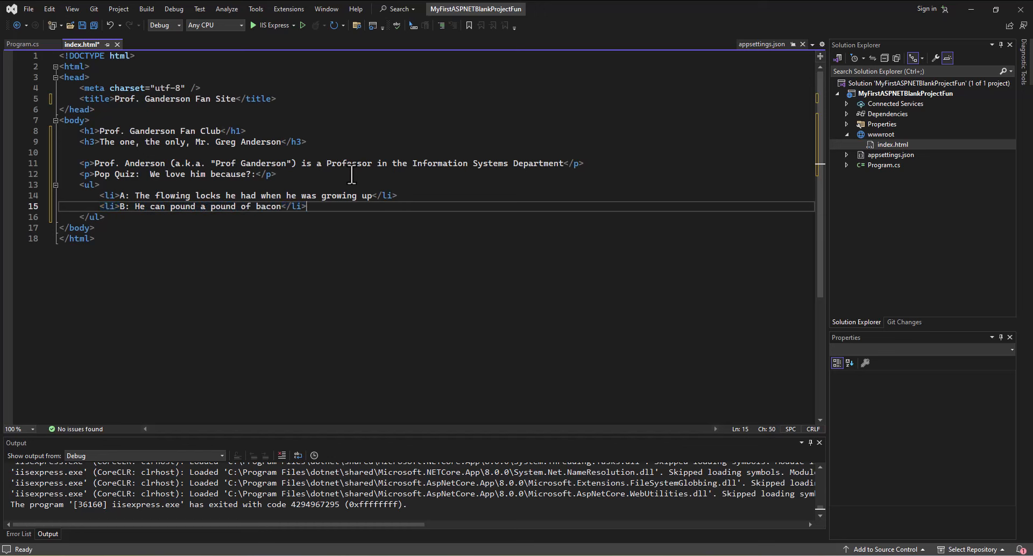
{"action": "key", "text": "enter"}
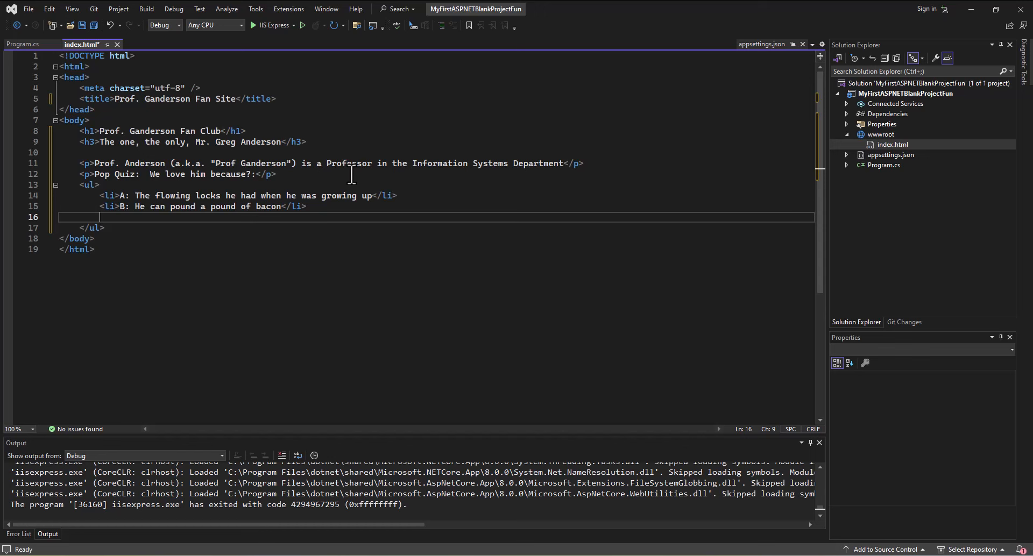
Step: Add list item C: His exams are so easy!
{"action": "type", "text": "<"}
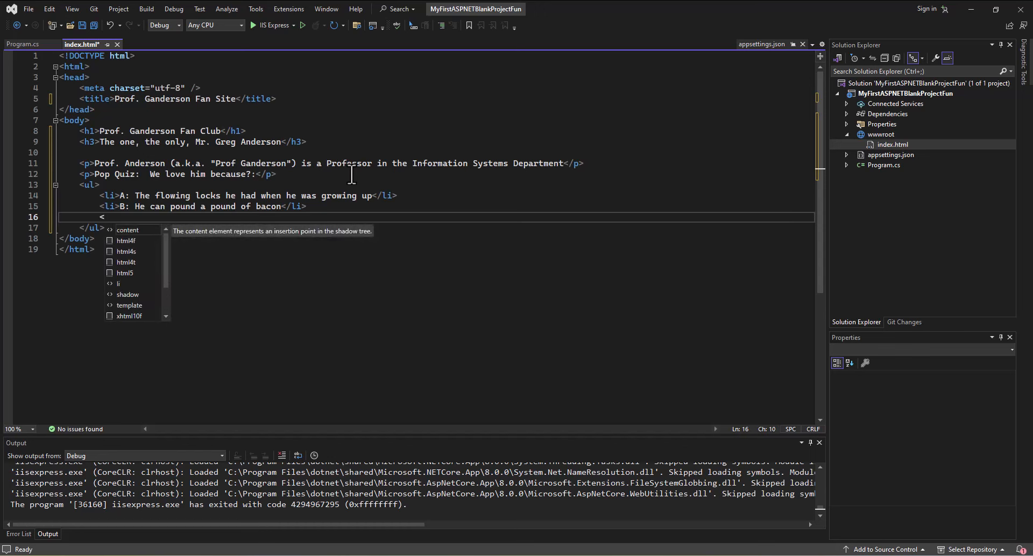
{"action": "type", "text": "li></li>"}
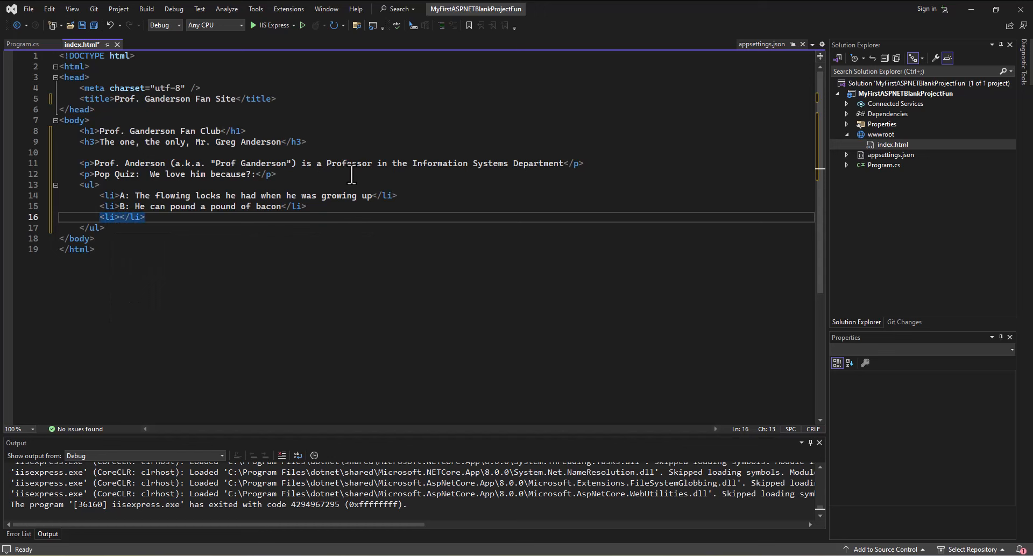
{"action": "type", "text": "C:"}
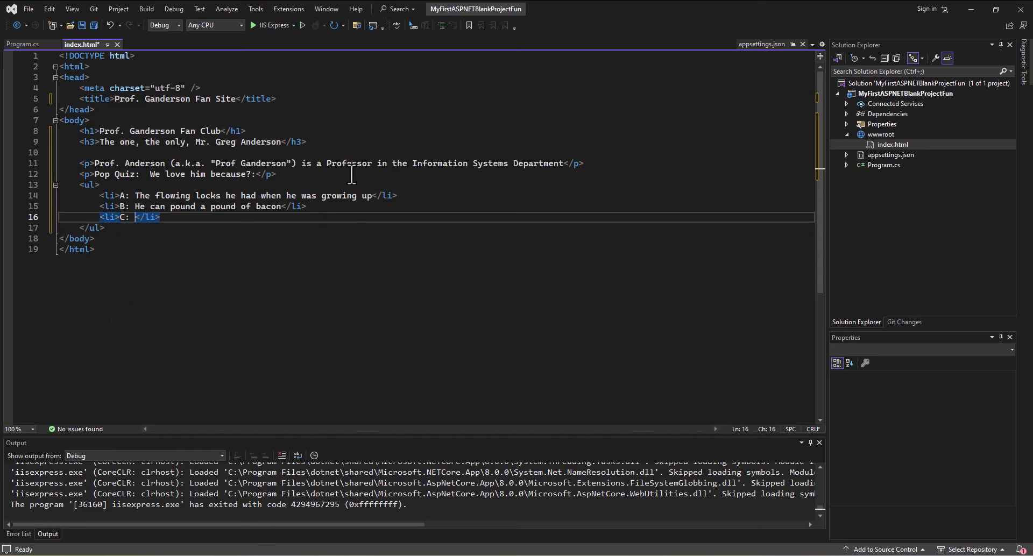
{"action": "type", "text": "His exam"}
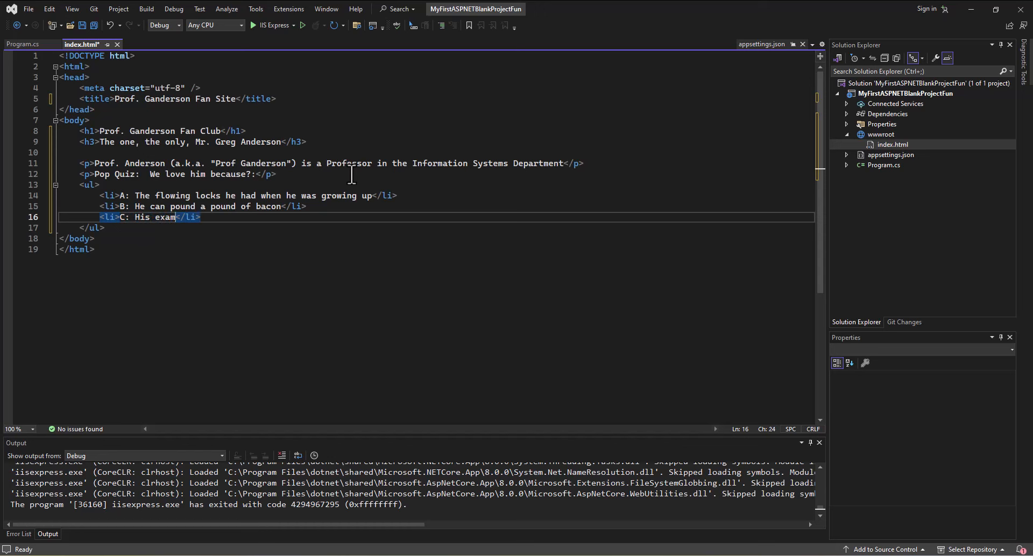
{"action": "type", "text": "s are so easy!"}
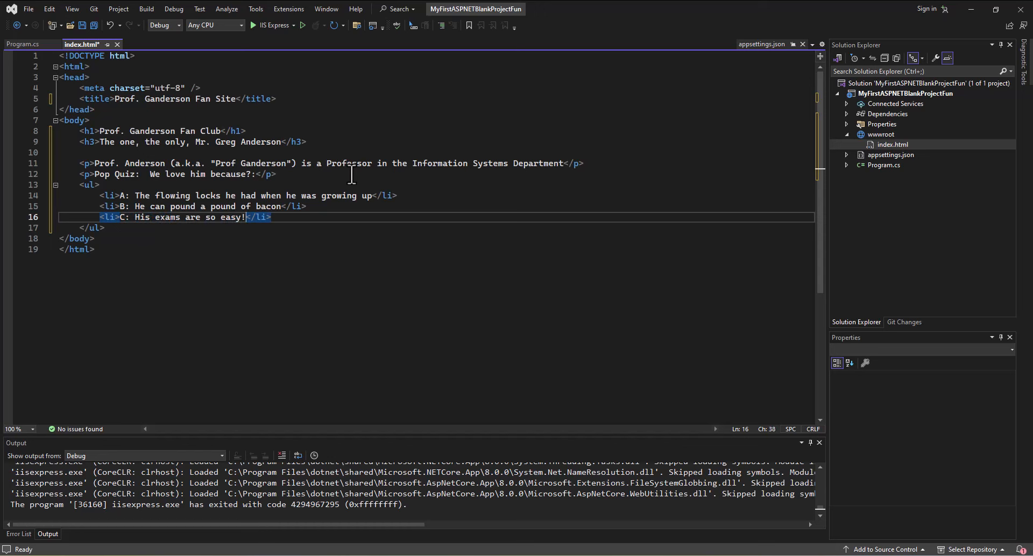
{"action": "key", "text": "enter"}
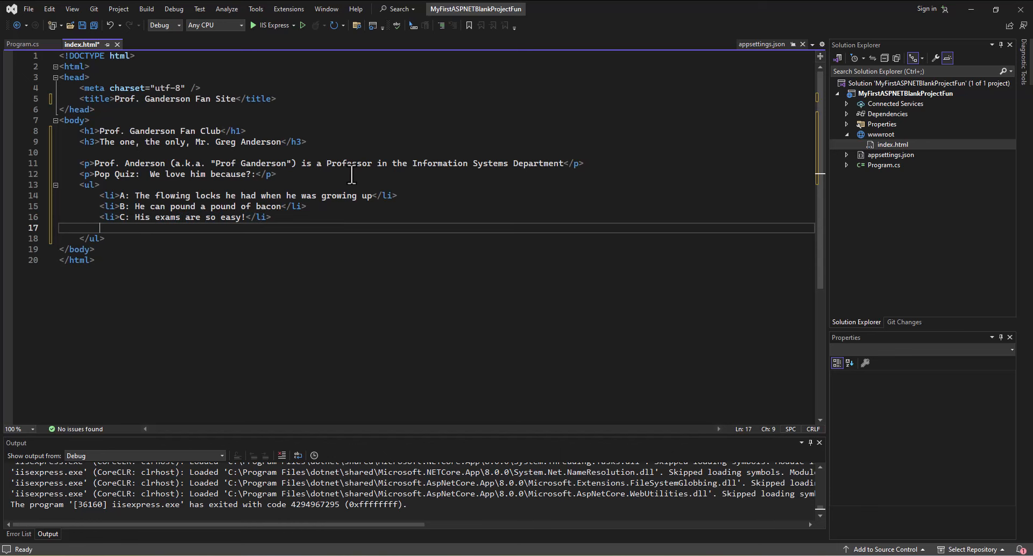
Step: Add items D about an awesome person who cares about everyone and E: All of the above
{"action": "type", "text": "<li></li>"}
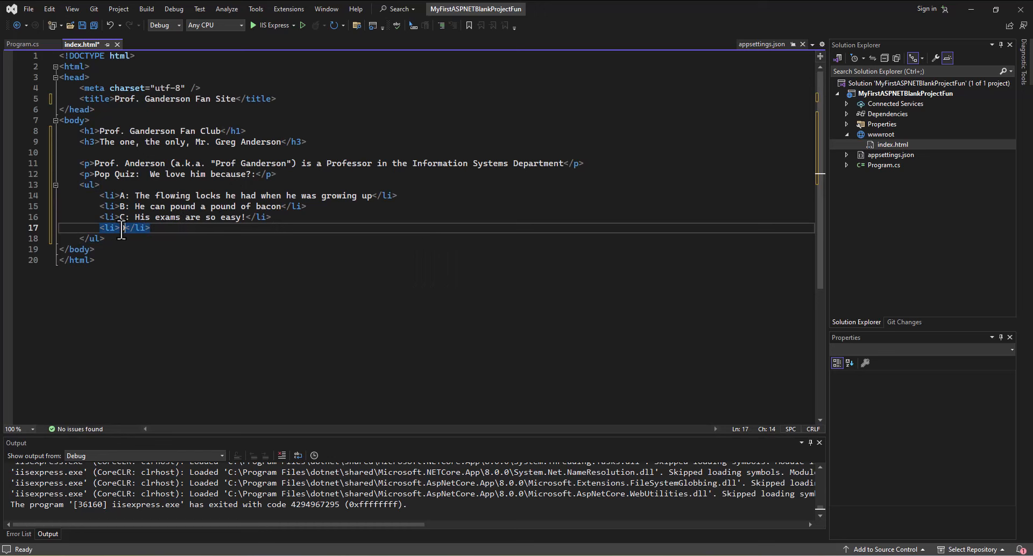
{"action": "type", "text": "D: He is just an a"}
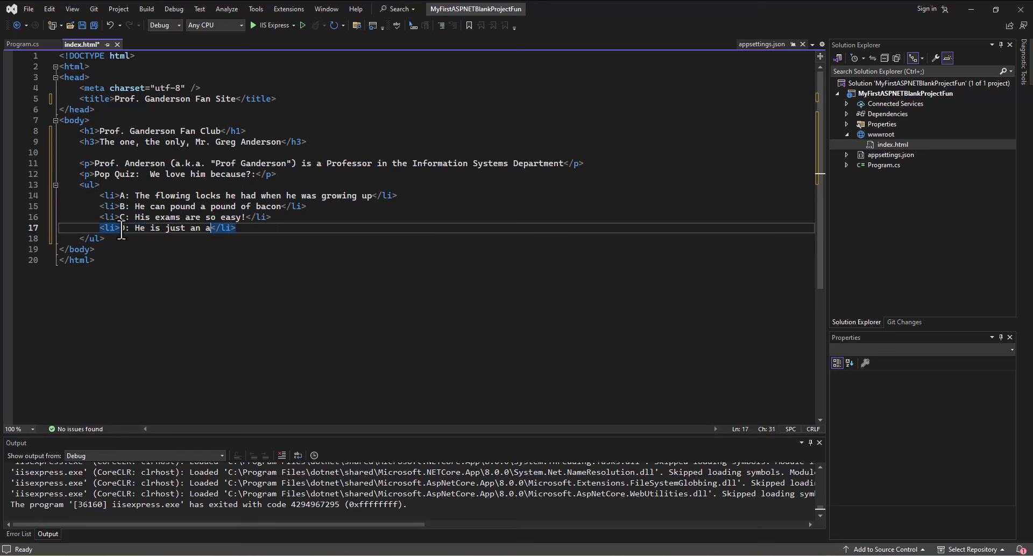
{"action": "type", "text": "wesome person who cares a"}
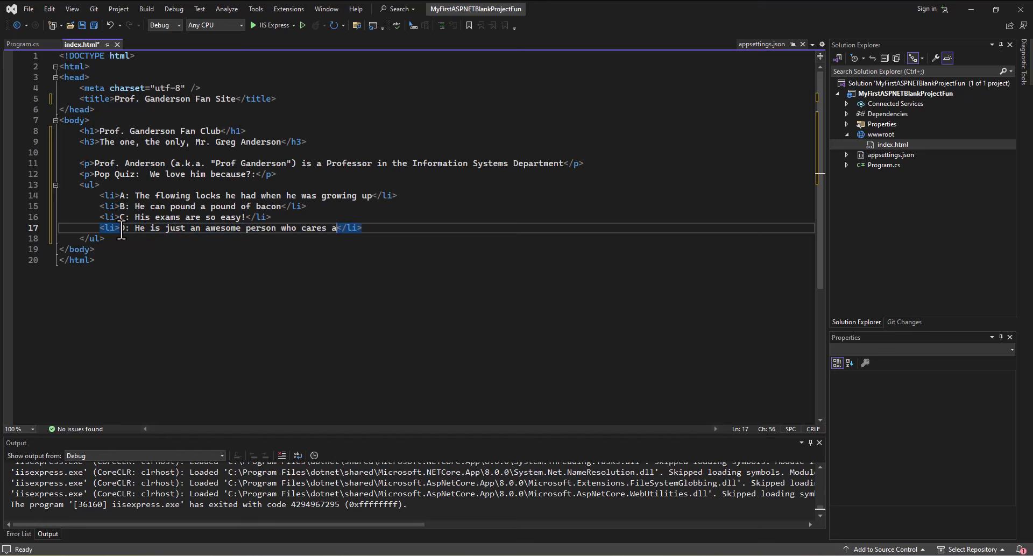
{"action": "type", "text": "bout everyone around him"}
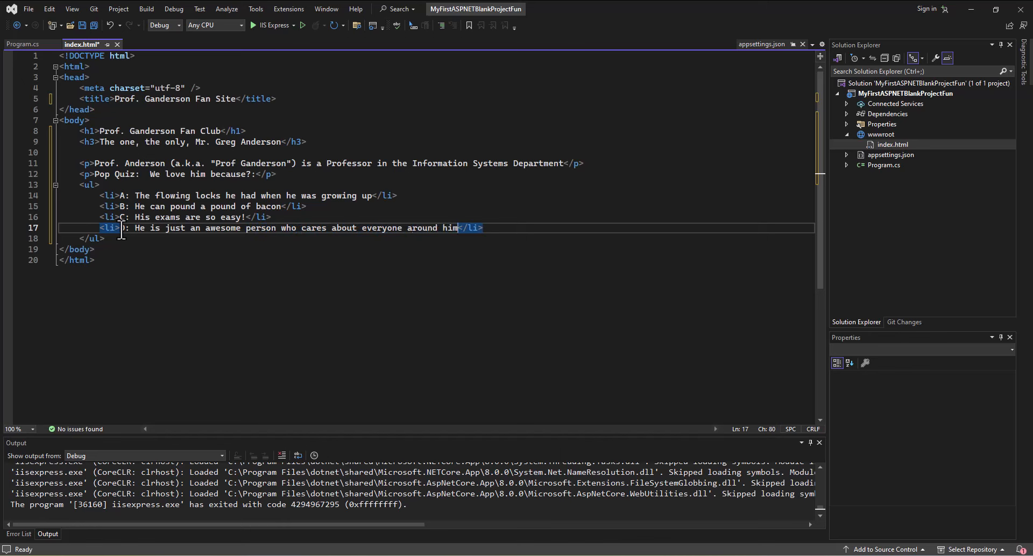
{"action": "type", "text": "D"}
{"action": "type", "text": "<li></li>"}
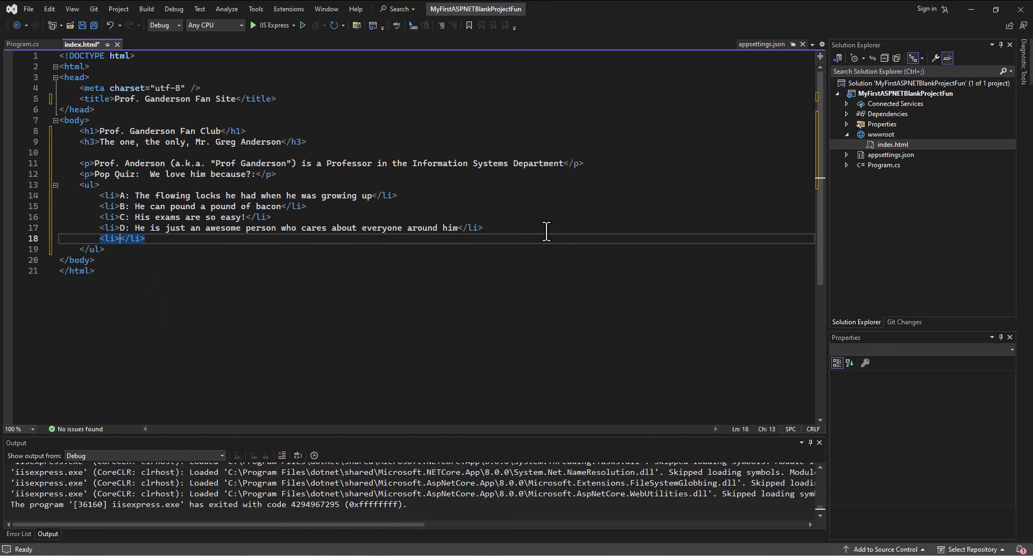
{"action": "type", "text": "E: All of"}
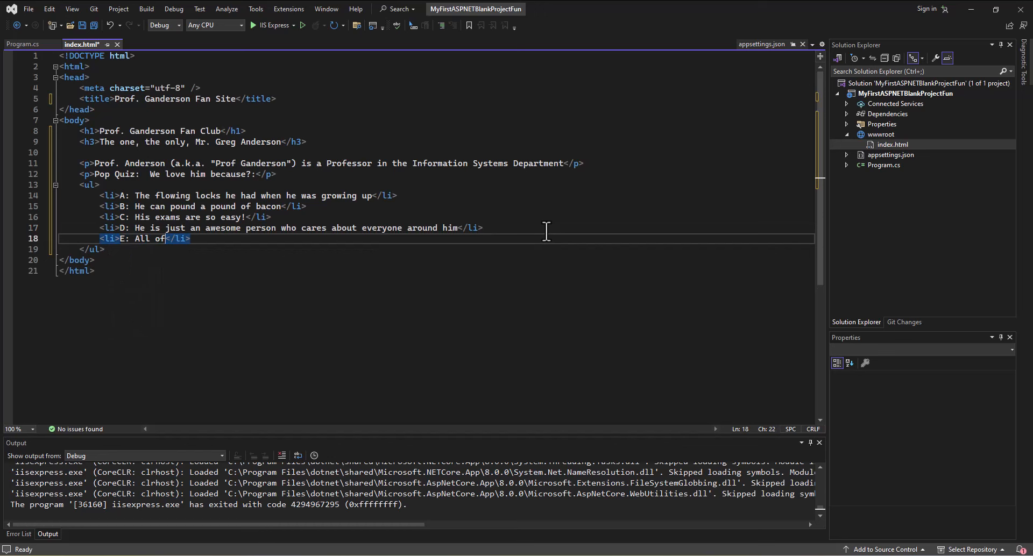
{"action": "type", "text": "the a"}
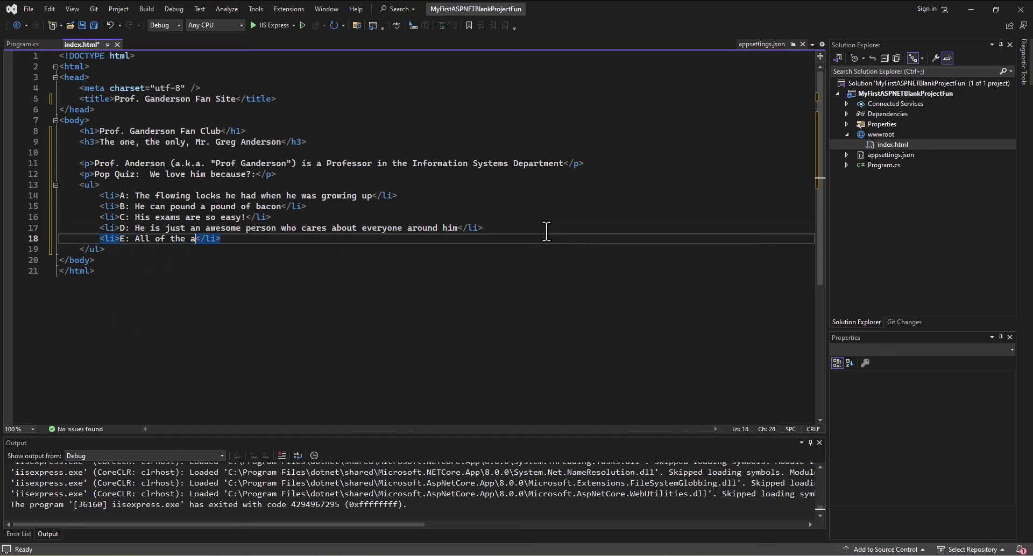
{"action": "type", "text": "bove"}
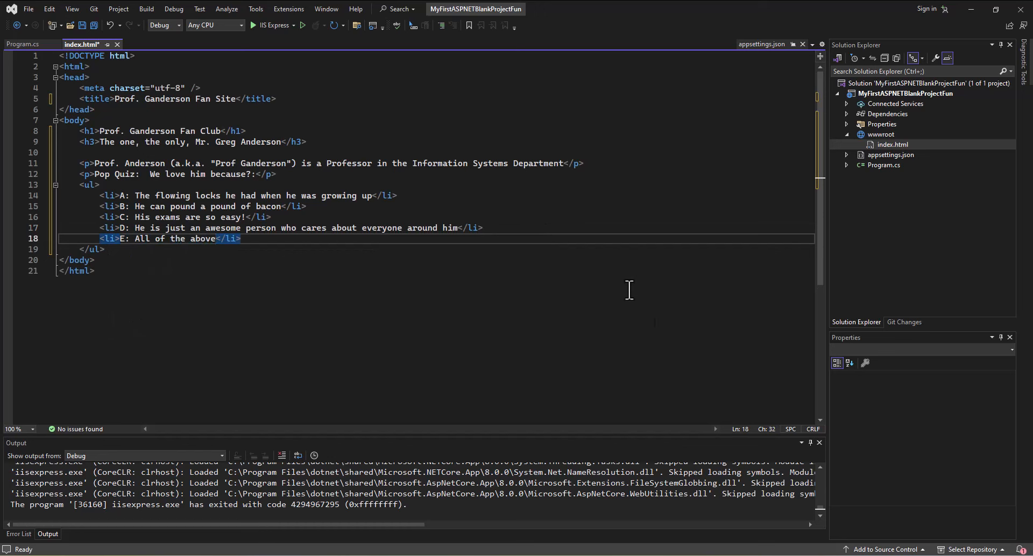
{"action": "mouse_move", "coordinate": [186, 210]}
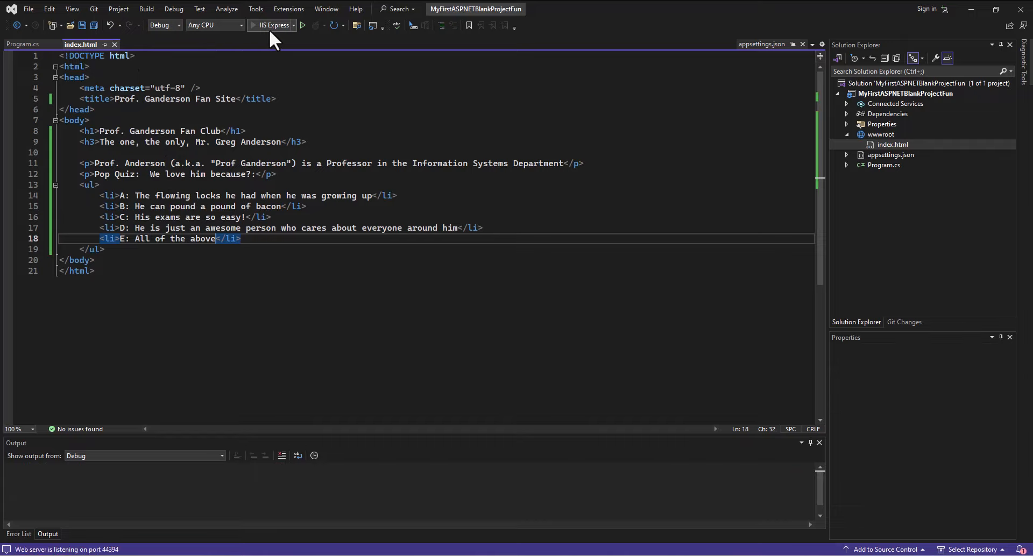
Step: View the running fan site in Edge and open a new blank tab
{"action": "left_click", "coordinate": [301, 25]}
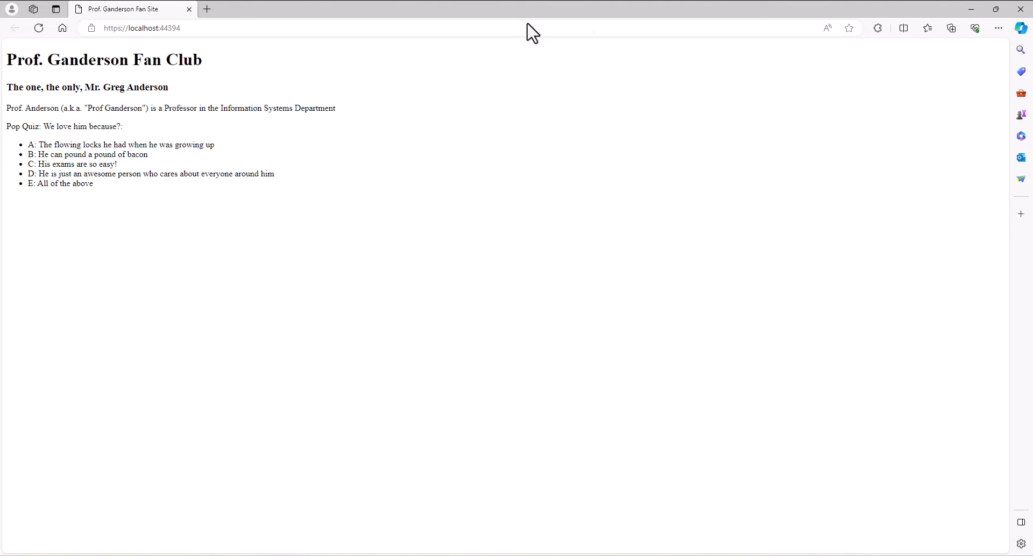
{"action": "left_click", "coordinate": [206, 9]}
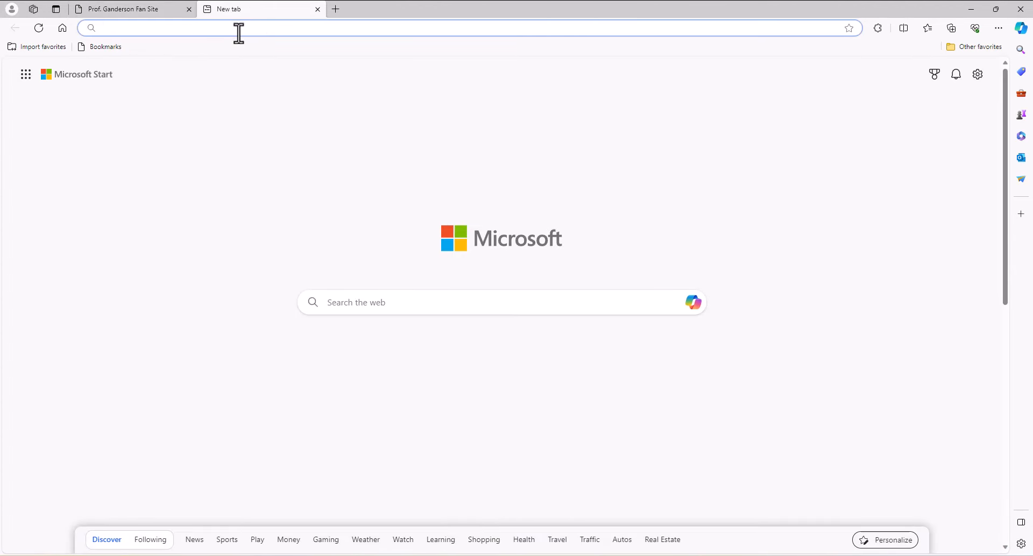
Step: Search Bing for 'greg anderson byu' and open his portrait from the image results
{"action": "type", "text": "greg anderson"}
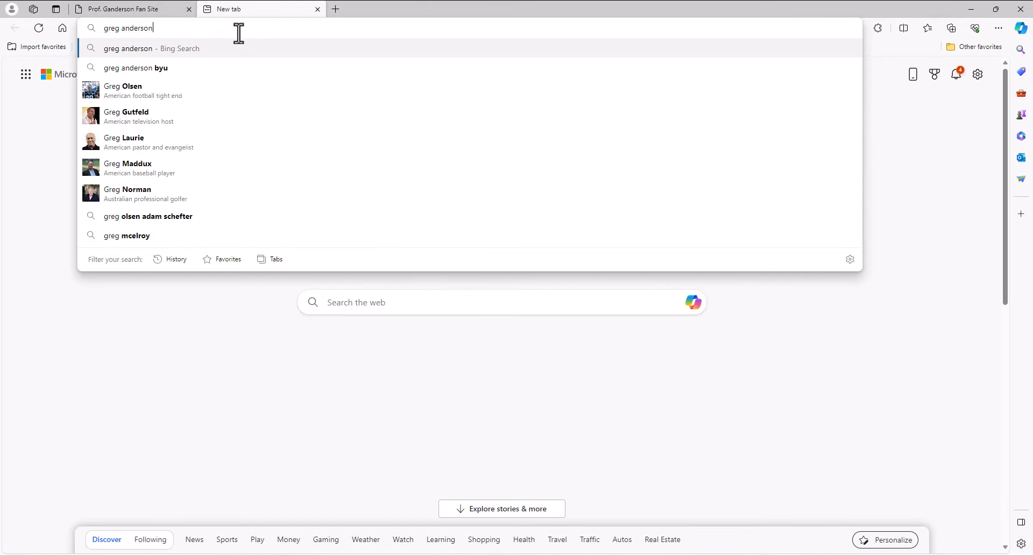
{"action": "left_click", "coordinate": [137, 67]}
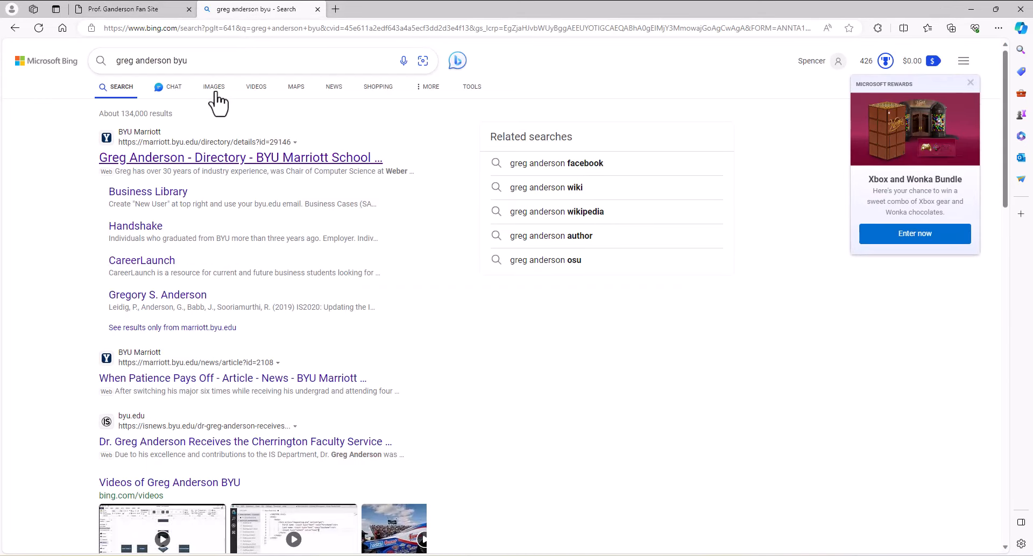
{"action": "left_click", "coordinate": [213, 86]}
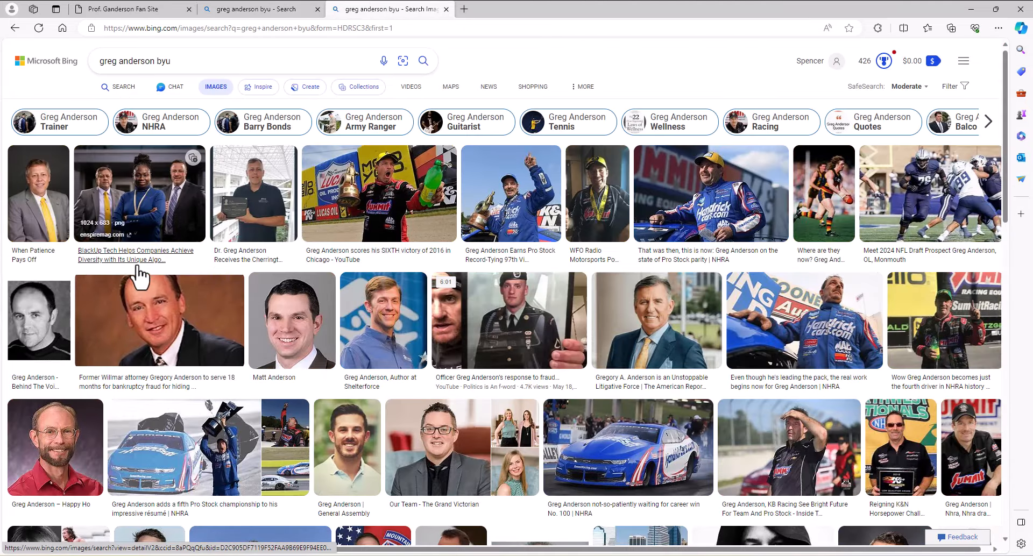
{"action": "mouse_move", "coordinate": [721, 201]}
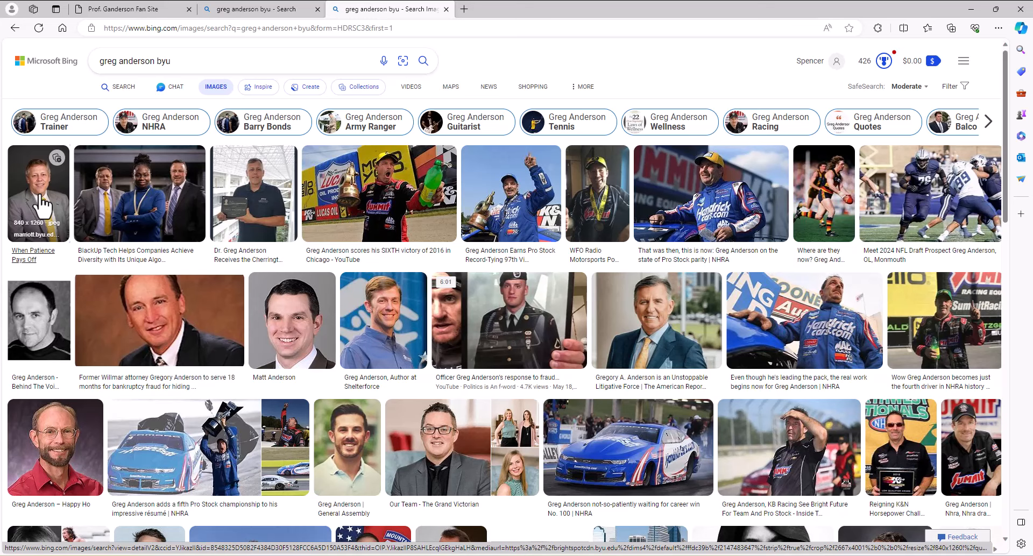
{"action": "left_click", "coordinate": [38, 193]}
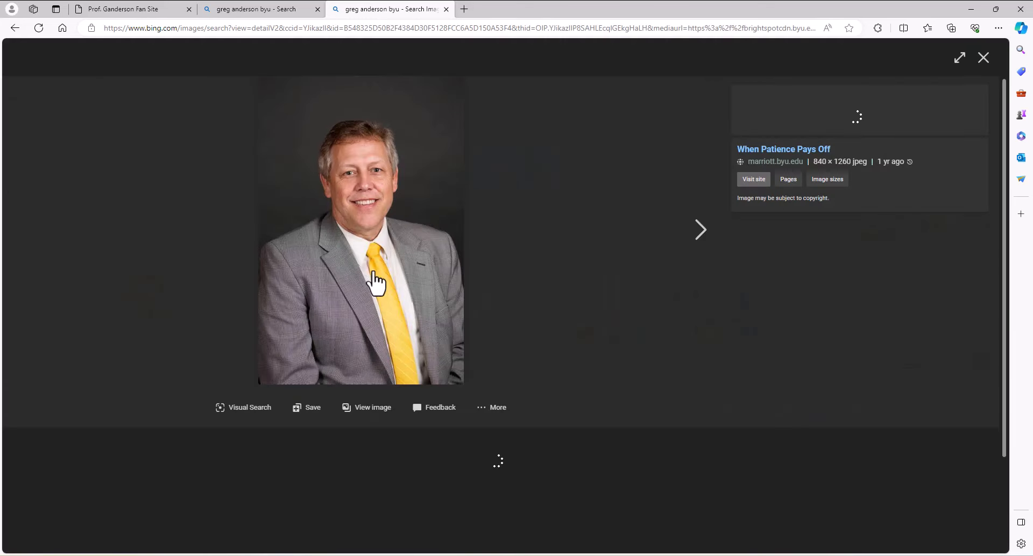
Step: Start saving the photo, check the JPEG file type, then cancel that attempt
{"action": "right_click", "coordinate": [375, 276]}
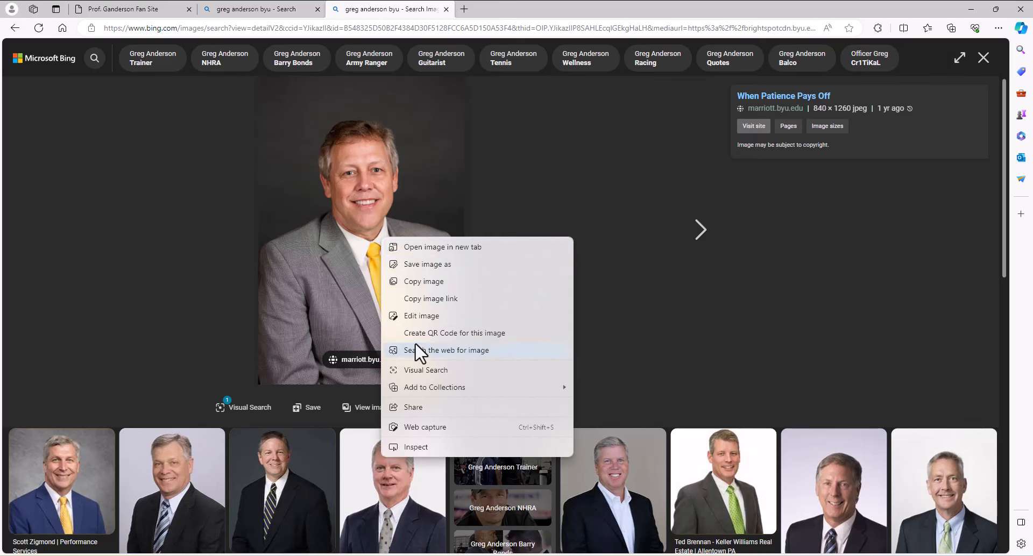
{"action": "mouse_move", "coordinate": [420, 323]}
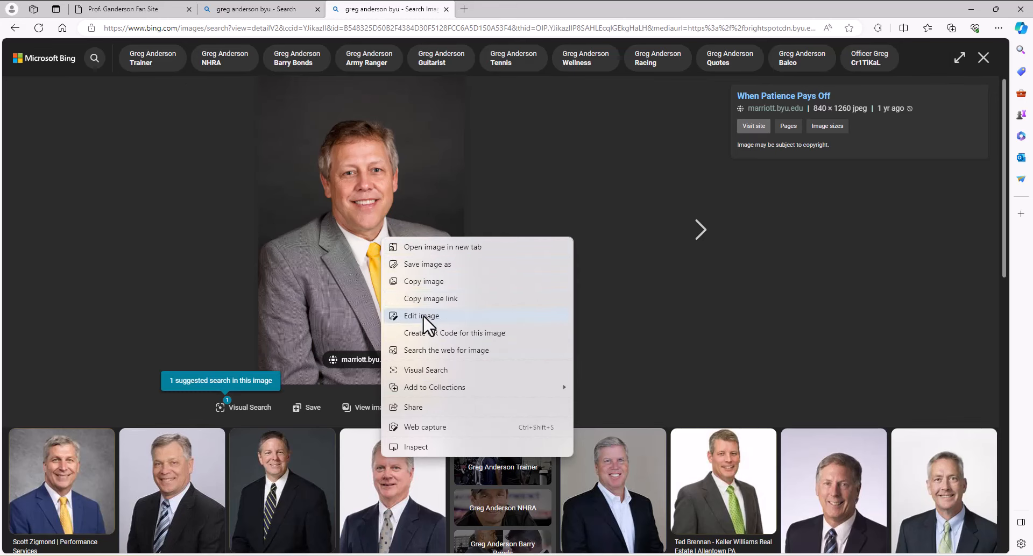
{"action": "left_click", "coordinate": [426, 265]}
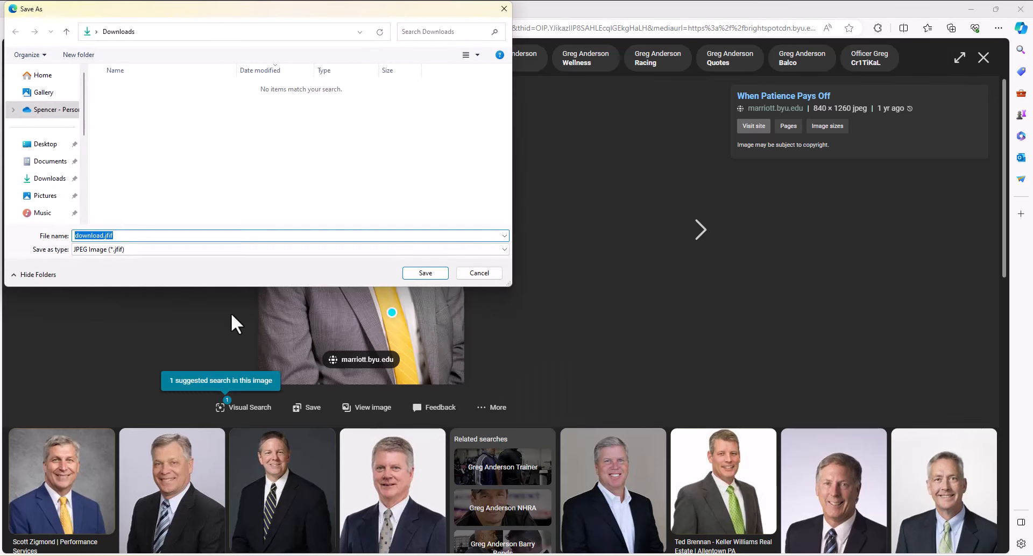
{"action": "left_click", "coordinate": [503, 250]}
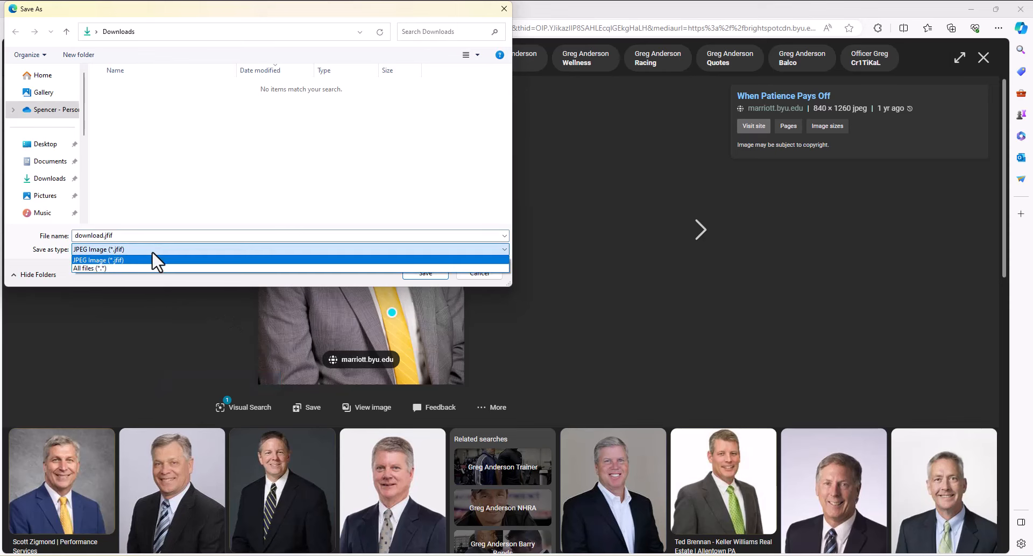
{"action": "left_click", "coordinate": [99, 250]}
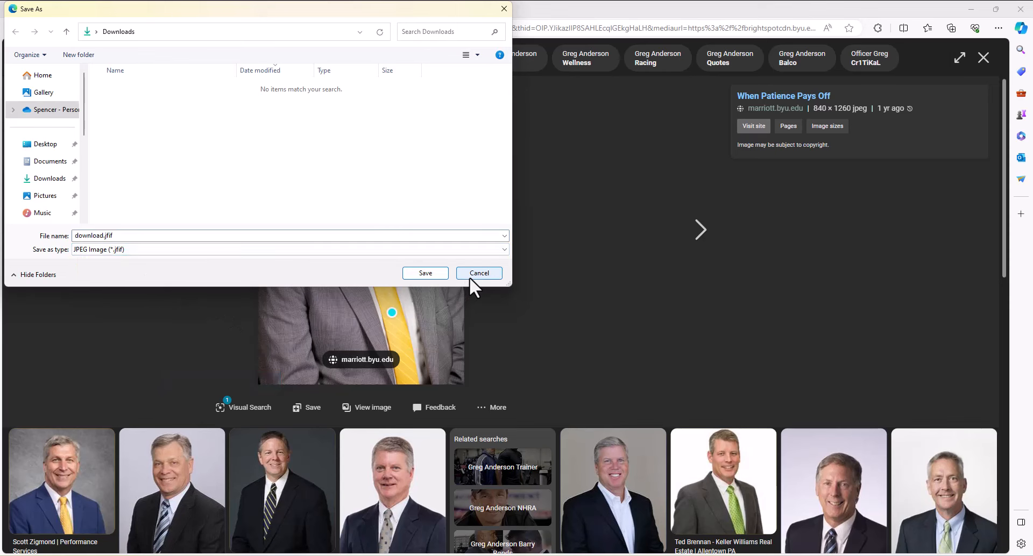
{"action": "left_click", "coordinate": [478, 273]}
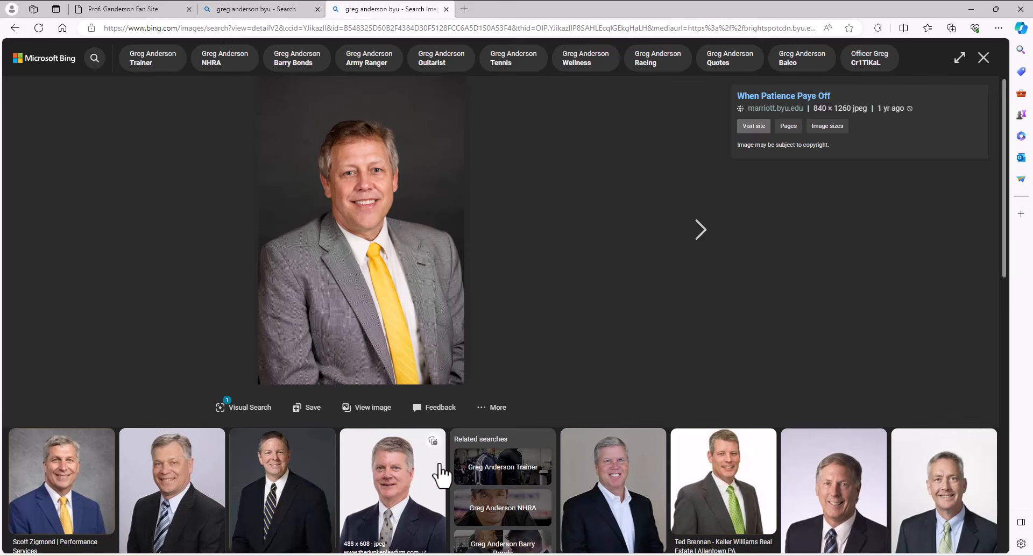
Step: Save the photo to Downloads as Ganderson.jpeg
{"action": "right_click", "coordinate": [361, 231]}
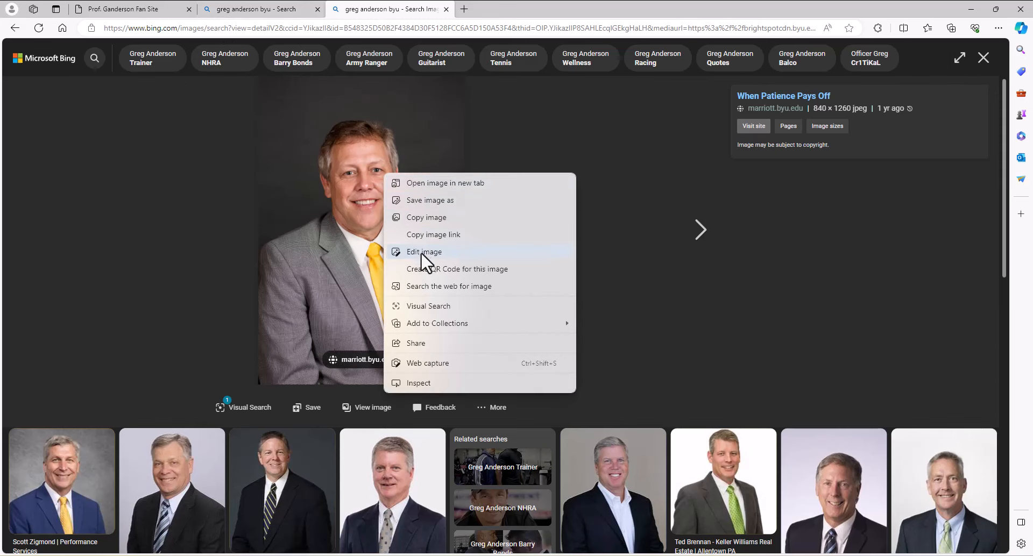
{"action": "mouse_move", "coordinate": [422, 257]}
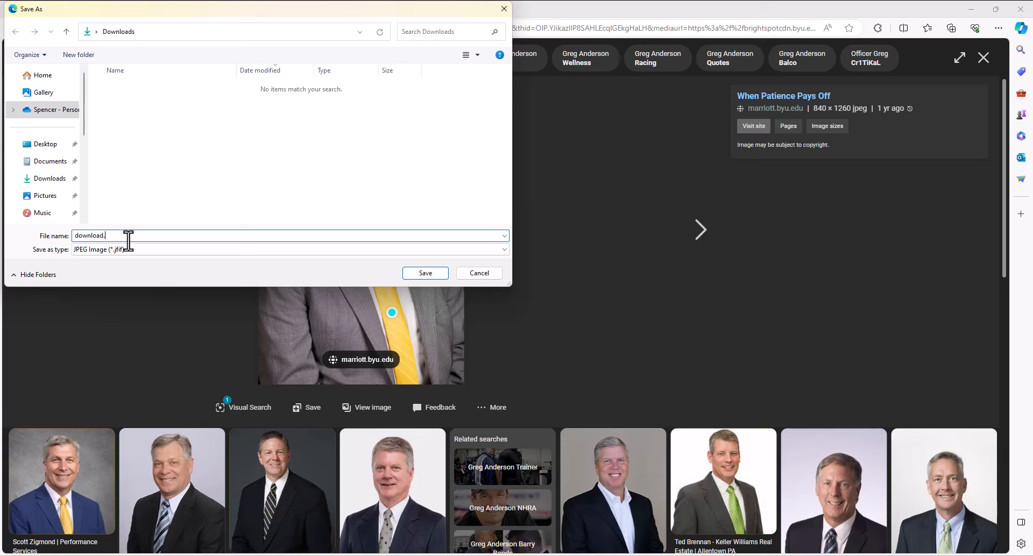
{"action": "left_click", "coordinate": [289, 249]}
{"action": "type", "text": "Ganderson.jpeg"}
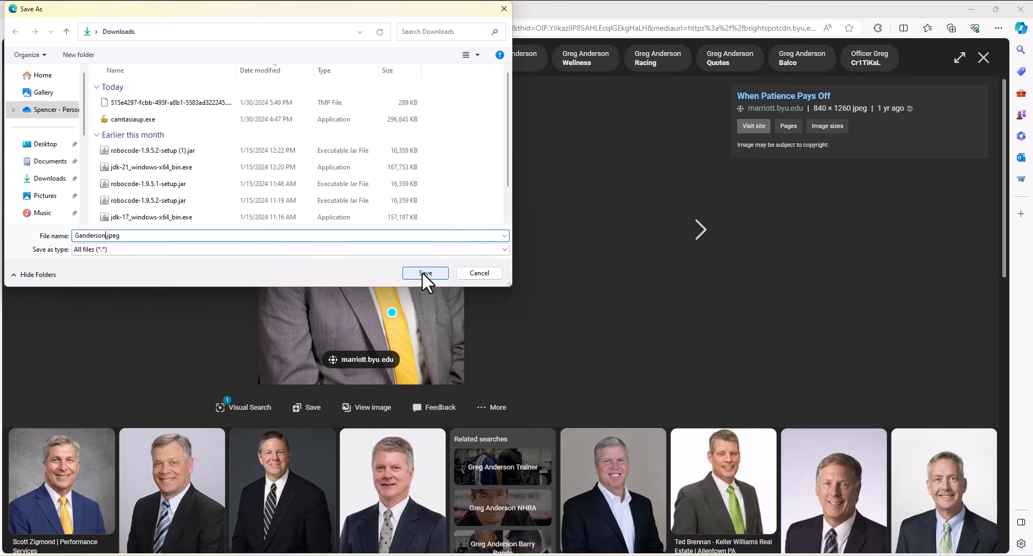
{"action": "left_click", "coordinate": [425, 274]}
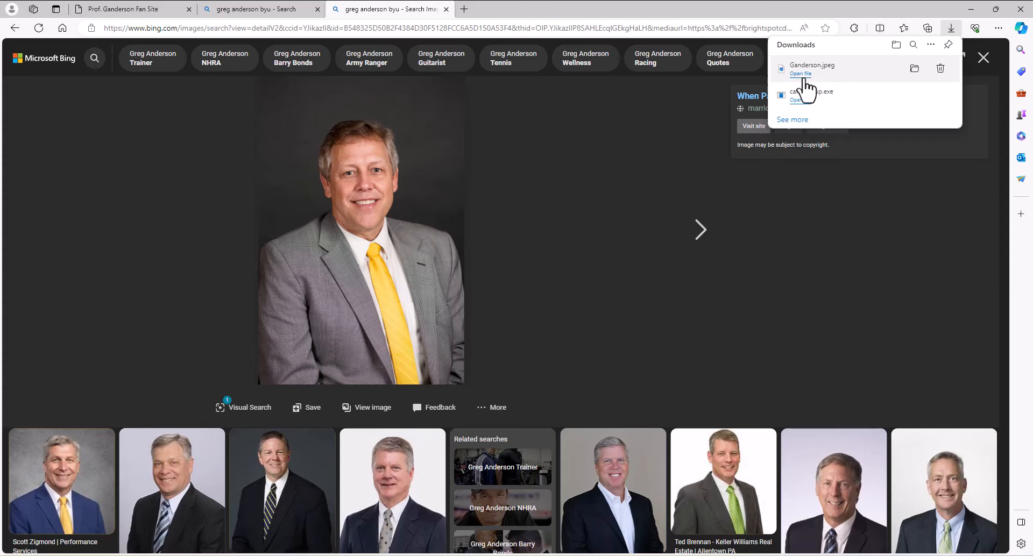
Step: View the downloaded Ganderson.jpeg portrait, then return to index.html in Visual Studio
{"action": "left_click", "coordinate": [801, 73]}
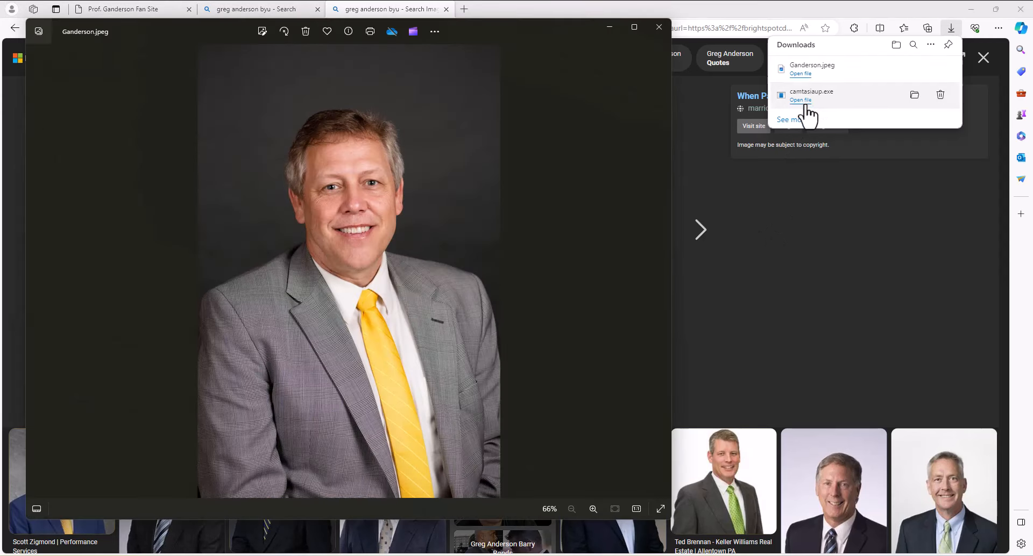
{"action": "left_click", "coordinate": [657, 27]}
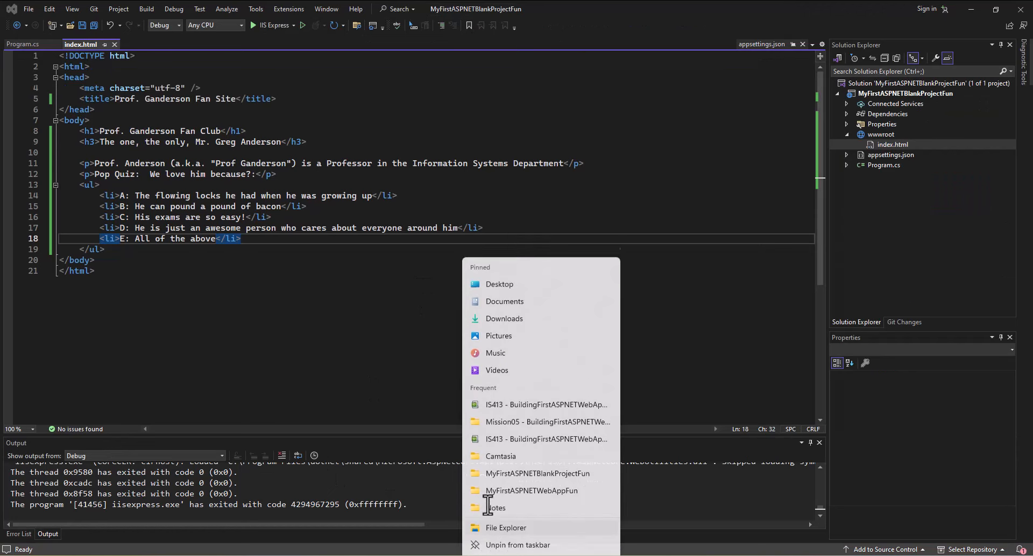
{"action": "left_click", "coordinate": [504, 318]}
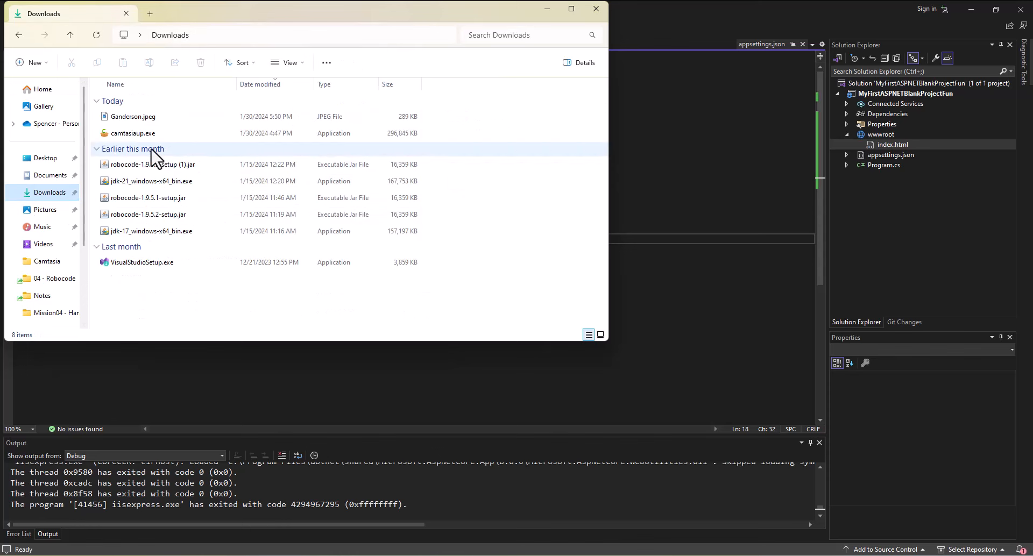
{"action": "mouse_move", "coordinate": [132, 116]}
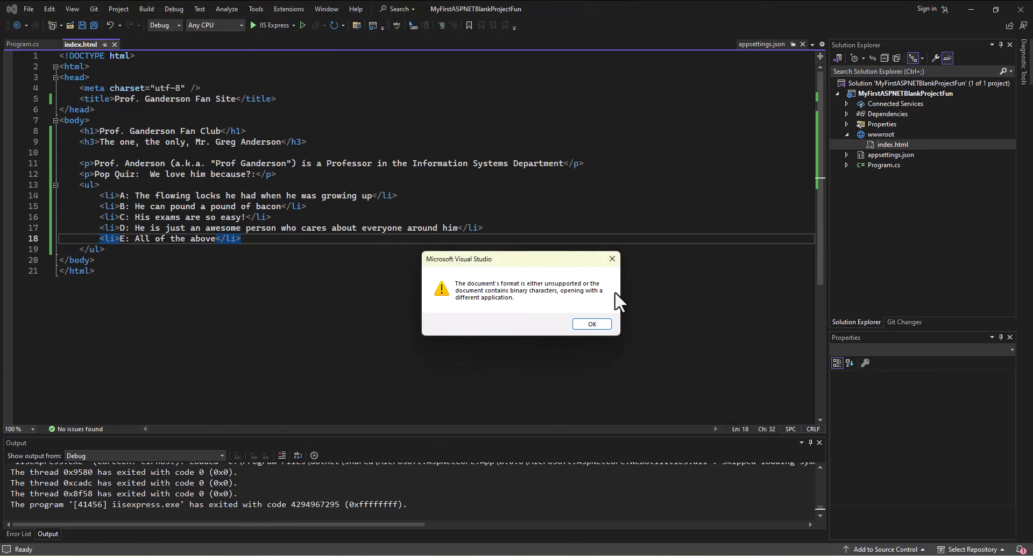
{"action": "mouse_move", "coordinate": [591, 324]}
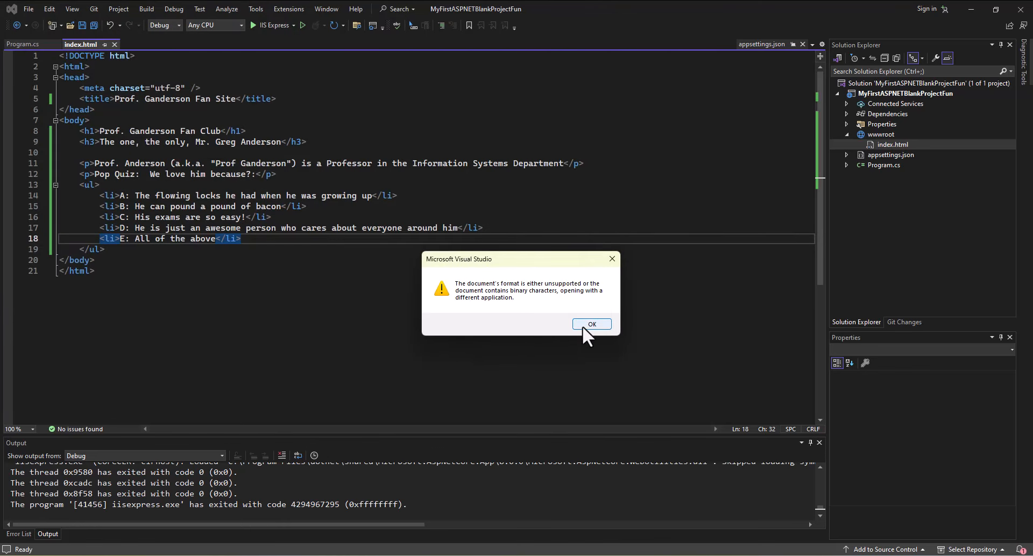
{"action": "left_click", "coordinate": [590, 324]}
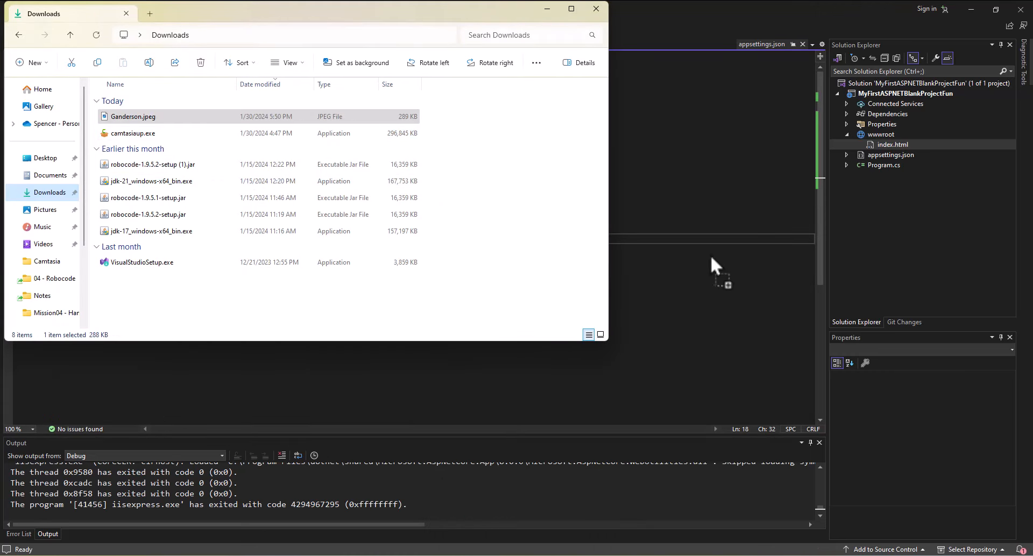
{"action": "mouse_move", "coordinate": [879, 230]}
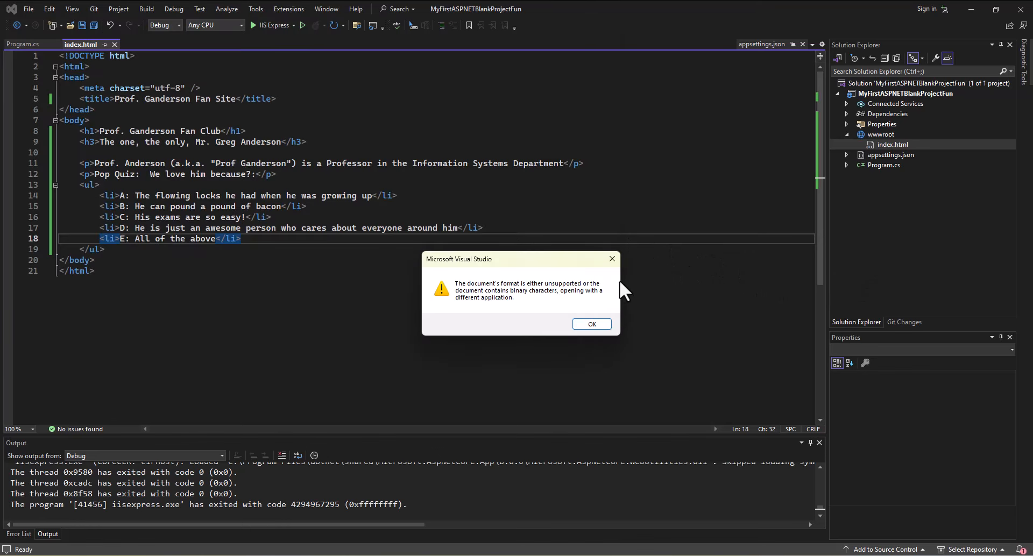
{"action": "left_click", "coordinate": [591, 324]}
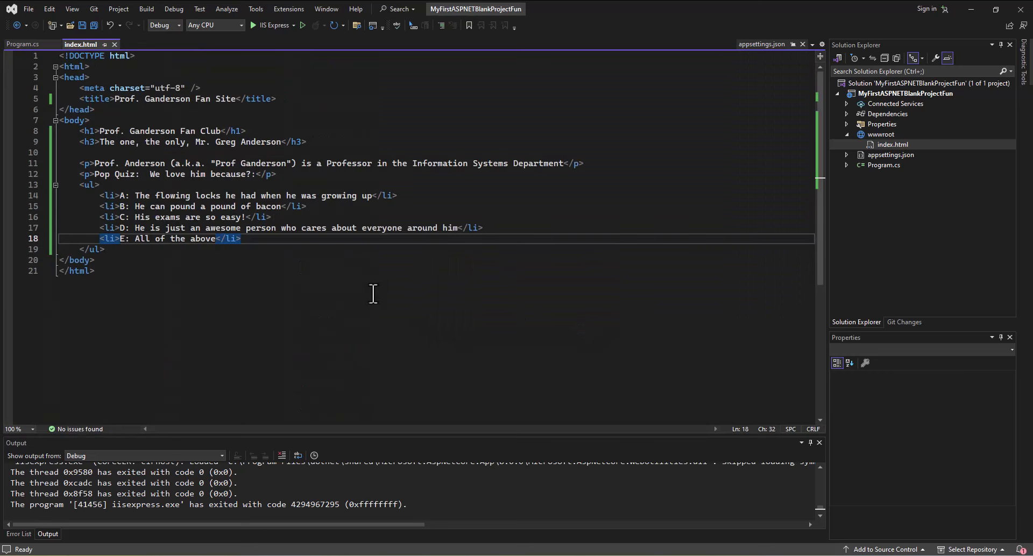
{"action": "mouse_move", "coordinate": [696, 282]}
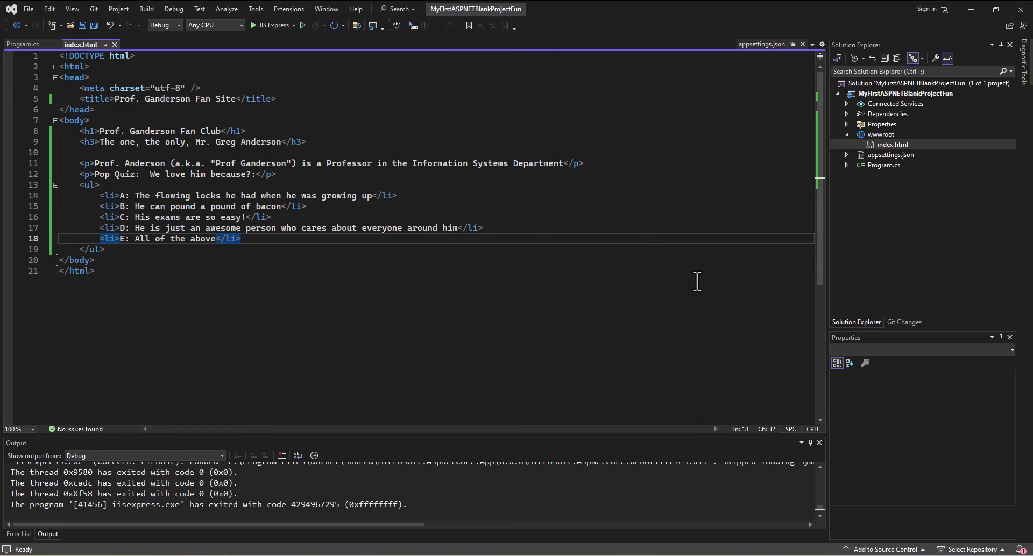
{"action": "mouse_move", "coordinate": [563, 472]}
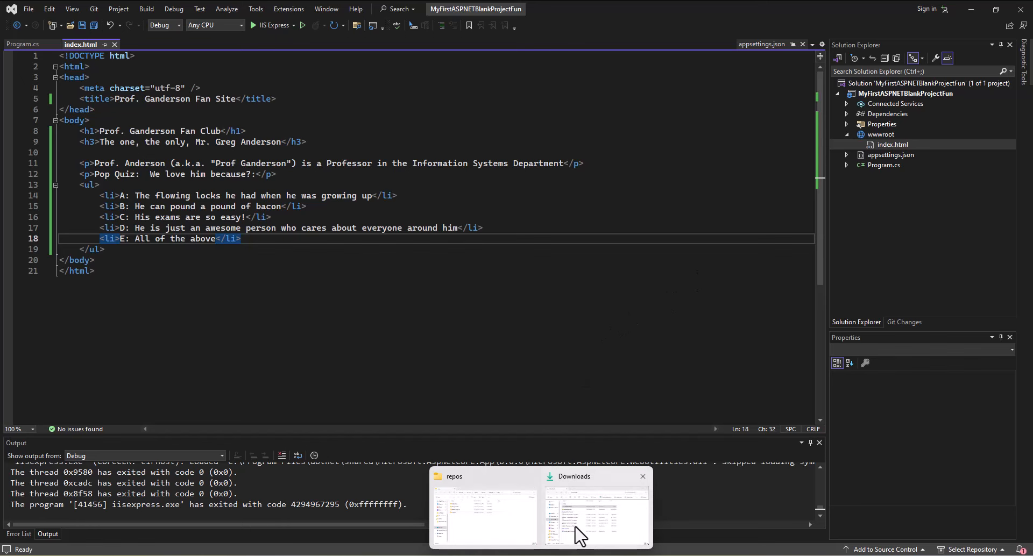
Step: Copy Ganderson.jpeg from Downloads and paste it into the fan site project in Solution Explorer
{"action": "right_click", "coordinate": [131, 117]}
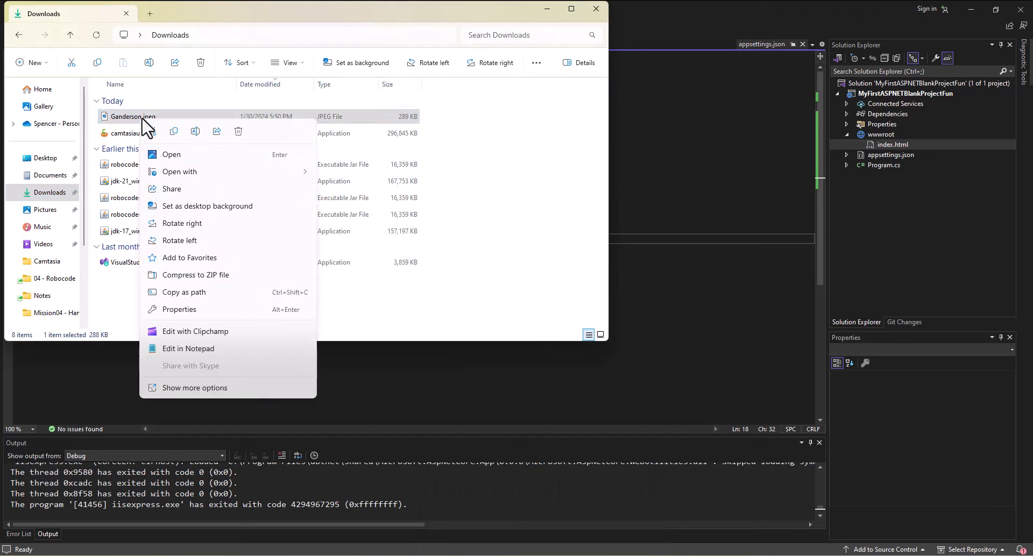
{"action": "left_click", "coordinate": [905, 93]}
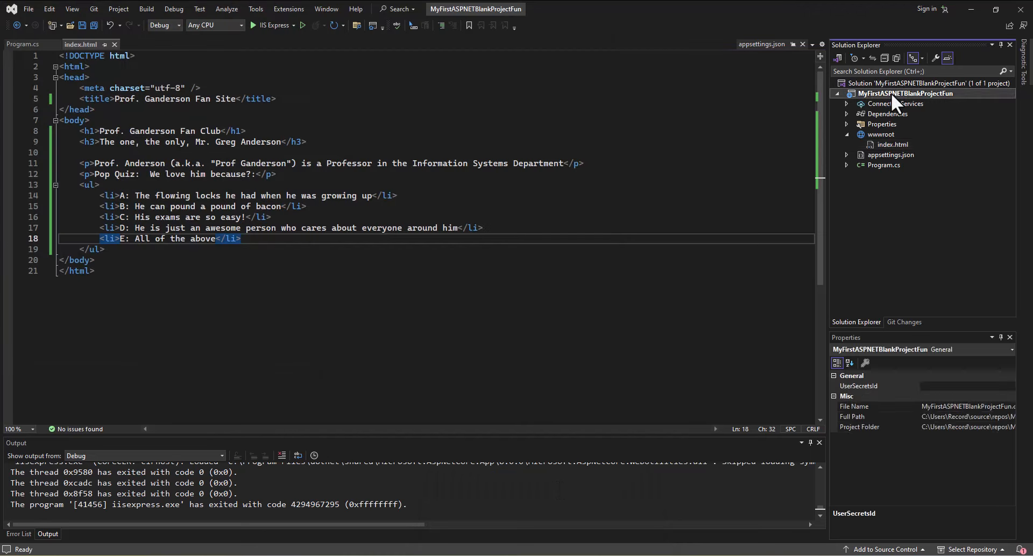
{"action": "right_click", "coordinate": [904, 93]}
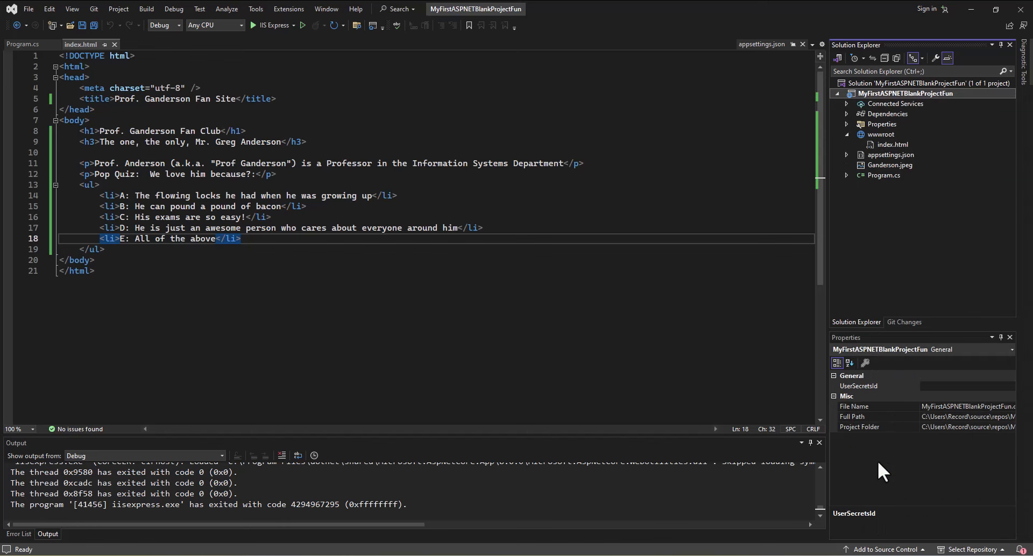
{"action": "mouse_move", "coordinate": [691, 232]}
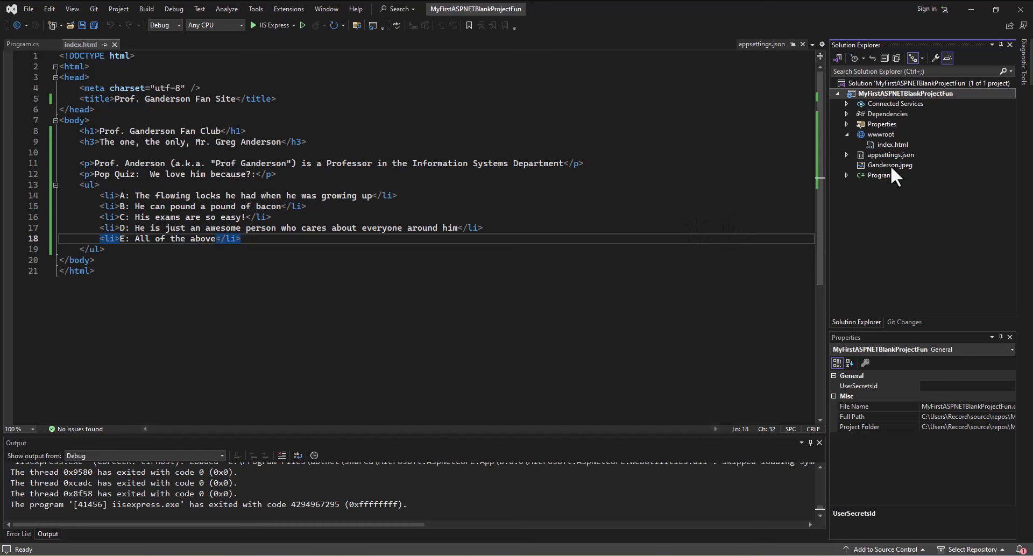
{"action": "mouse_move", "coordinate": [891, 165]}
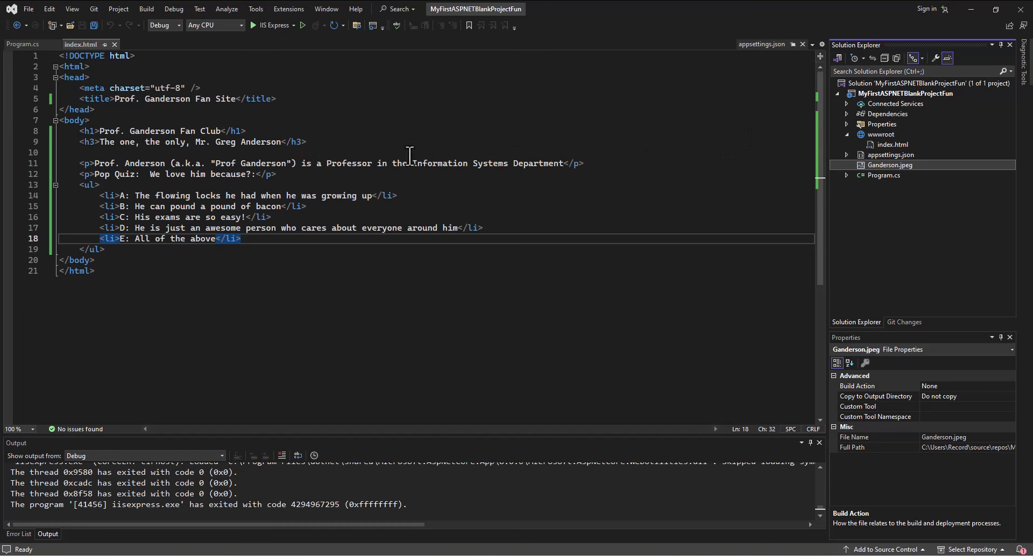
{"action": "mouse_move", "coordinate": [870, 276]}
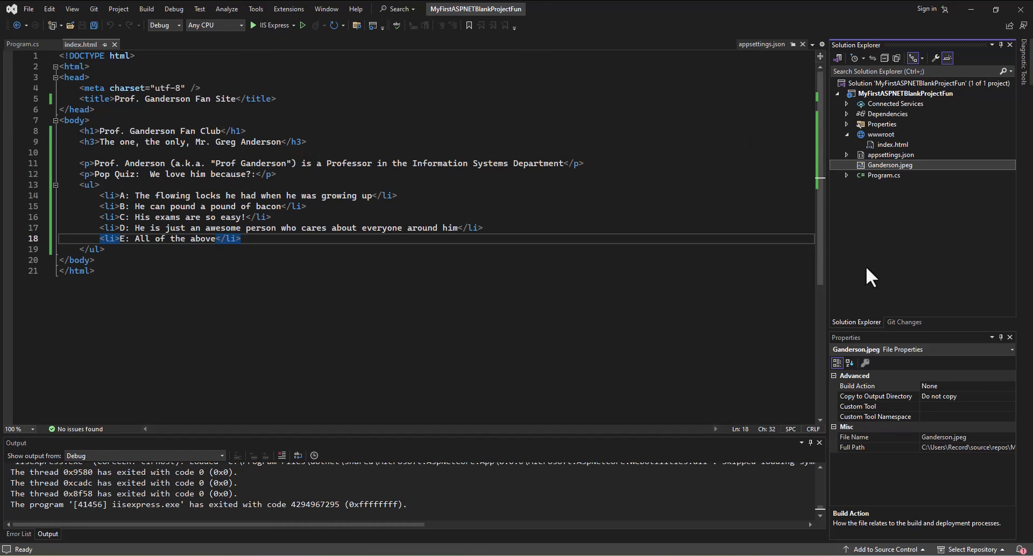
{"action": "mouse_move", "coordinate": [918, 164]}
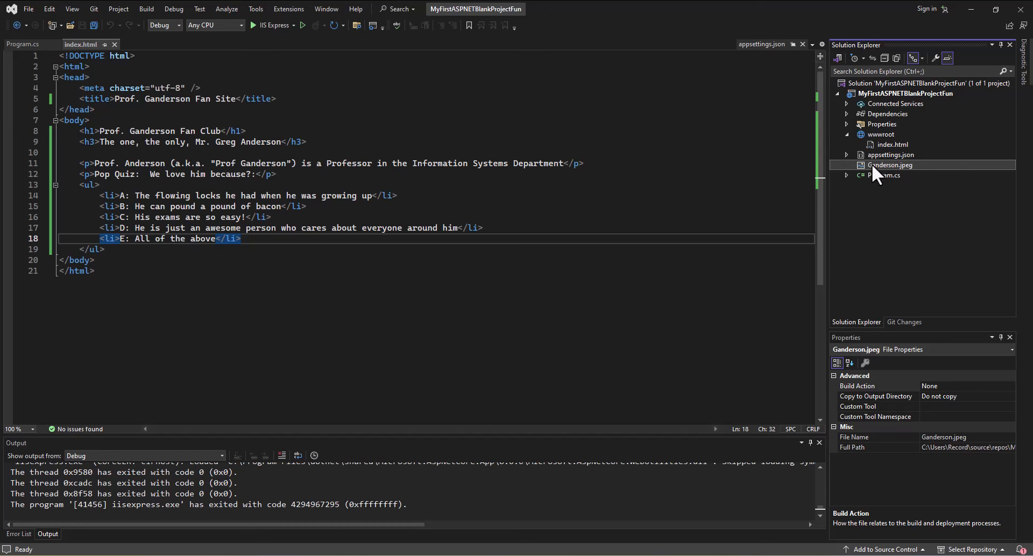
{"action": "mouse_move", "coordinate": [875, 211]}
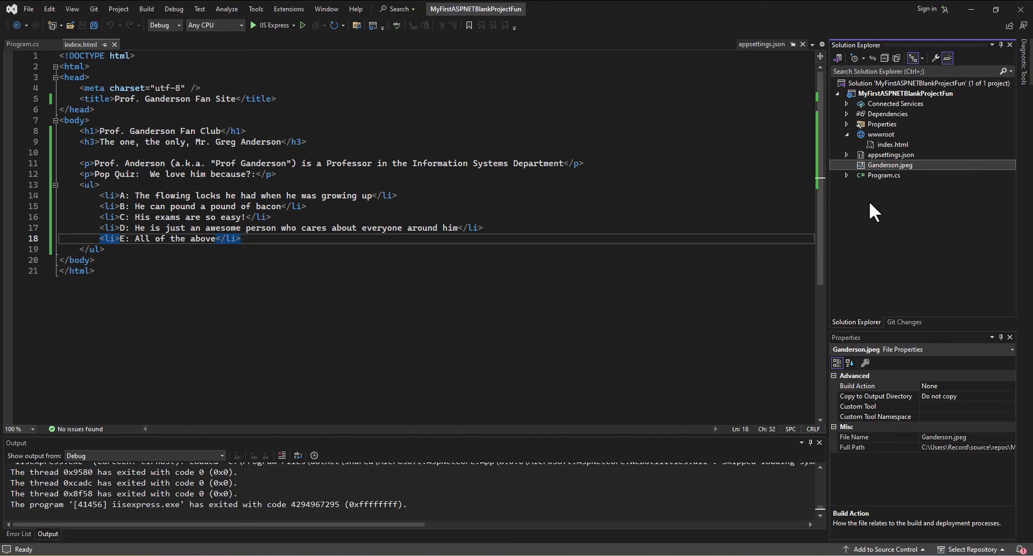
{"action": "mouse_move", "coordinate": [881, 175]}
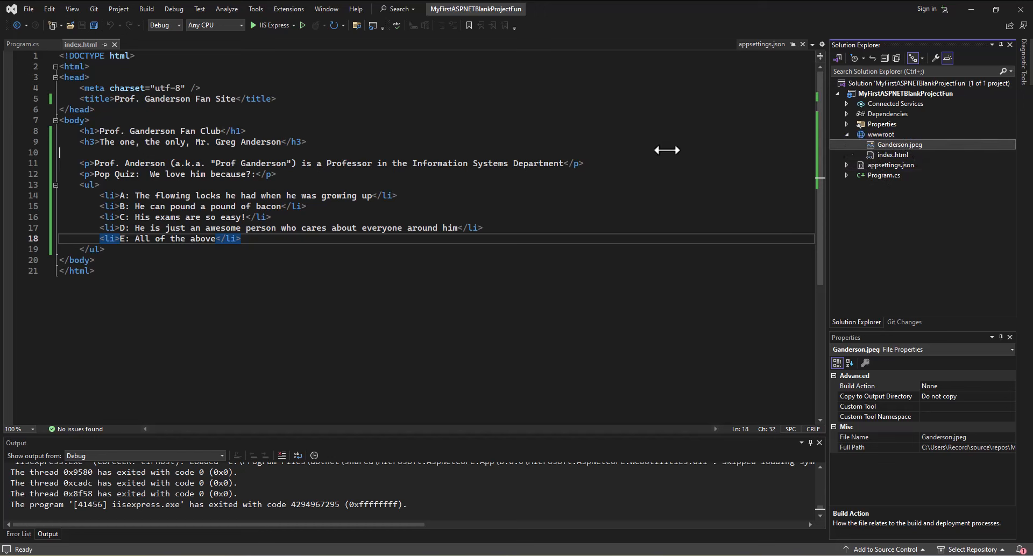
{"action": "mouse_move", "coordinate": [327, 153]}
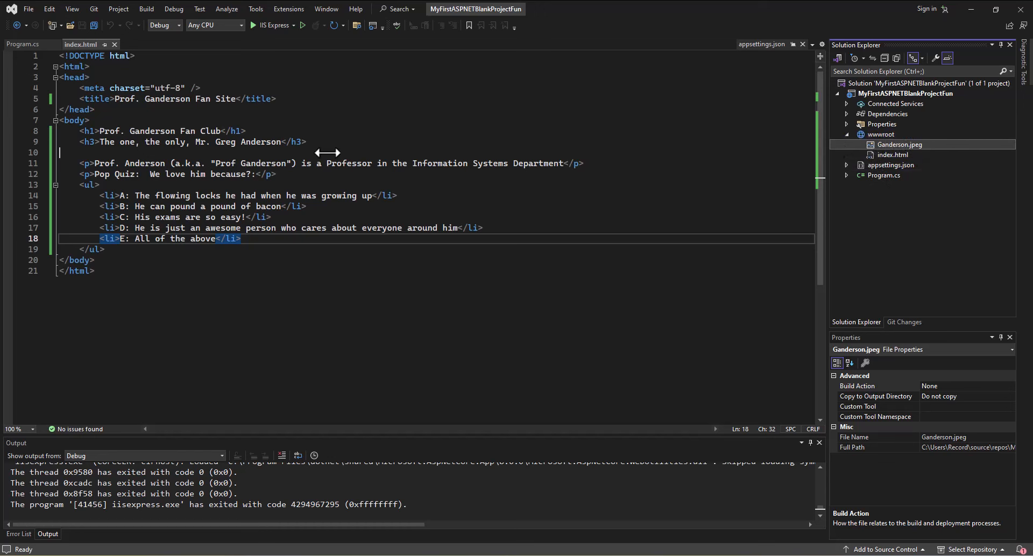
Step: Add <img src="Ganderson.jpeg" /> below the subheading and preview the portrait on the running site
{"action": "type", "text": "<img src=\"Ganderson.jpeg\" />"}
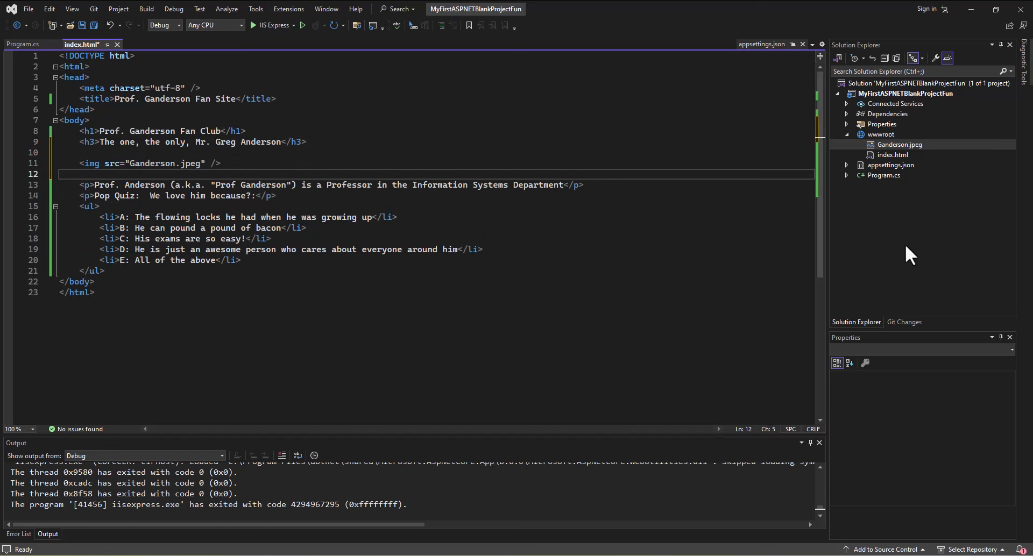
{"action": "mouse_move", "coordinate": [929, 210]}
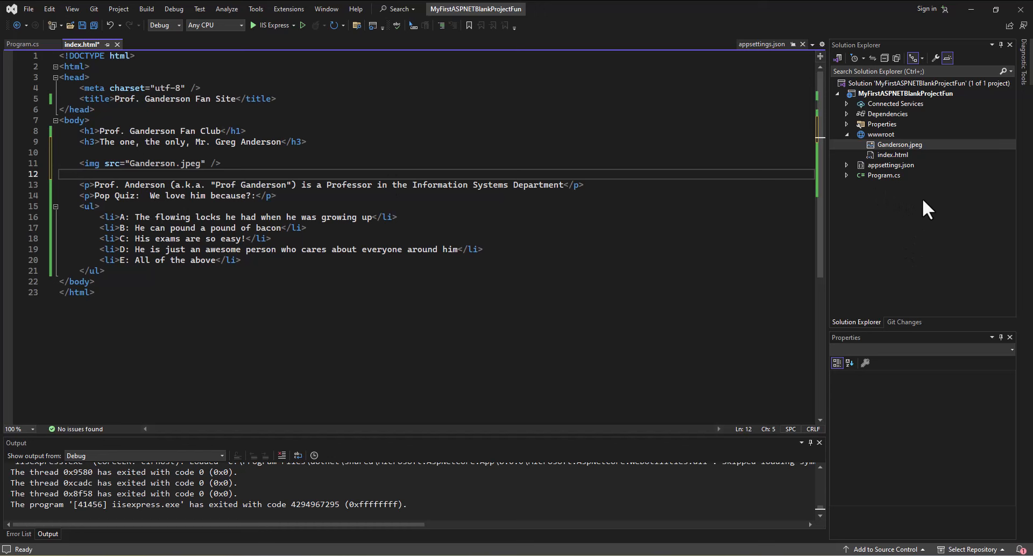
{"action": "mouse_move", "coordinate": [929, 116]}
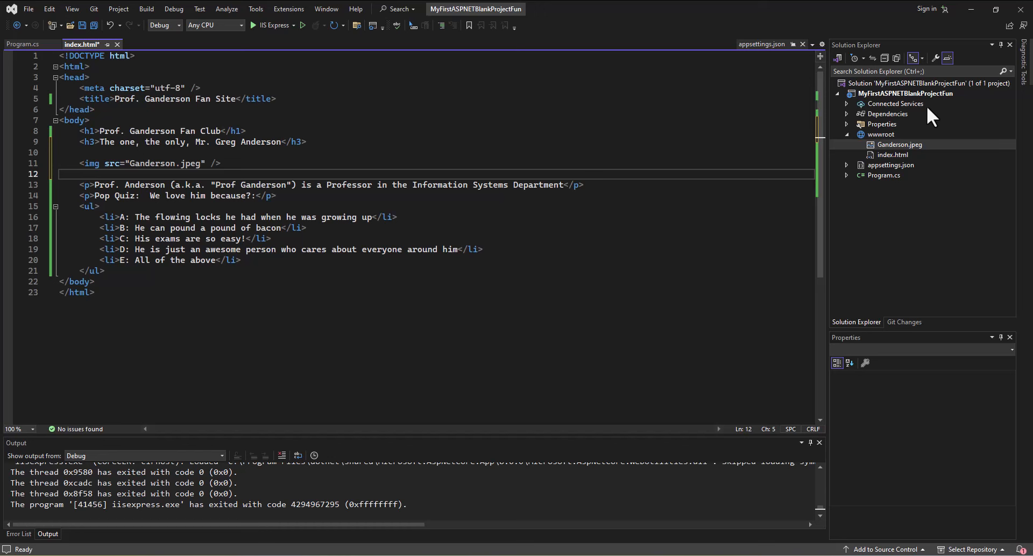
{"action": "mouse_move", "coordinate": [899, 144]}
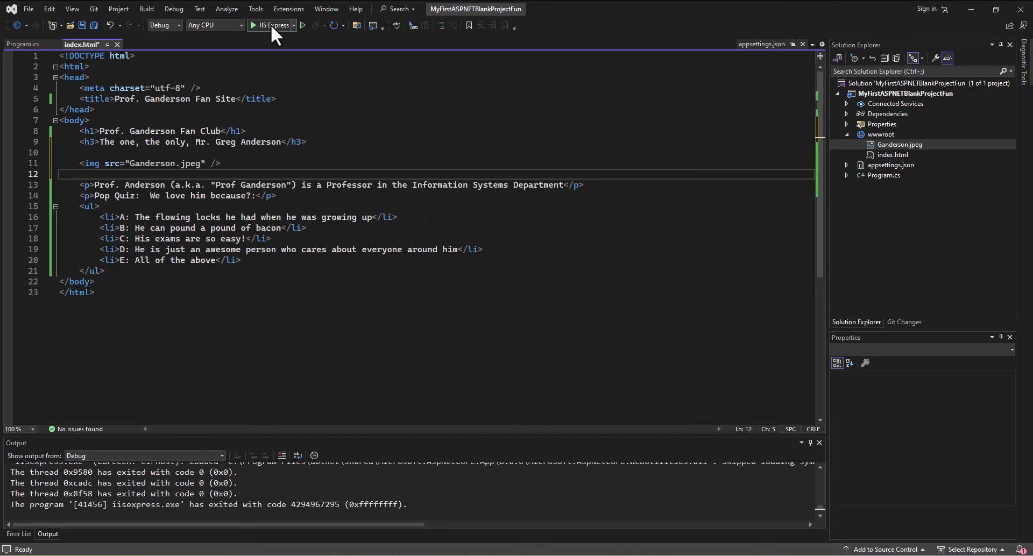
{"action": "left_click", "coordinate": [252, 24]}
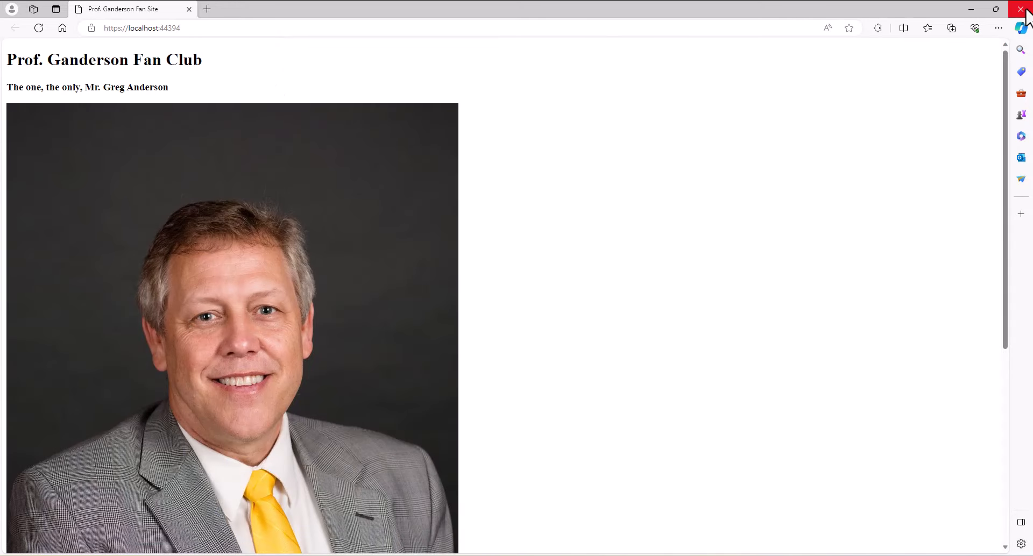
{"action": "left_click", "coordinate": [1023, 10]}
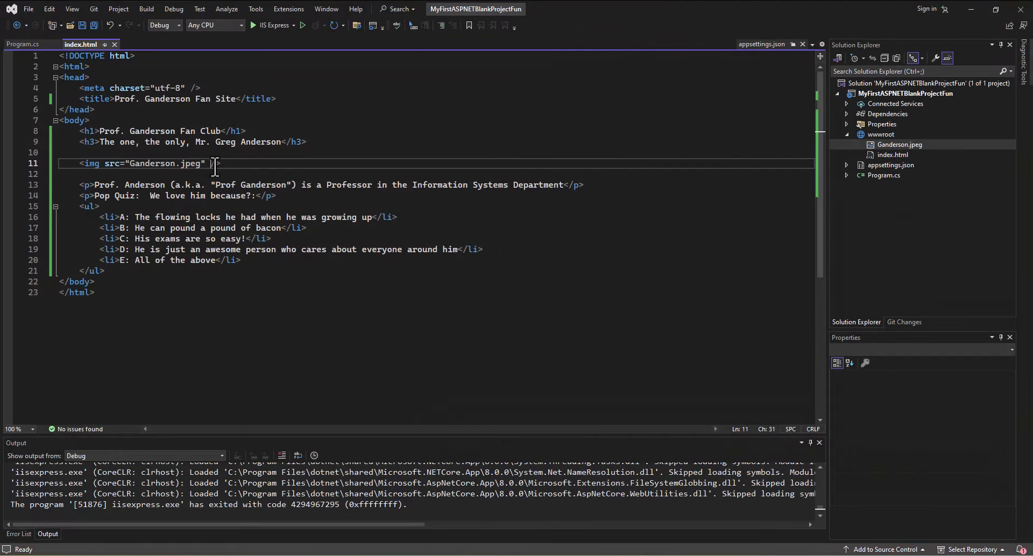
Step: Give the portrait img height="400", save, and rerun the site to see the smaller photo
{"action": "type", "text": "height=\"\""}
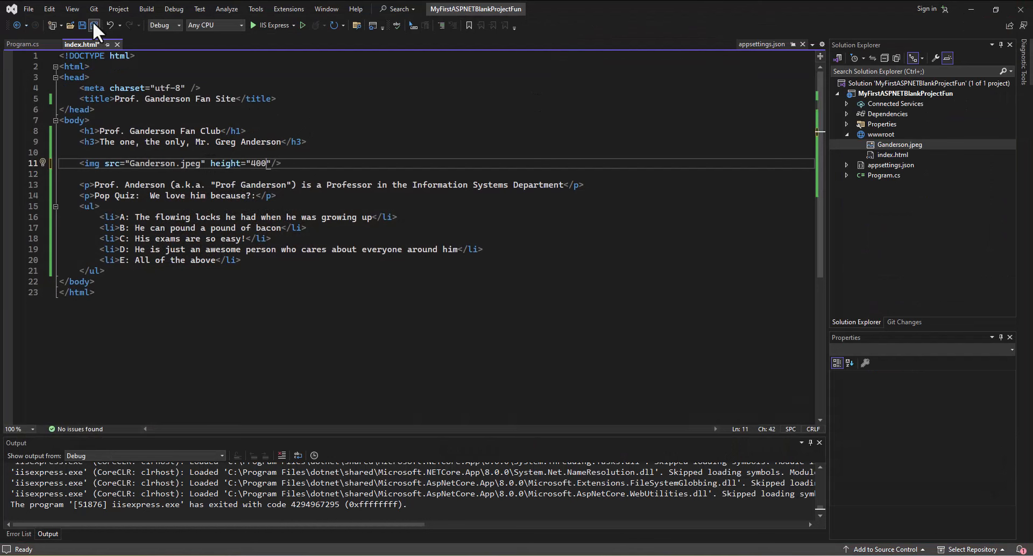
{"action": "left_click", "coordinate": [83, 25]}
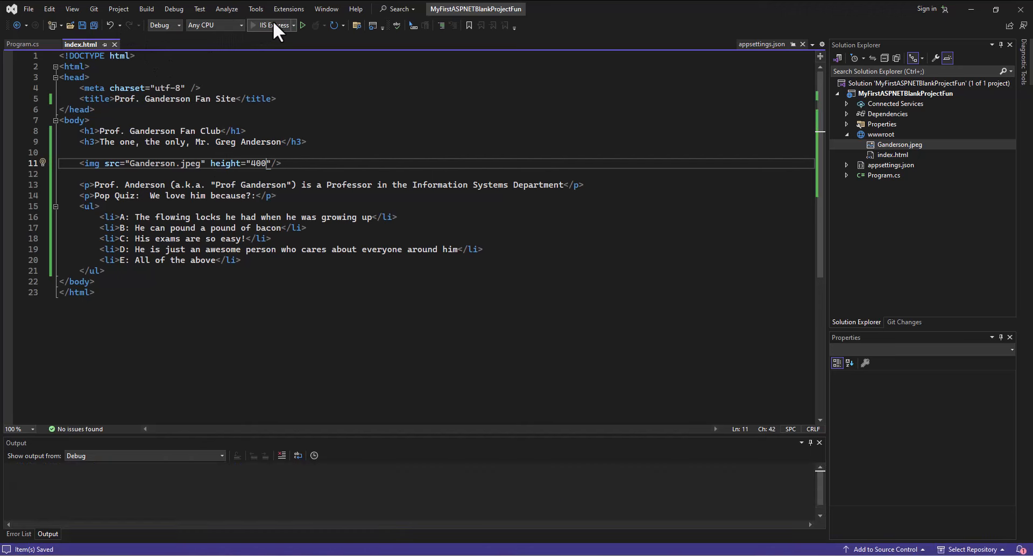
{"action": "left_click", "coordinate": [301, 25]}
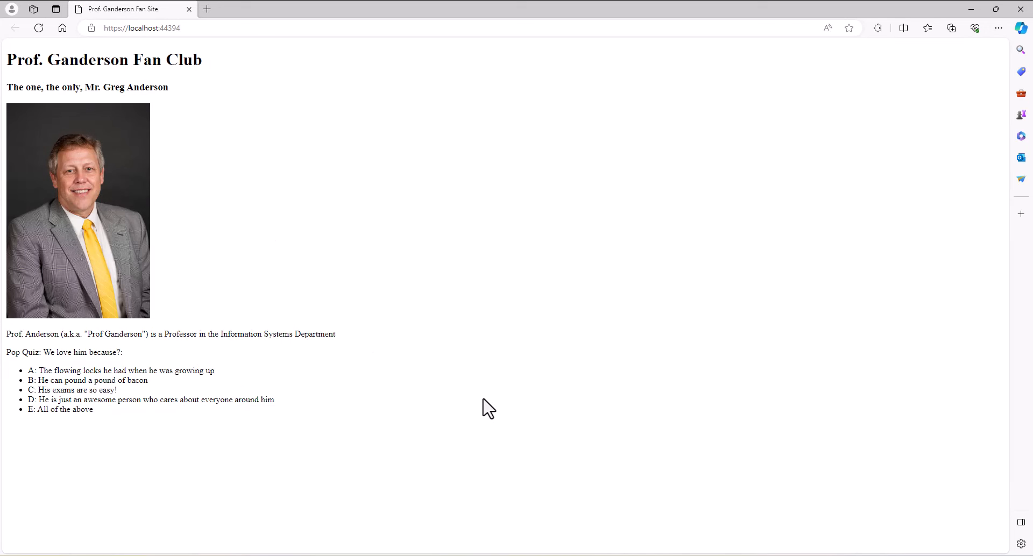
{"action": "mouse_move", "coordinate": [318, 392]}
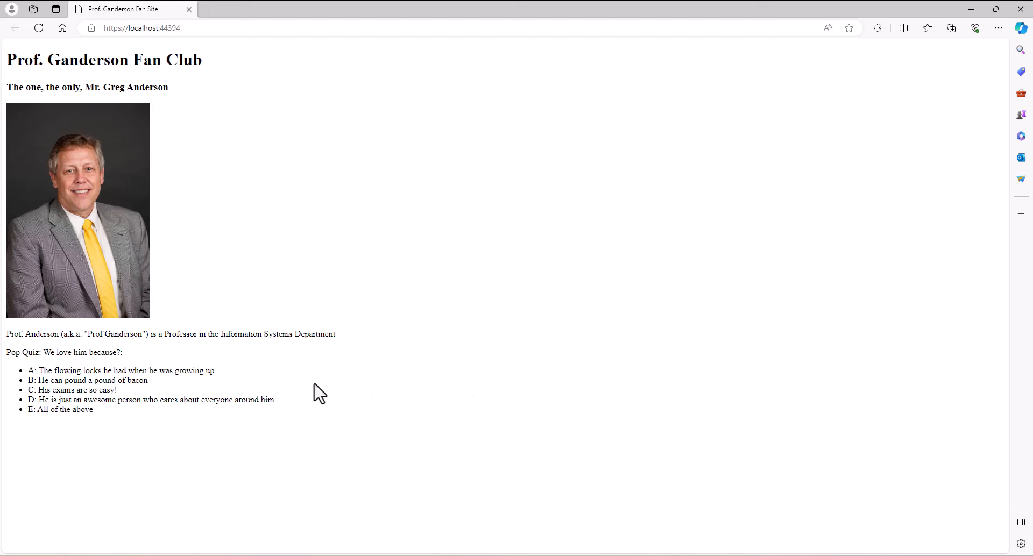
{"action": "mouse_move", "coordinate": [294, 399]}
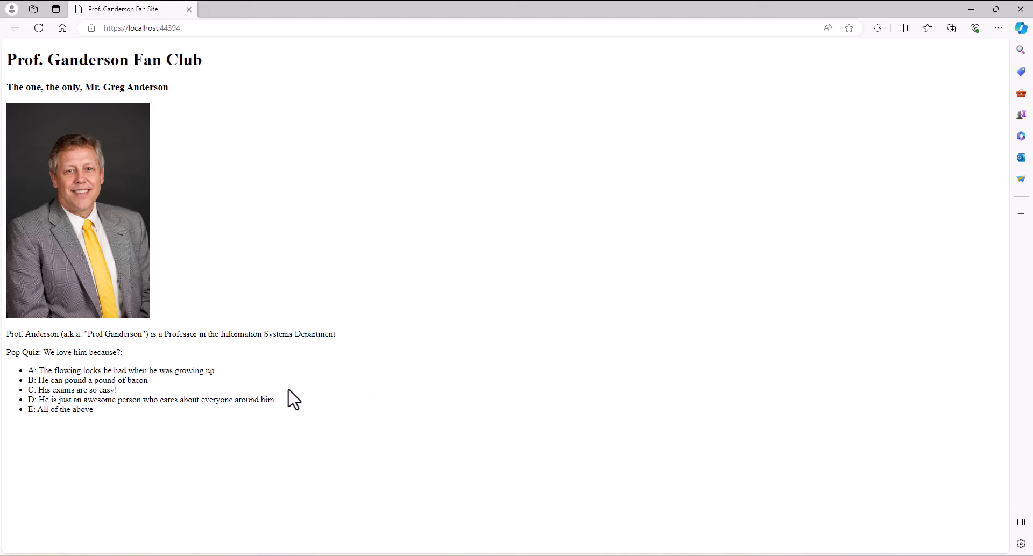